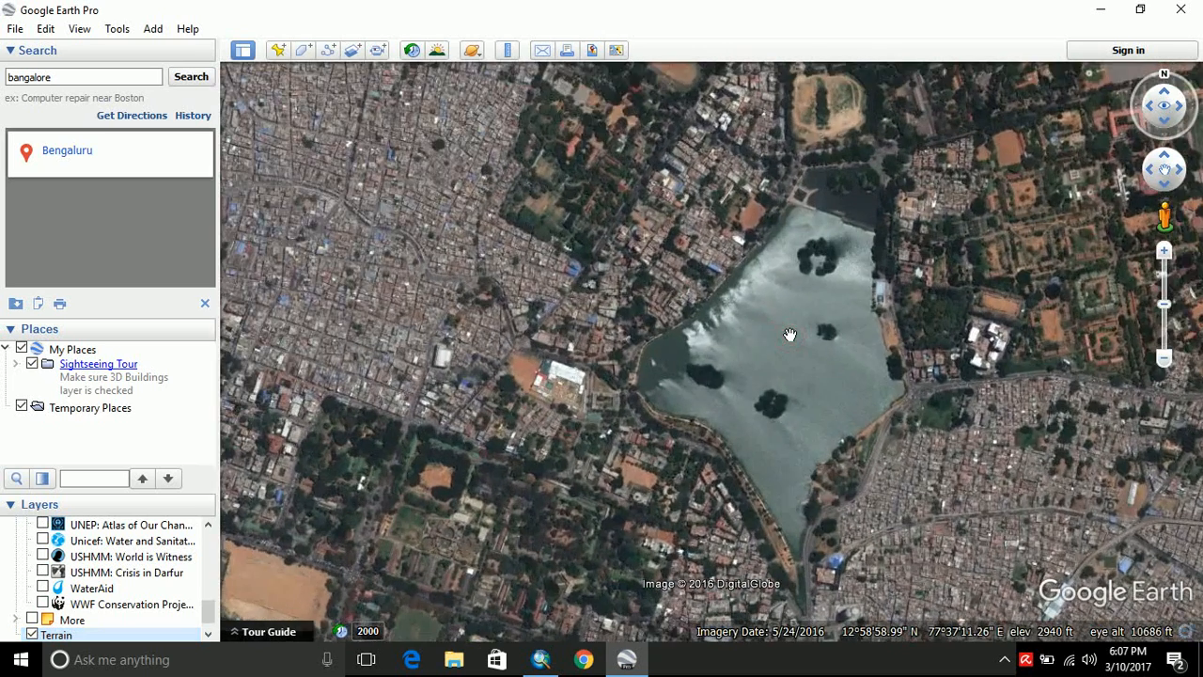
- Pan the map so the Bengaluru lake sits near the centre of the 3D viewer
drag(790, 335, 692, 297)
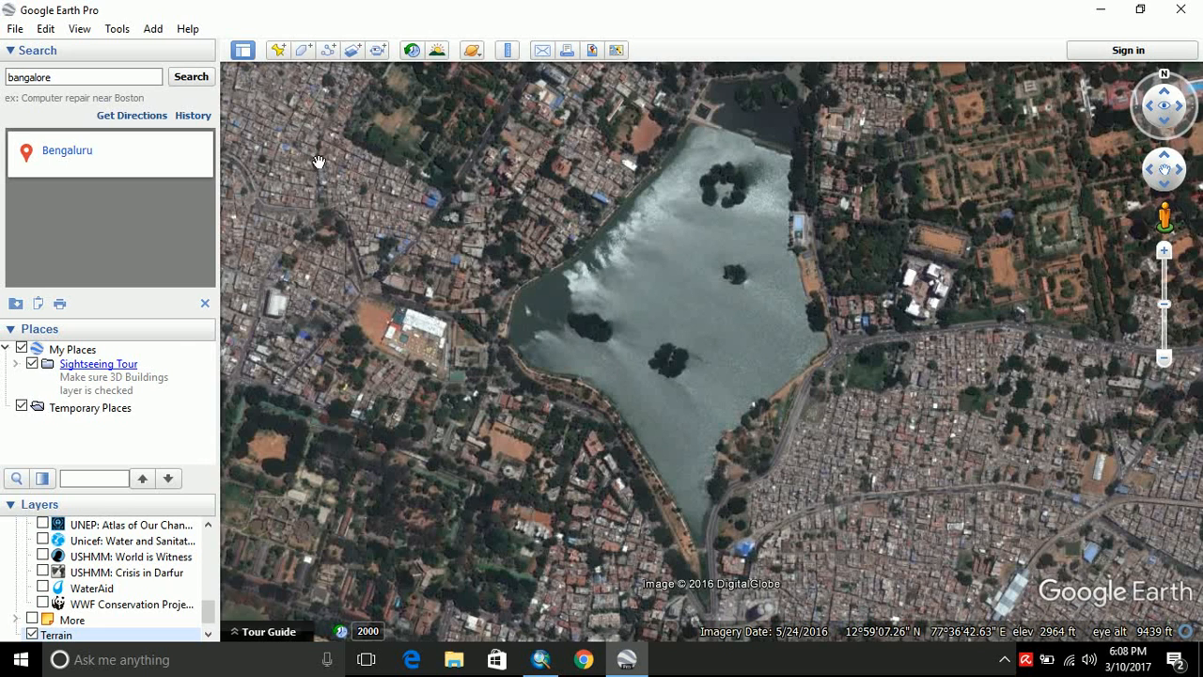
mouse_move(278, 48)
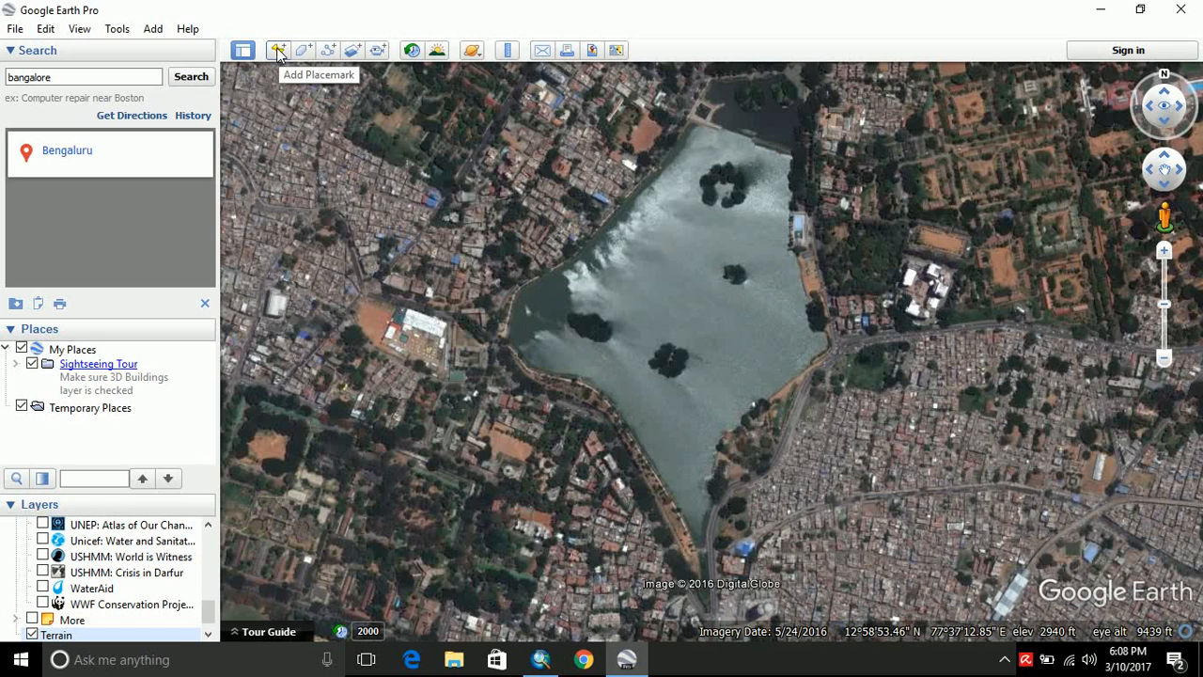
- Add a placemark on the lake's eastern side, name it Tree and save it
click(278, 49)
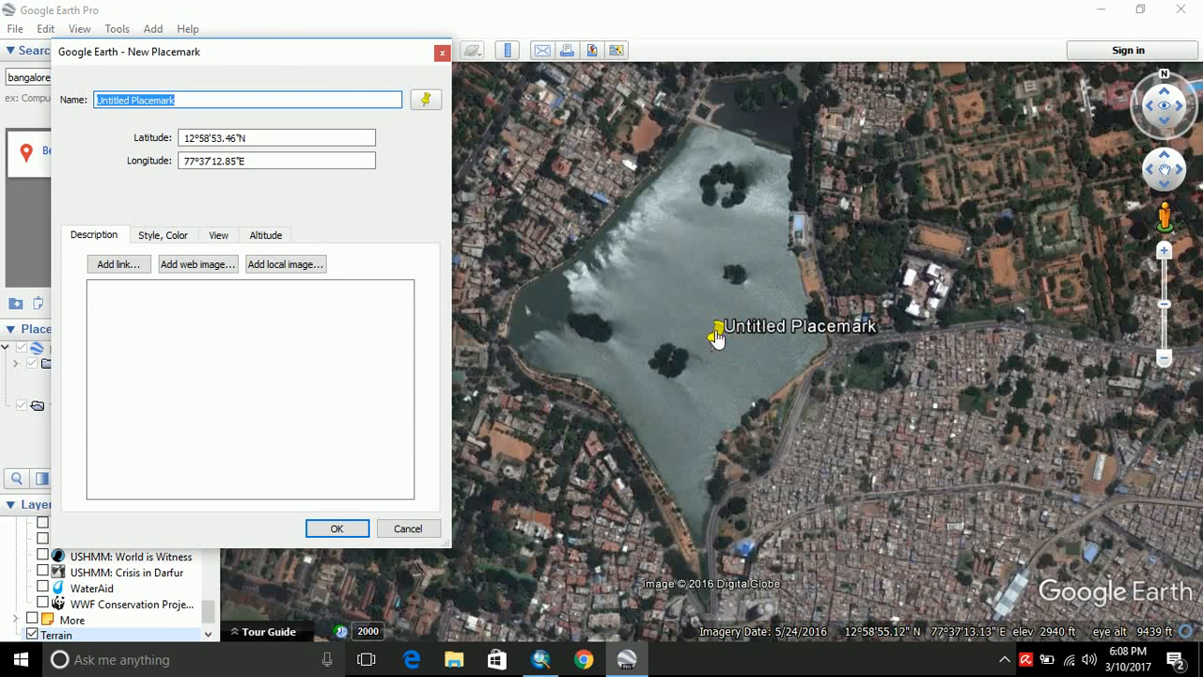
drag(719, 335, 744, 256)
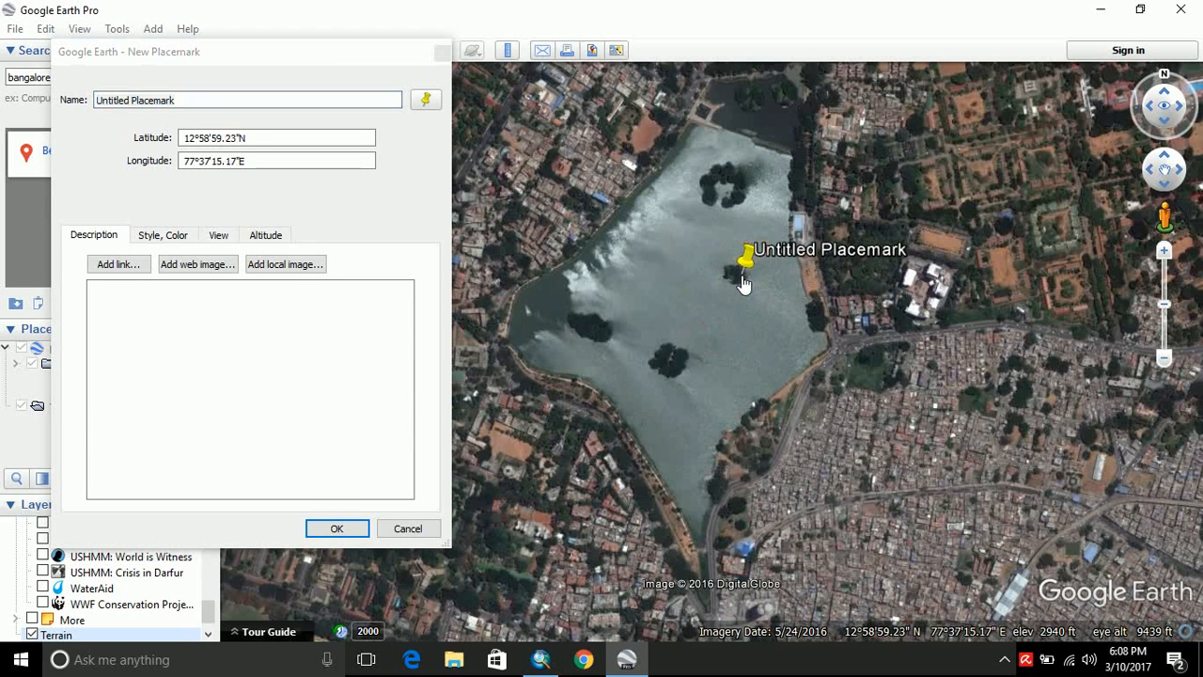
drag(744, 256, 739, 256)
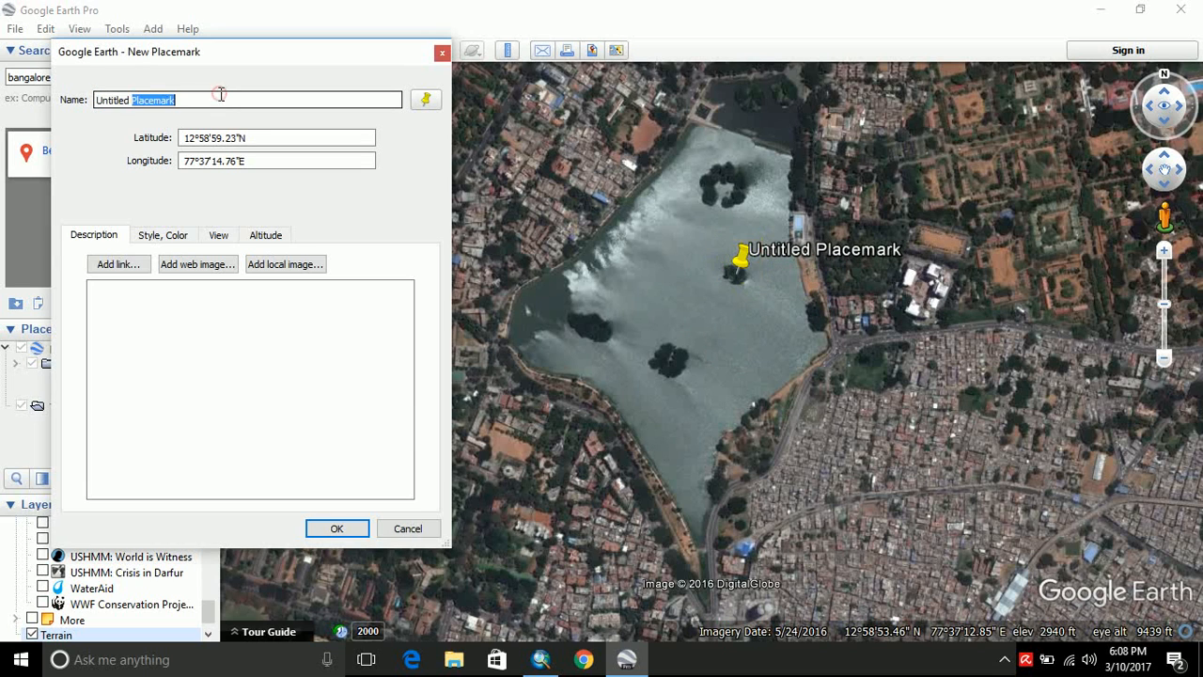
text(Tree)
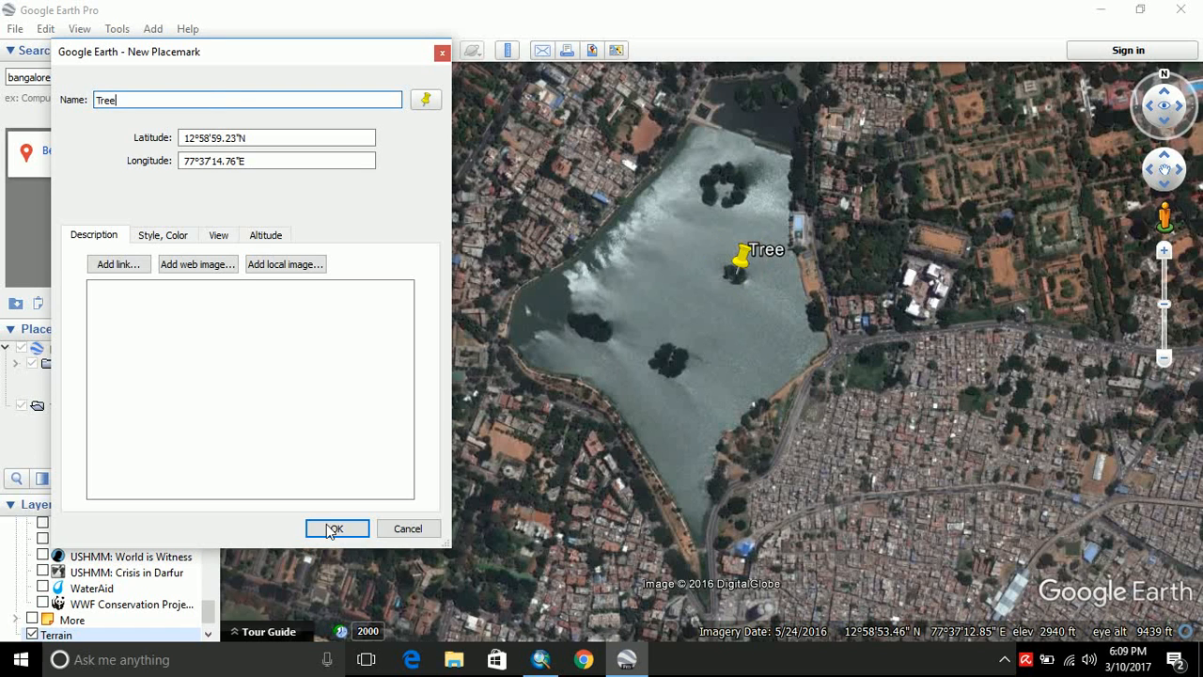
click(337, 528)
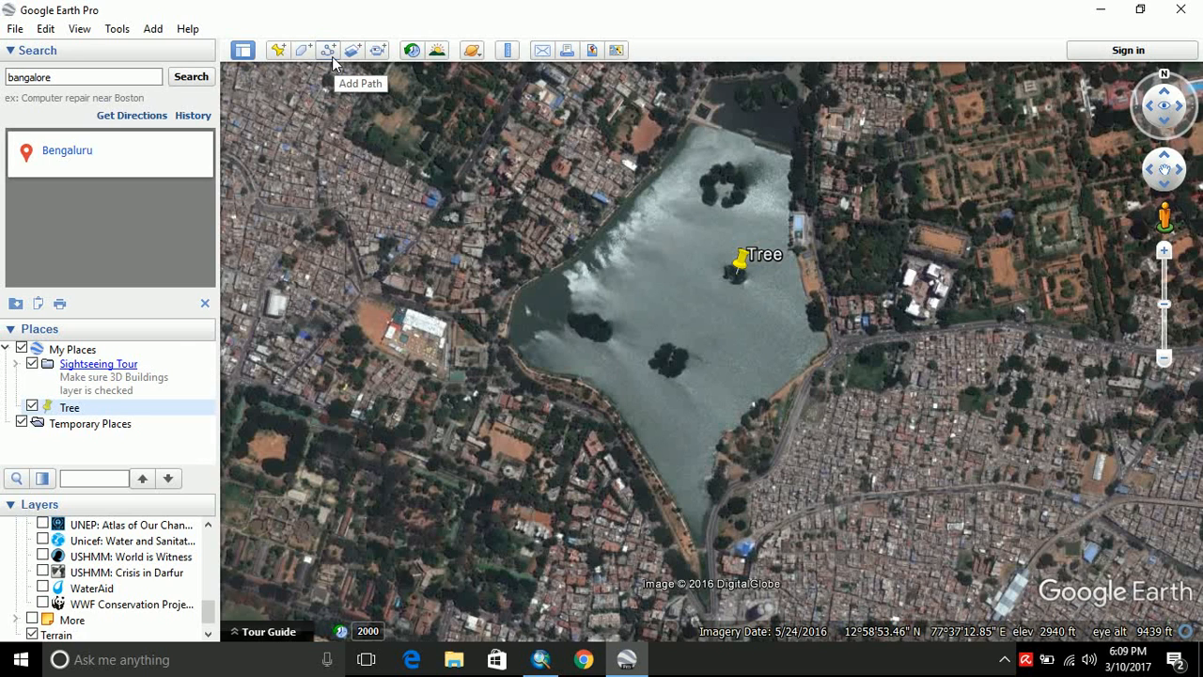
- Draw a new path on the map named Road and save it to My Places
click(327, 48)
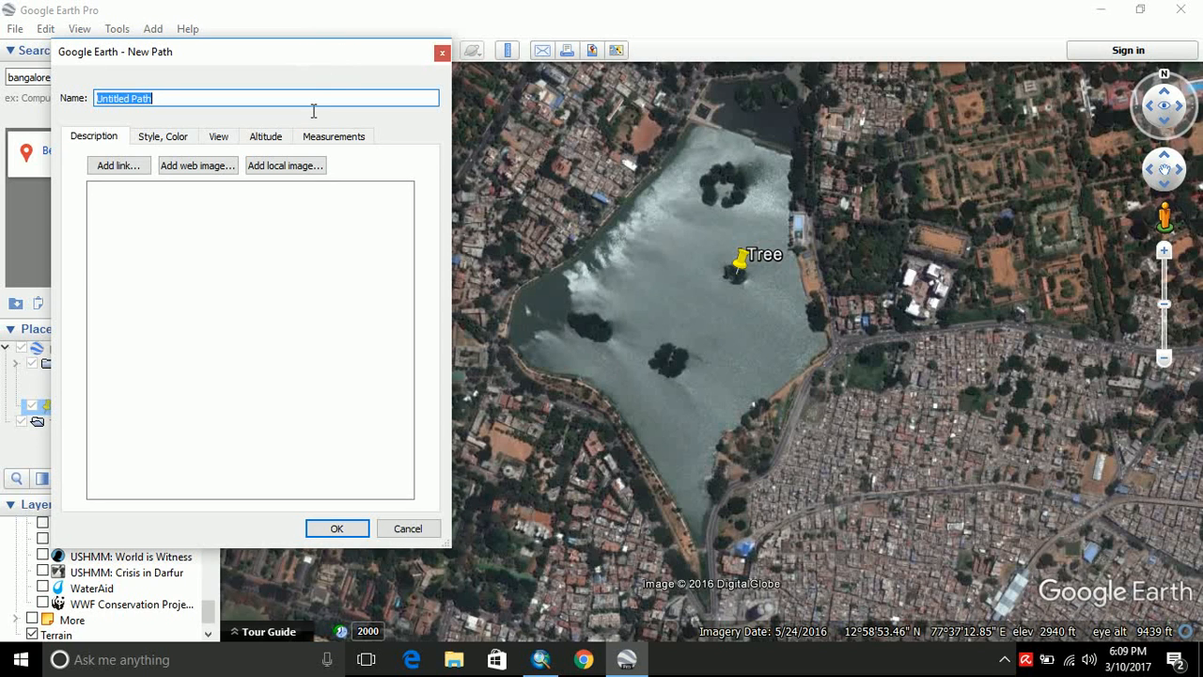
text(R)
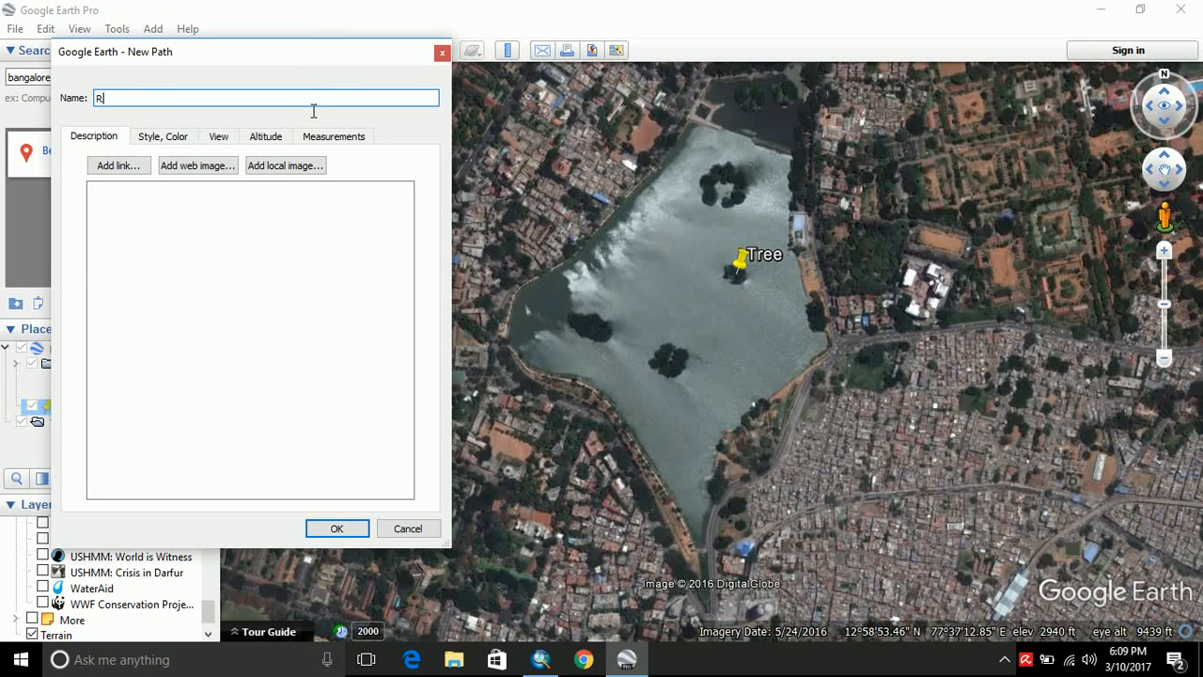
text(oad)
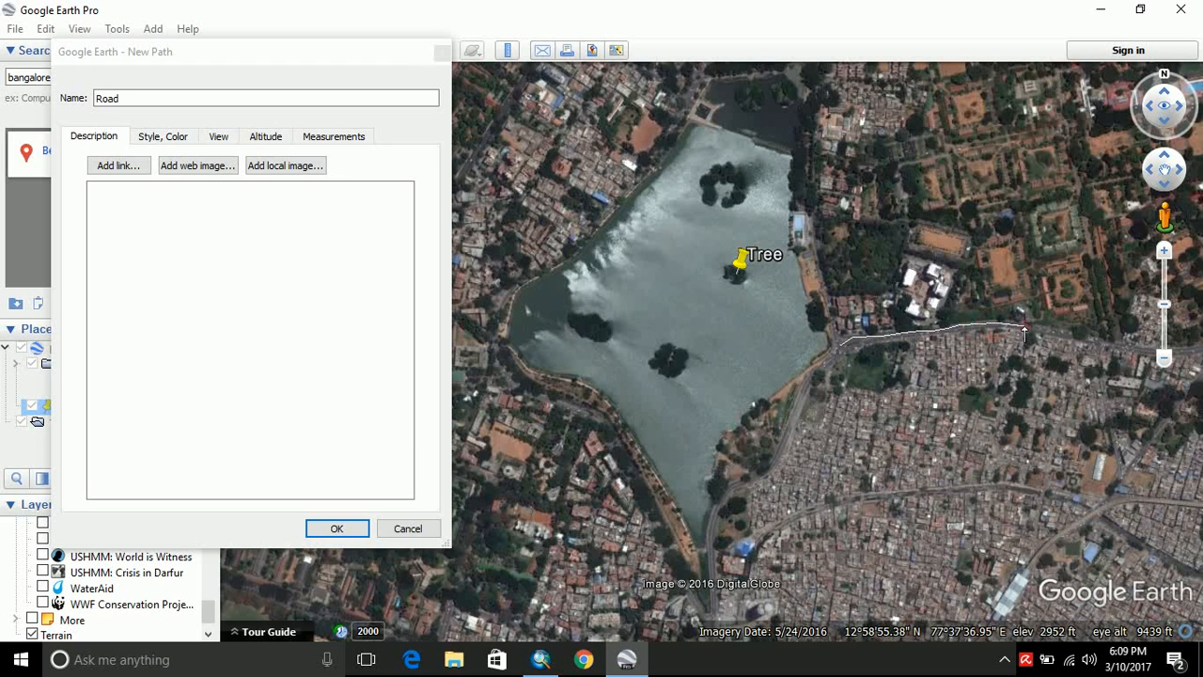
mouse_move(1065, 335)
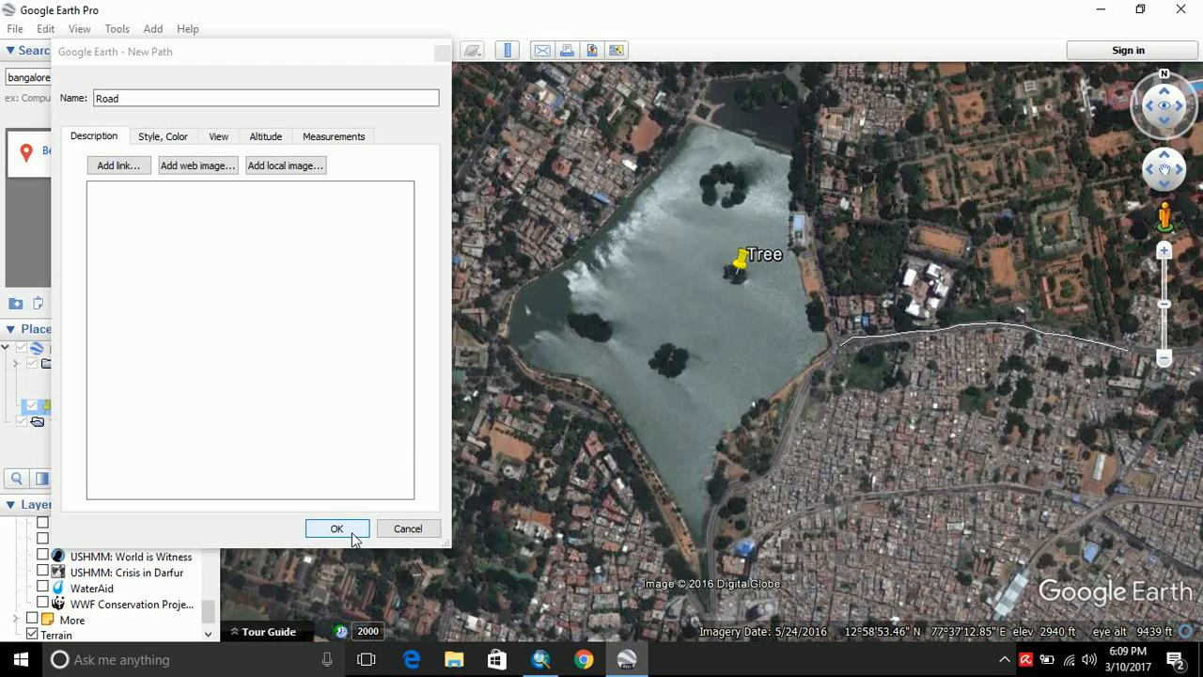
click(337, 529)
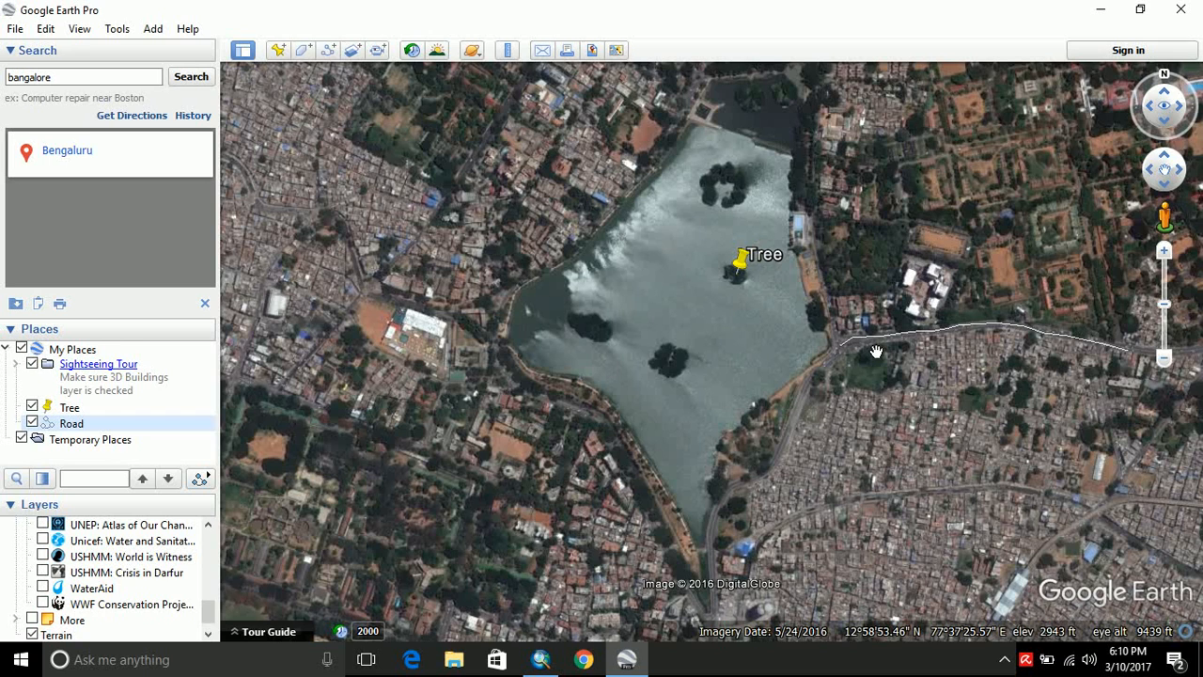
mouse_move(302, 53)
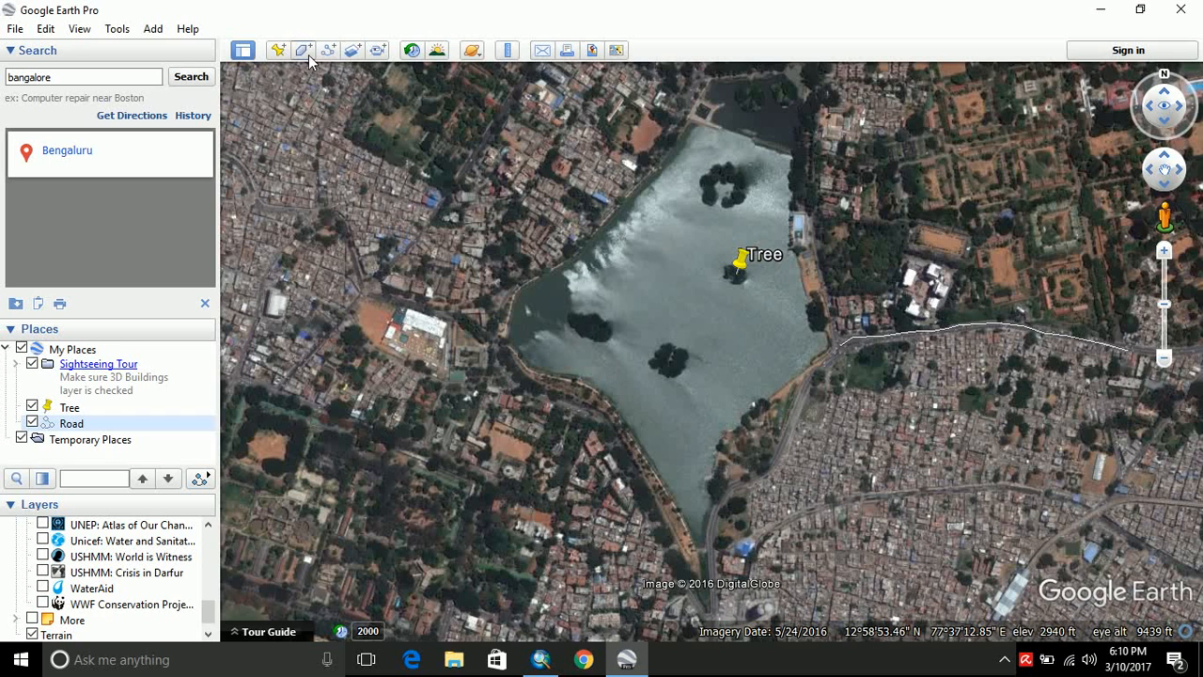
mouse_move(303, 48)
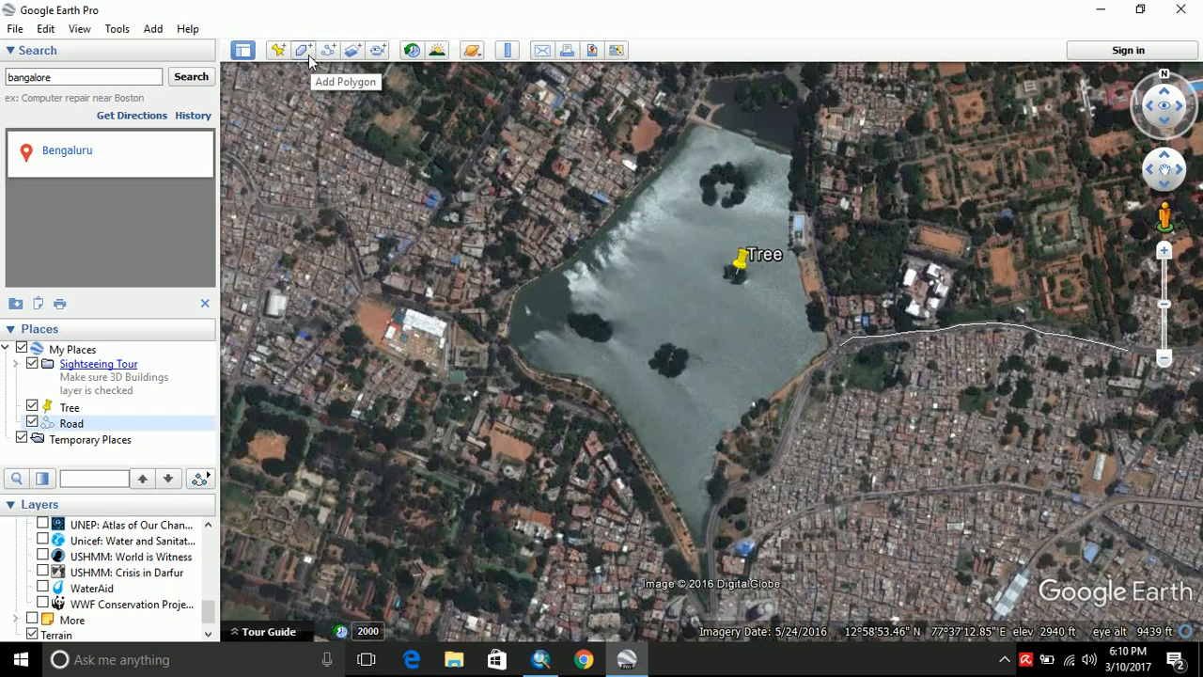
- Trace a polygon named Lake around the shore and show its Style, Color settings
click(305, 49)
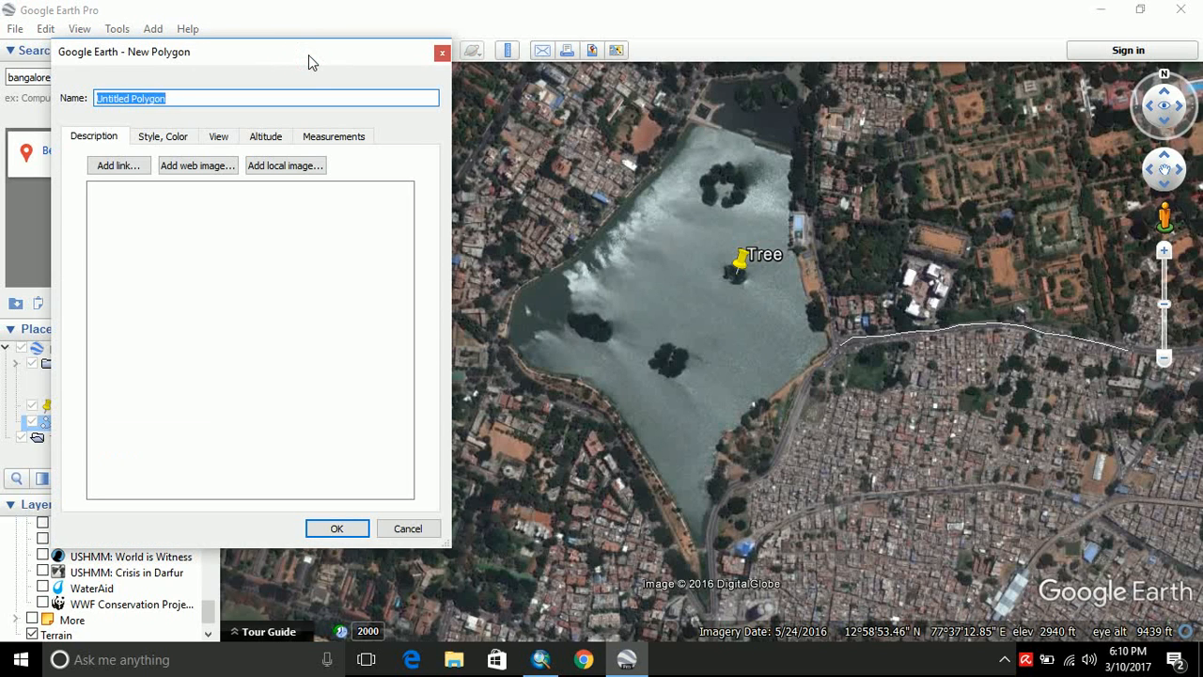
text(Lake)
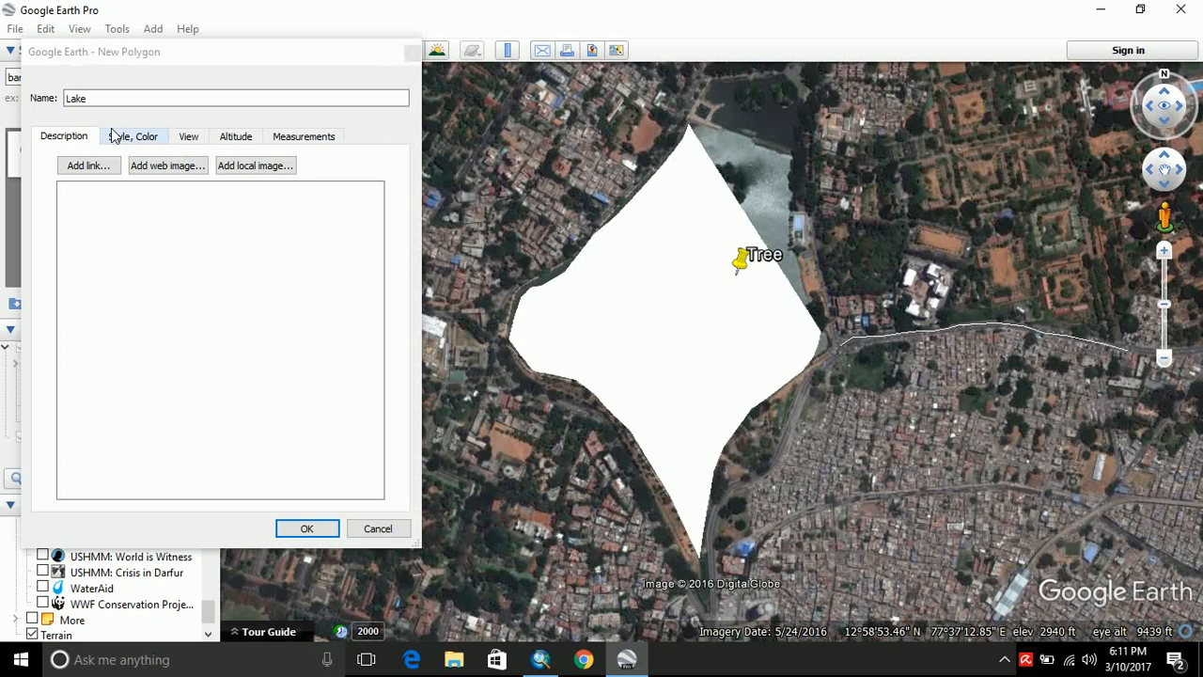
click(134, 135)
text(40)
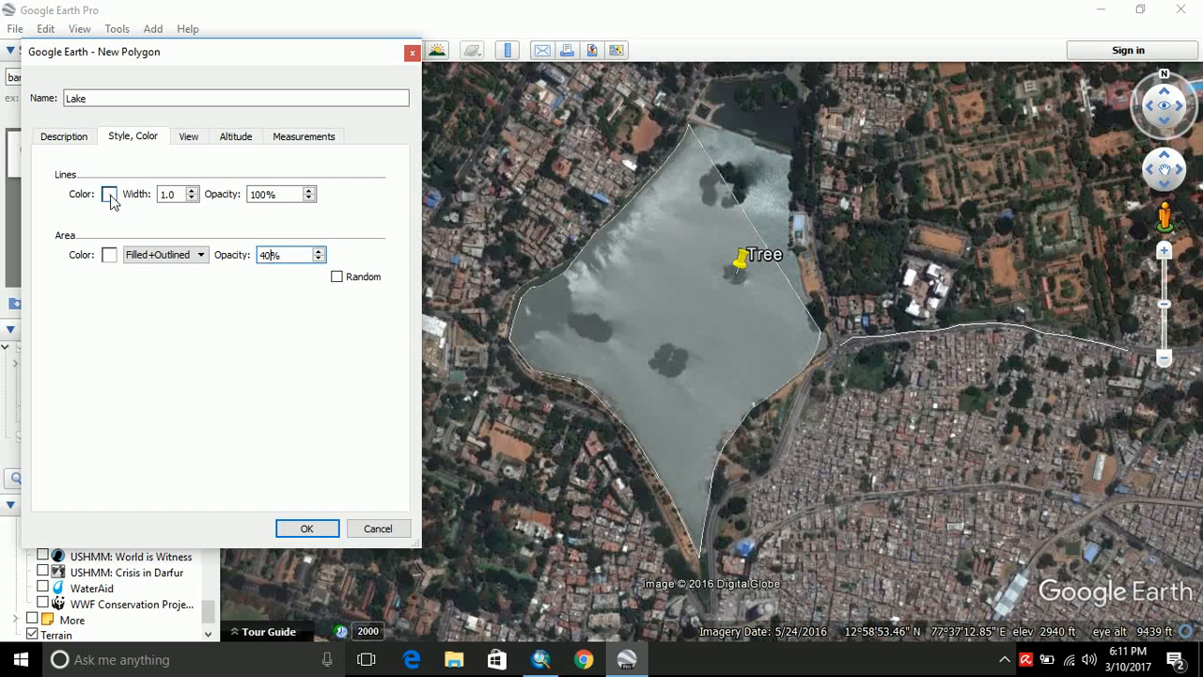
- Set the Lake polygon's line colour to red and area colour to dark blue, then save it
click(109, 194)
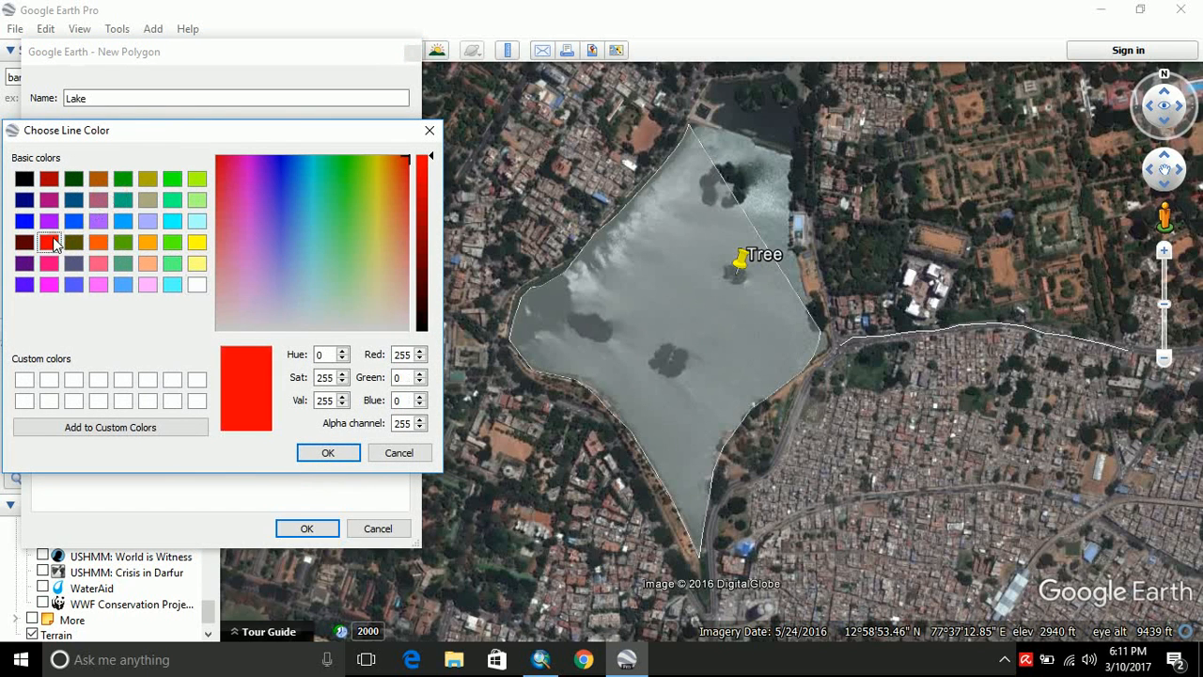
click(327, 451)
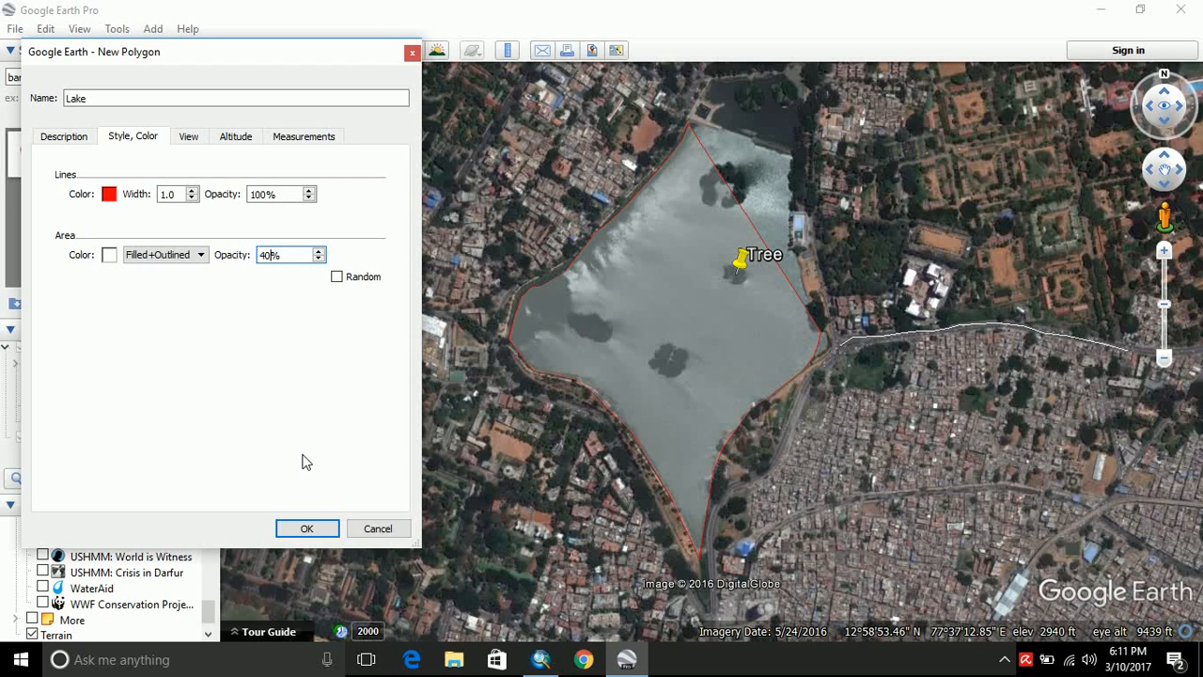
mouse_move(160, 296)
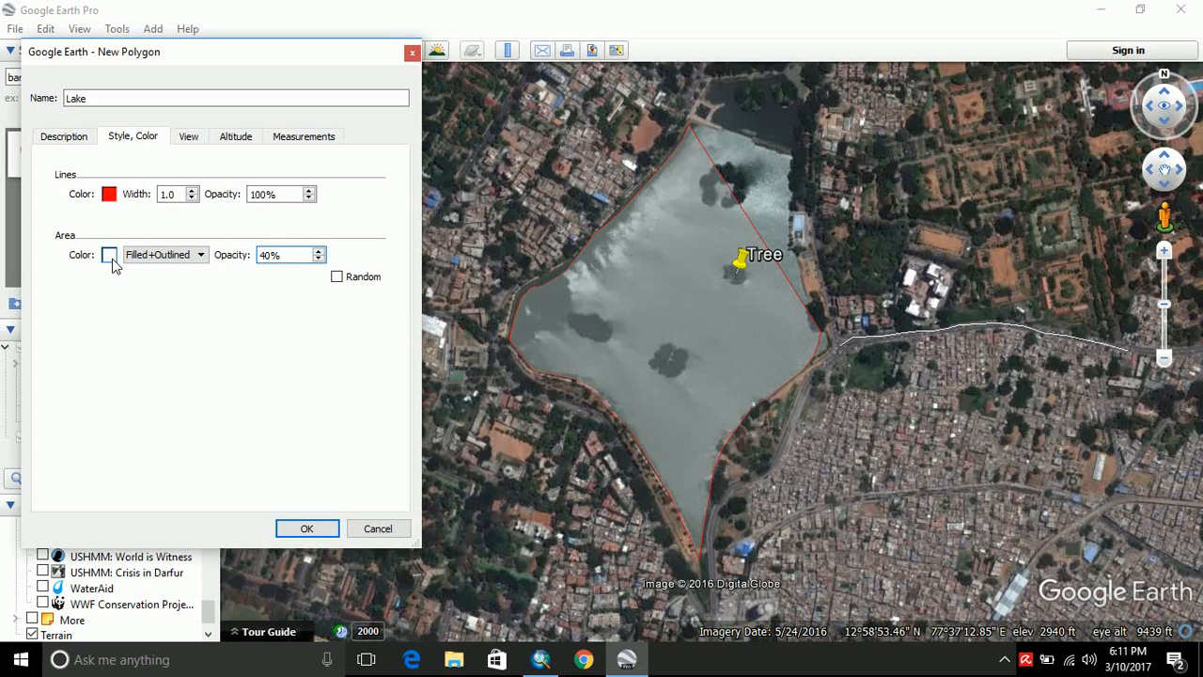
click(110, 255)
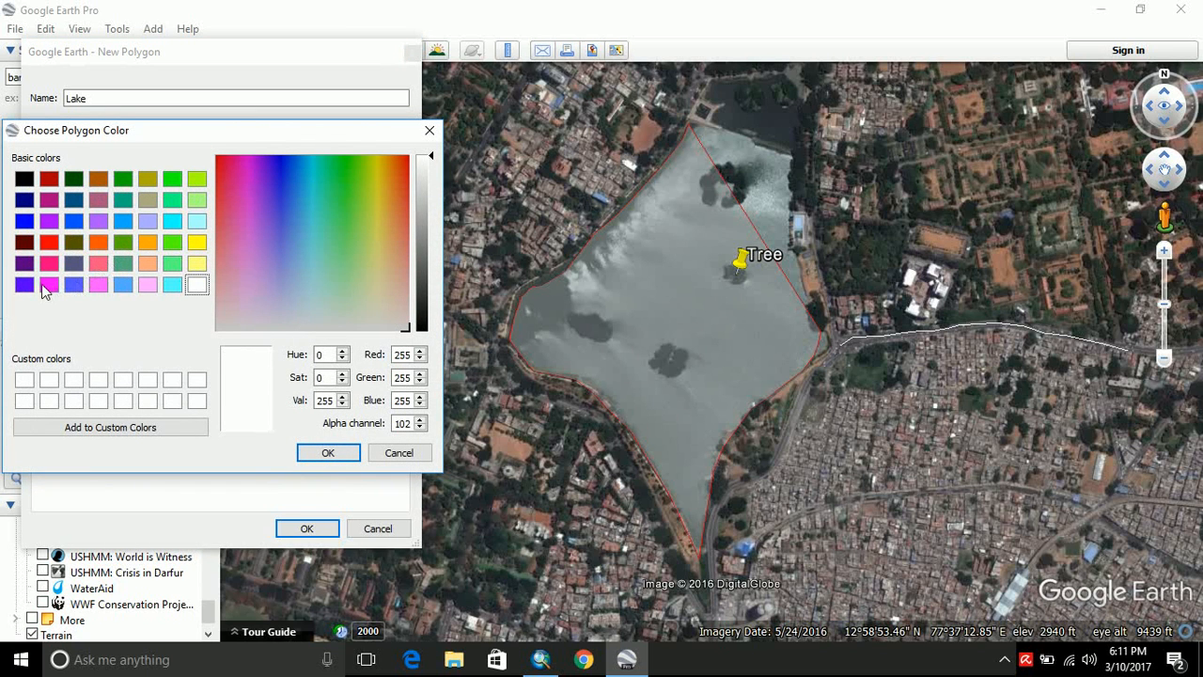
mouse_move(34, 205)
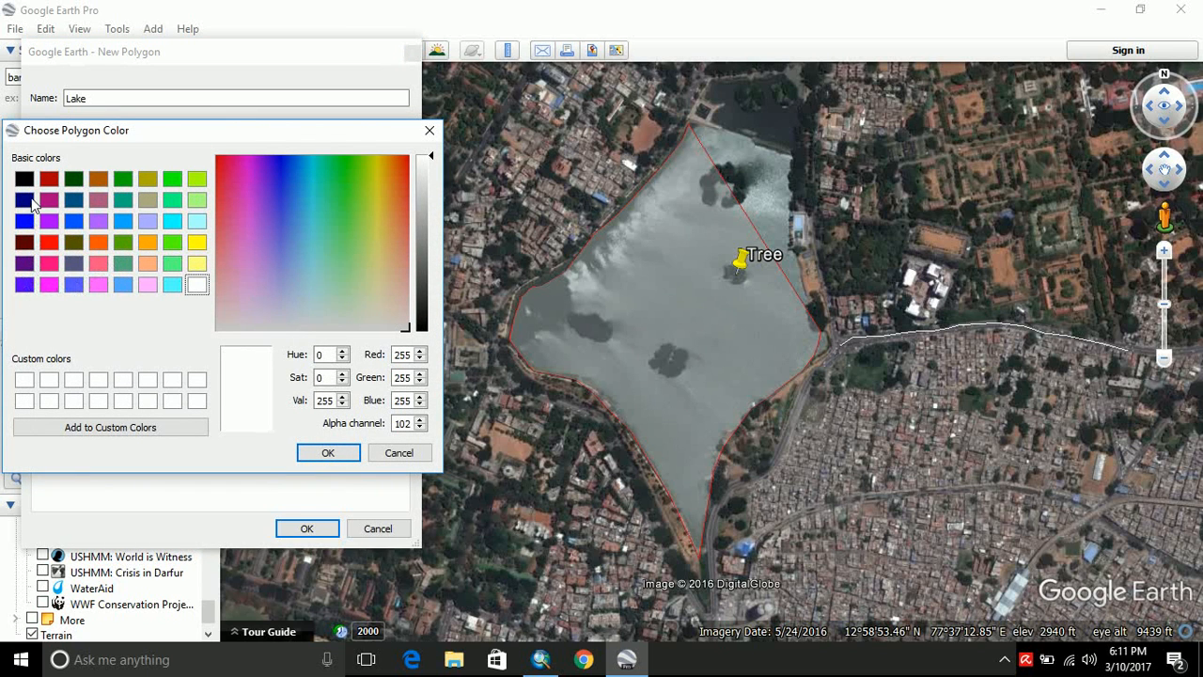
click(327, 451)
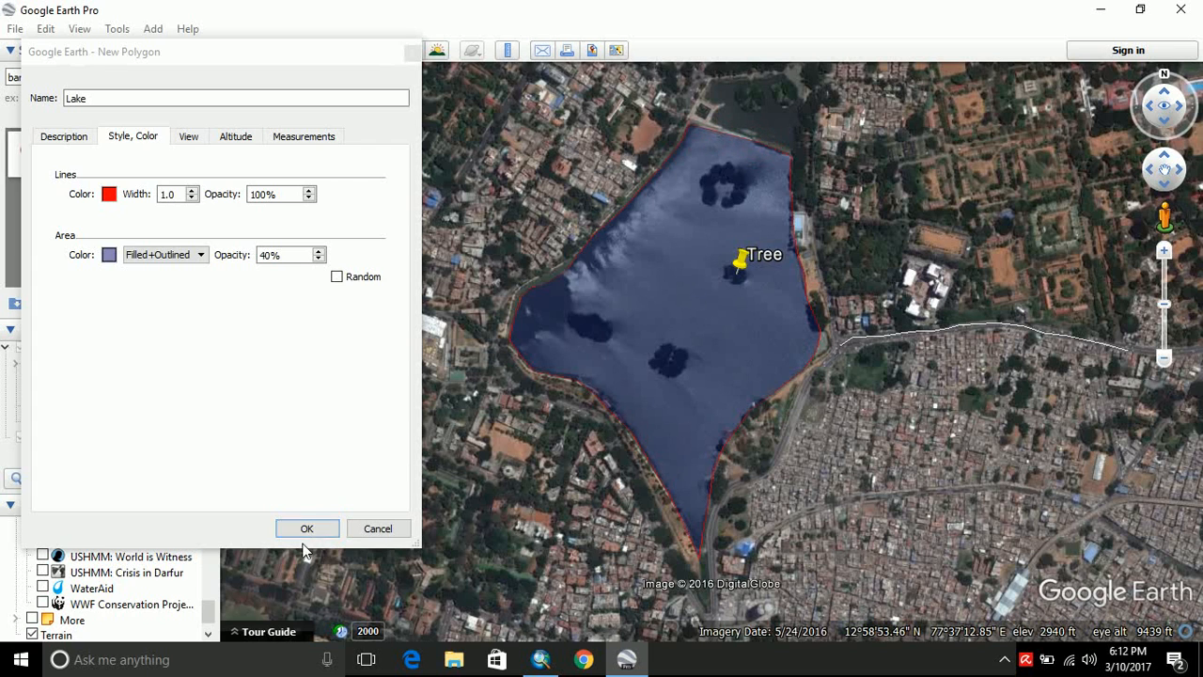
click(306, 527)
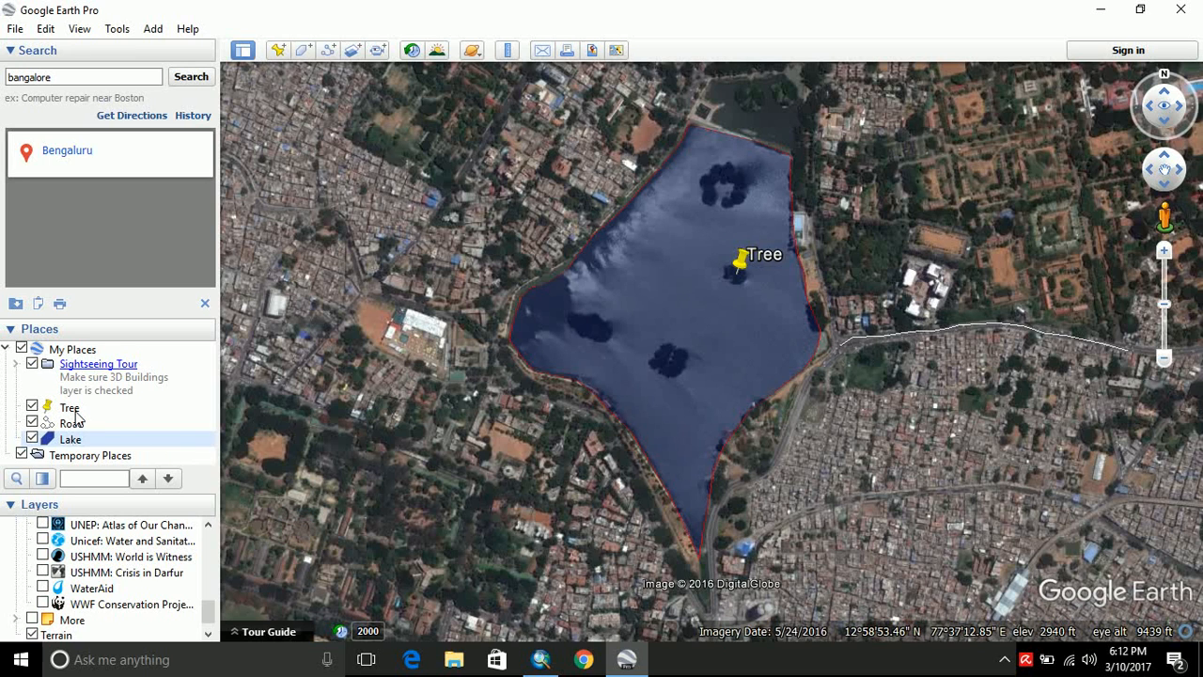
- Save the Tree placemark as Tree.kml (Kml type) in the D:\Test folder
click(70, 406)
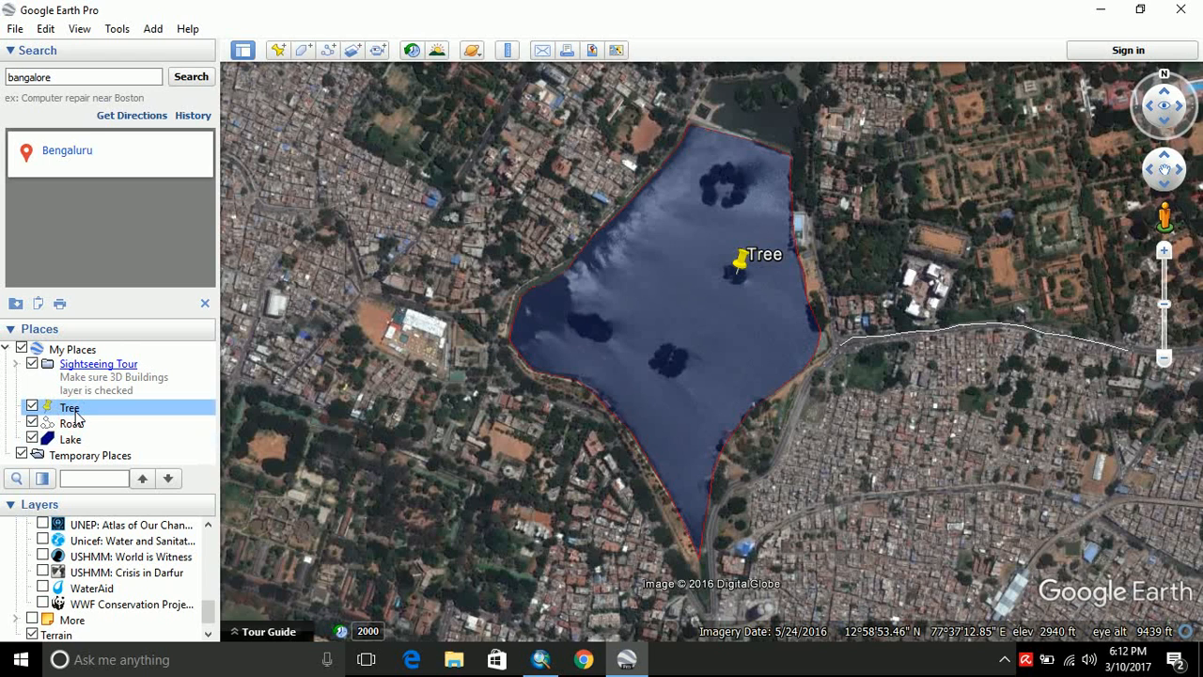
right_click(68, 406)
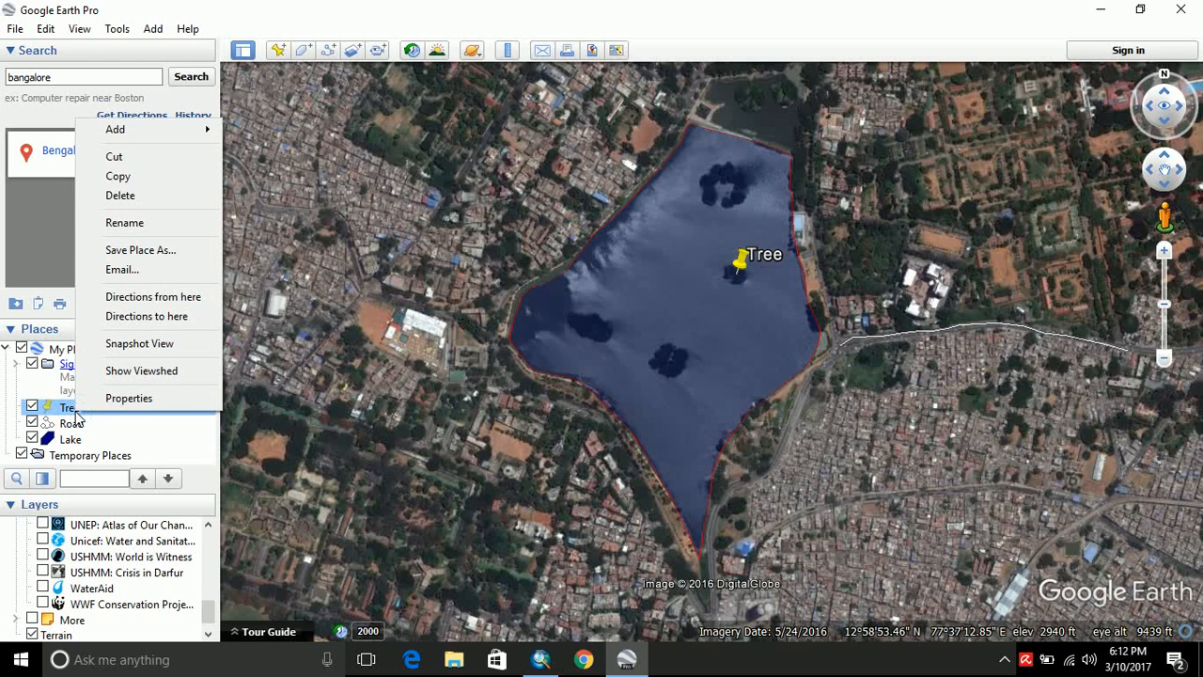
mouse_move(147, 250)
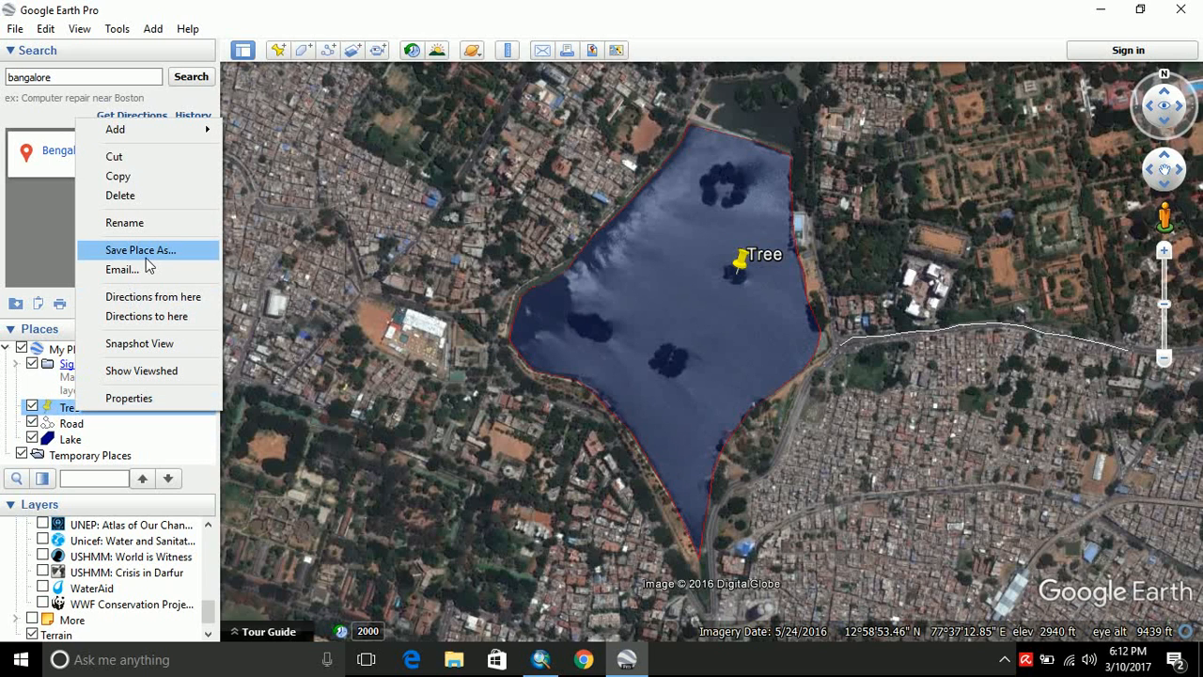
click(141, 248)
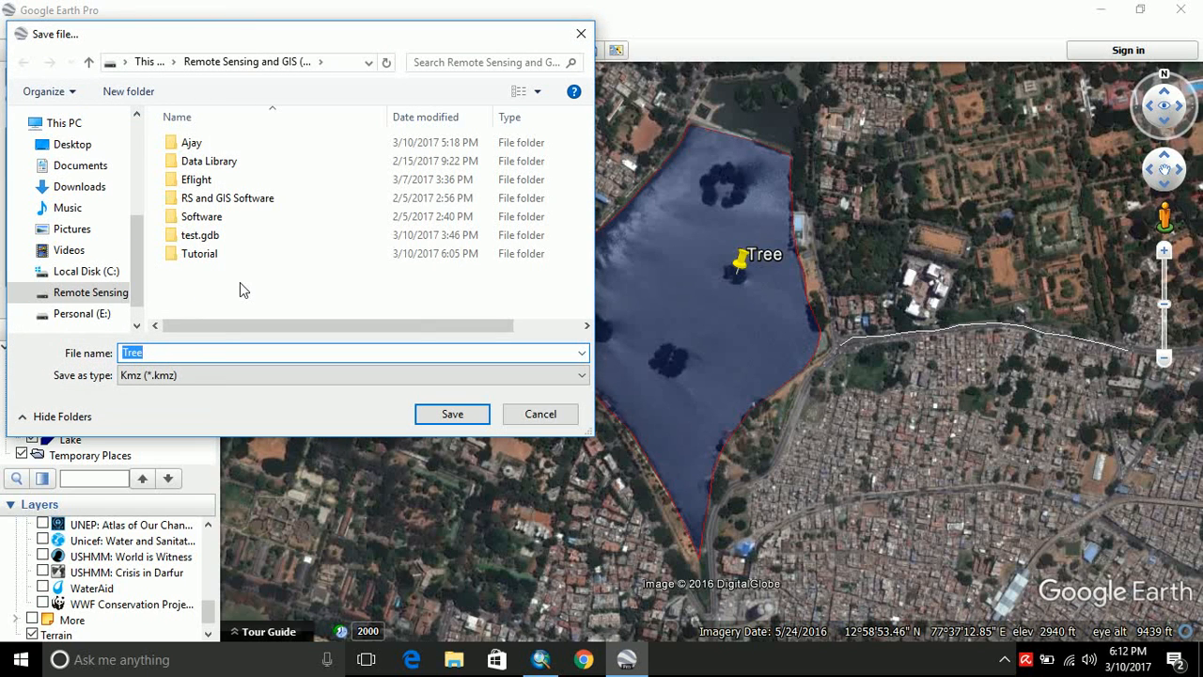
mouse_move(212, 290)
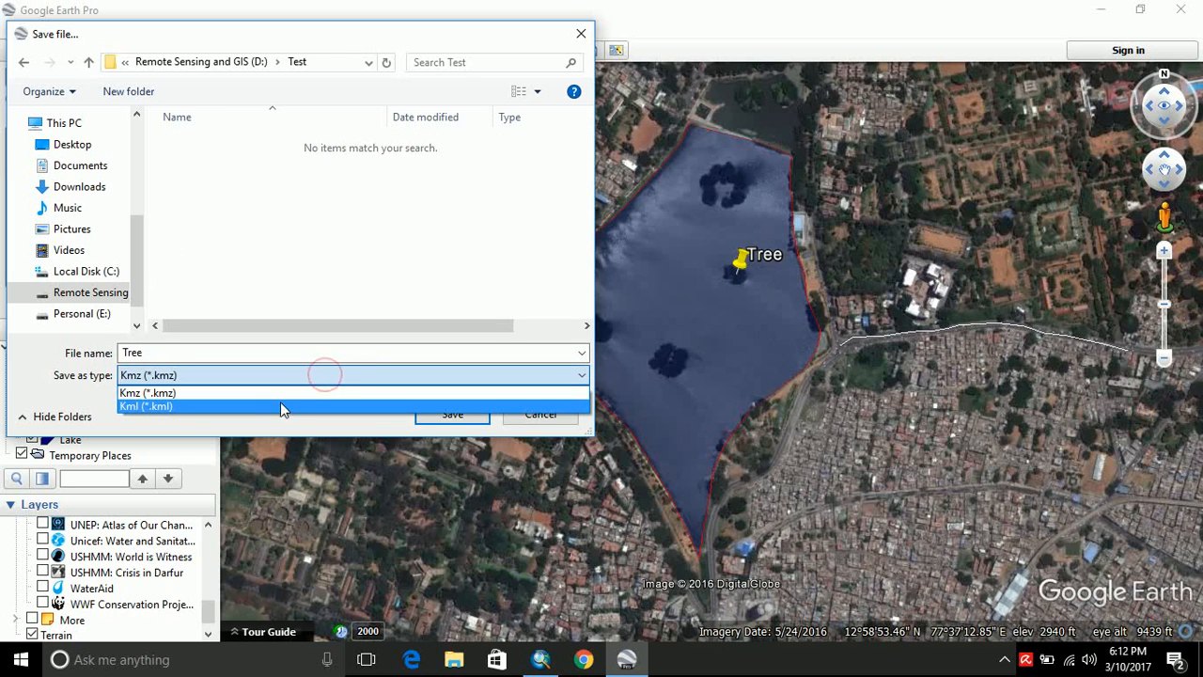
click(147, 406)
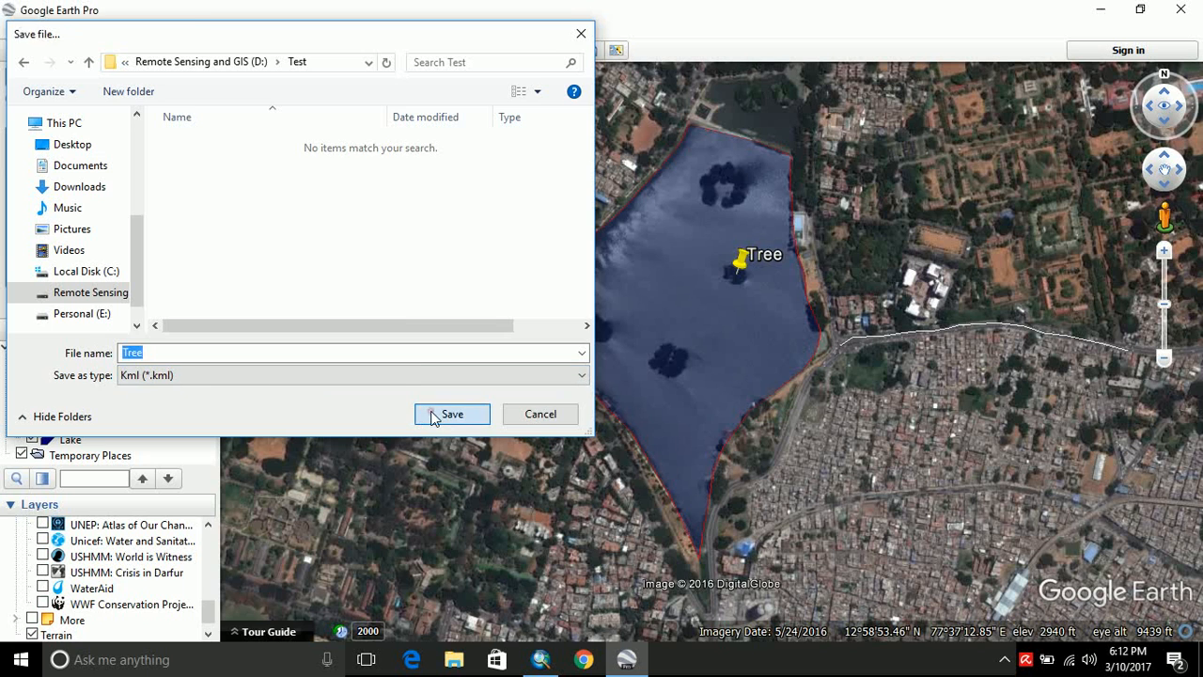
click(451, 413)
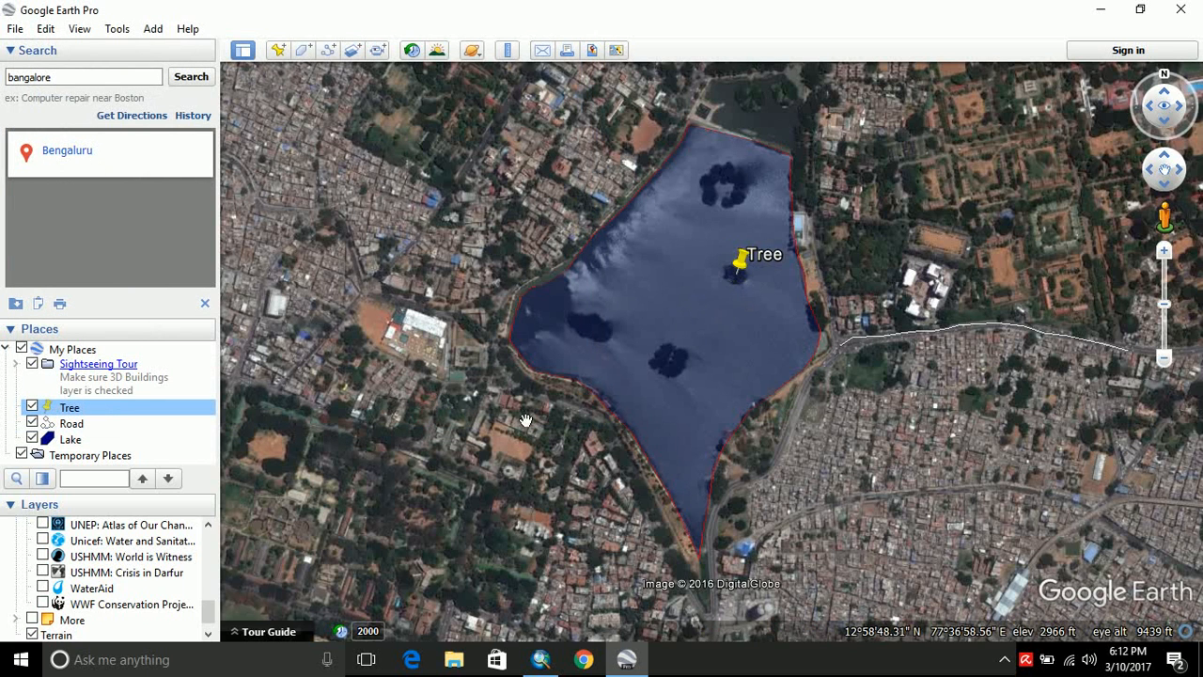
- Save the Road path as Road.kml in D:\Test beside Tree
click(71, 423)
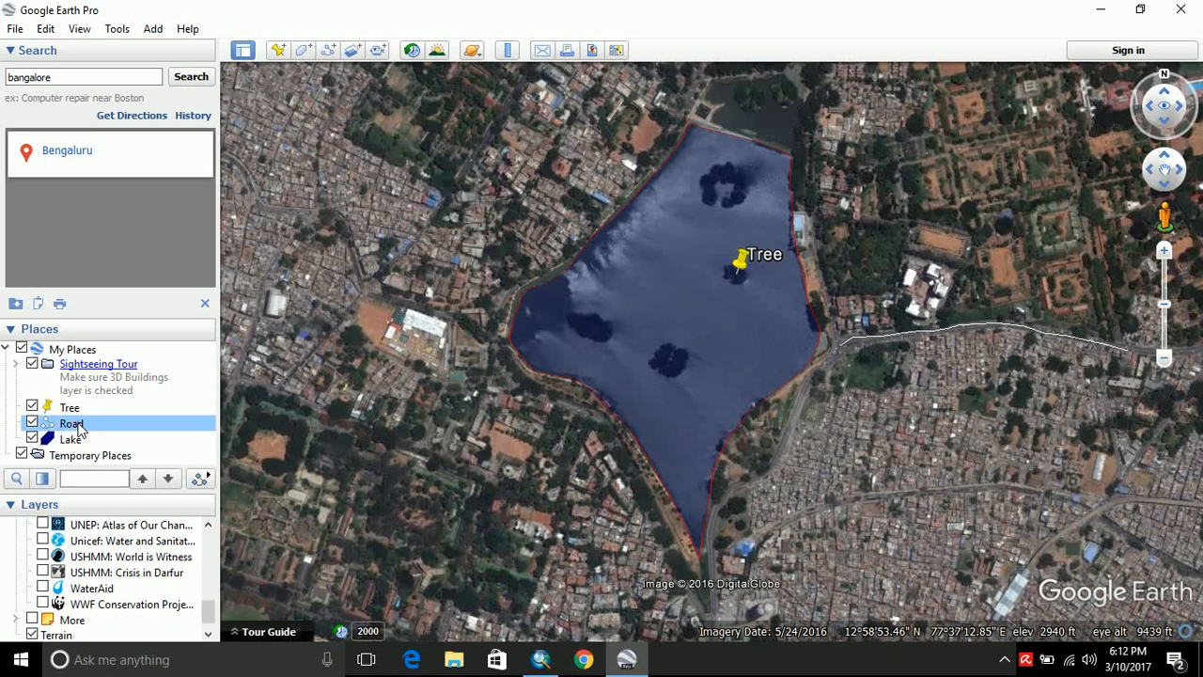
right_click(71, 423)
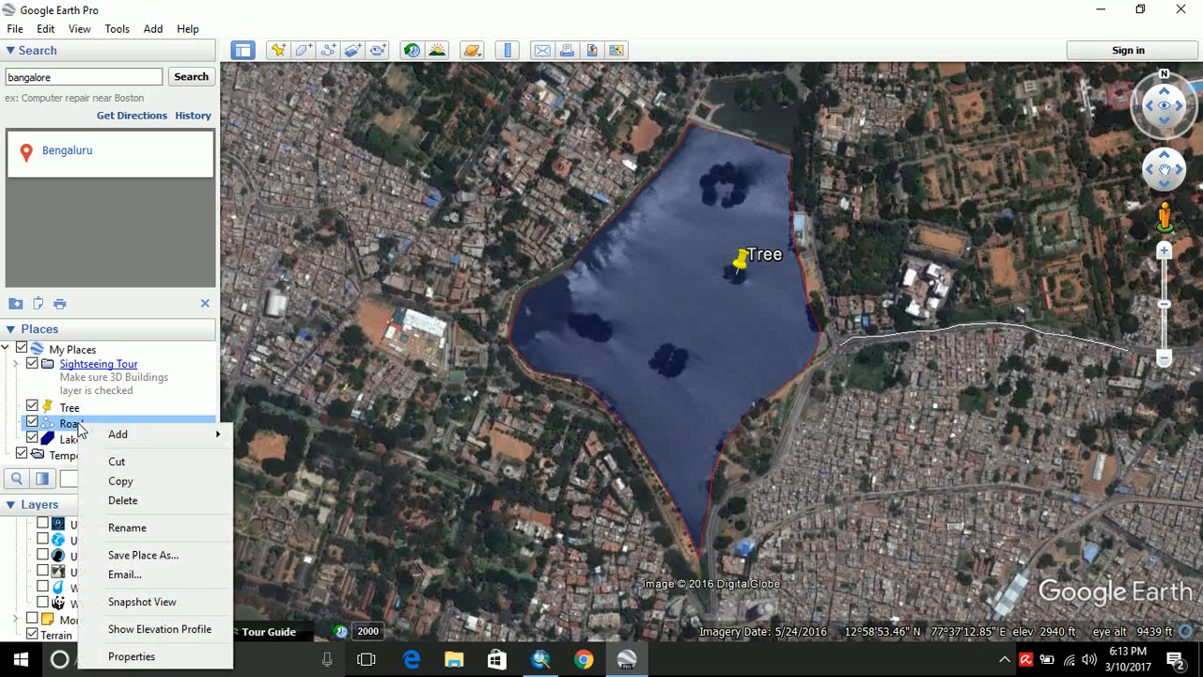
mouse_move(142, 555)
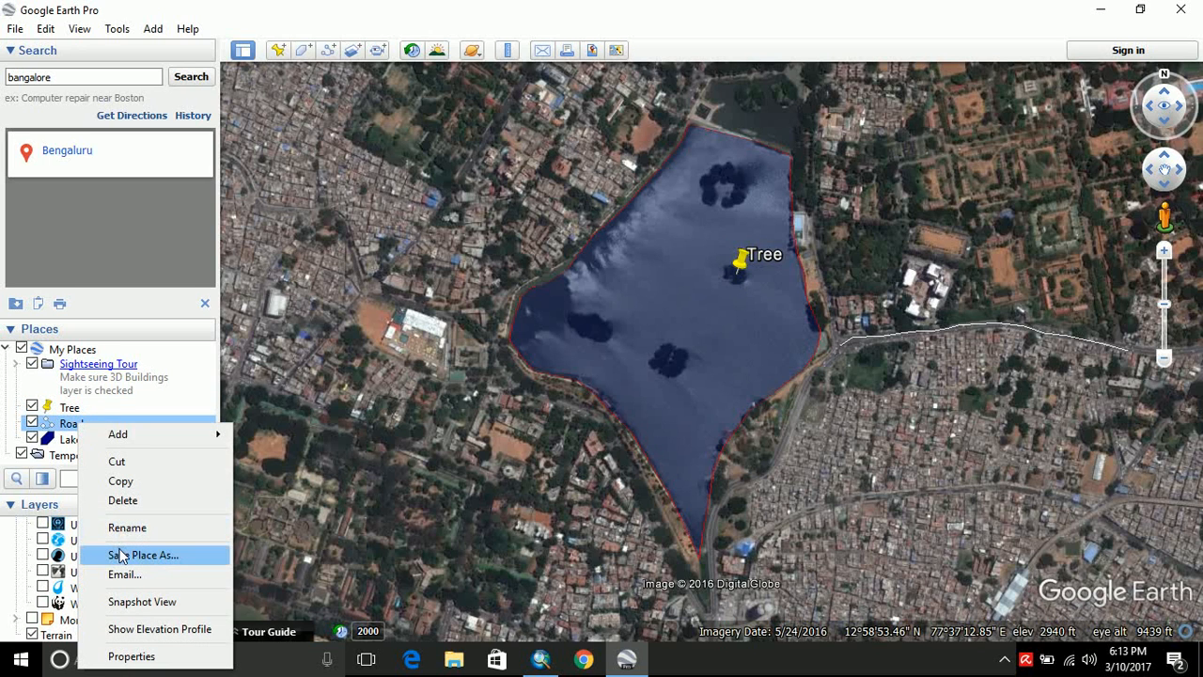
click(147, 555)
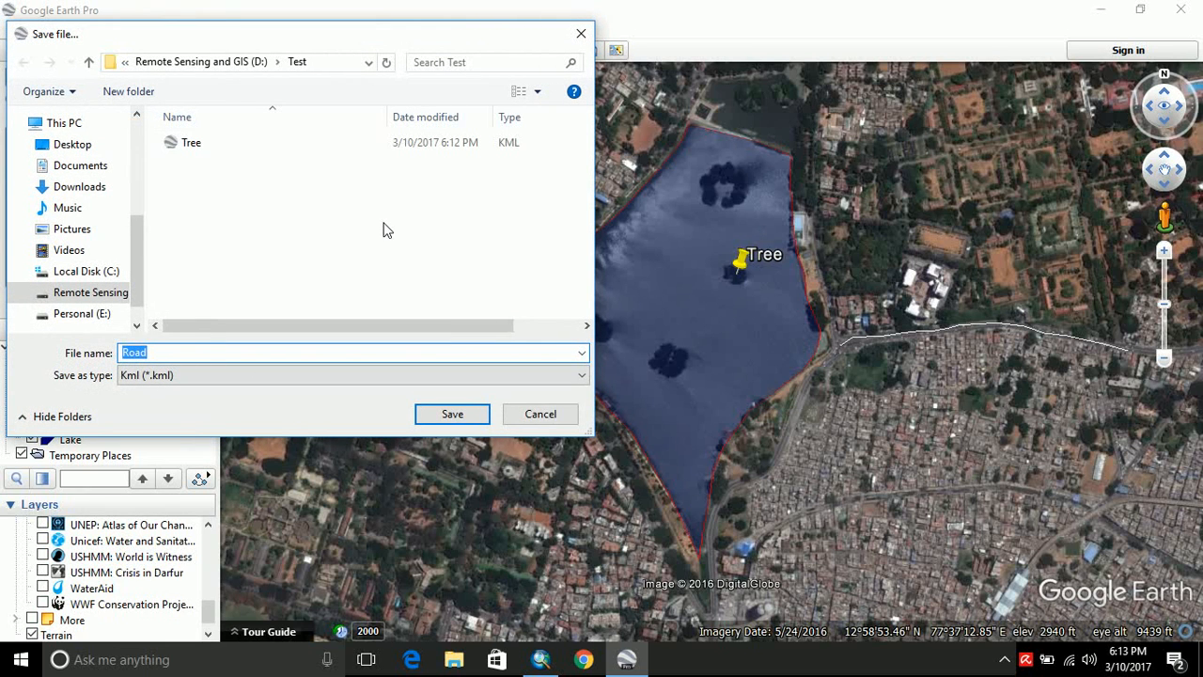
mouse_move(423, 404)
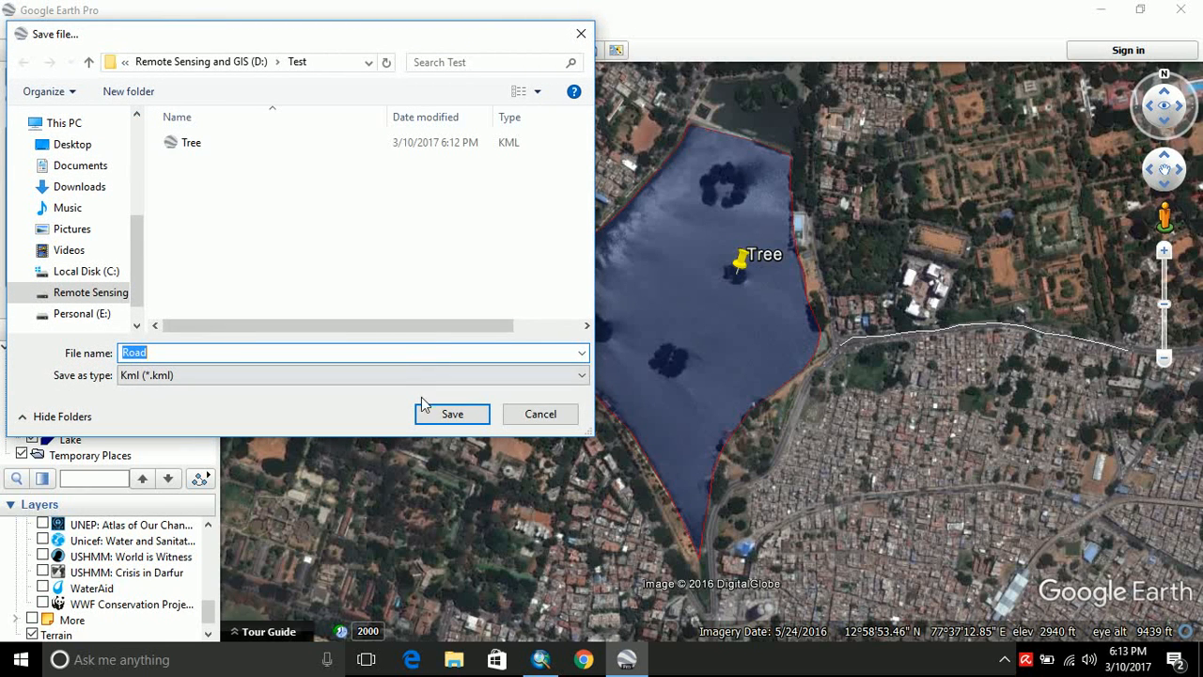
click(451, 414)
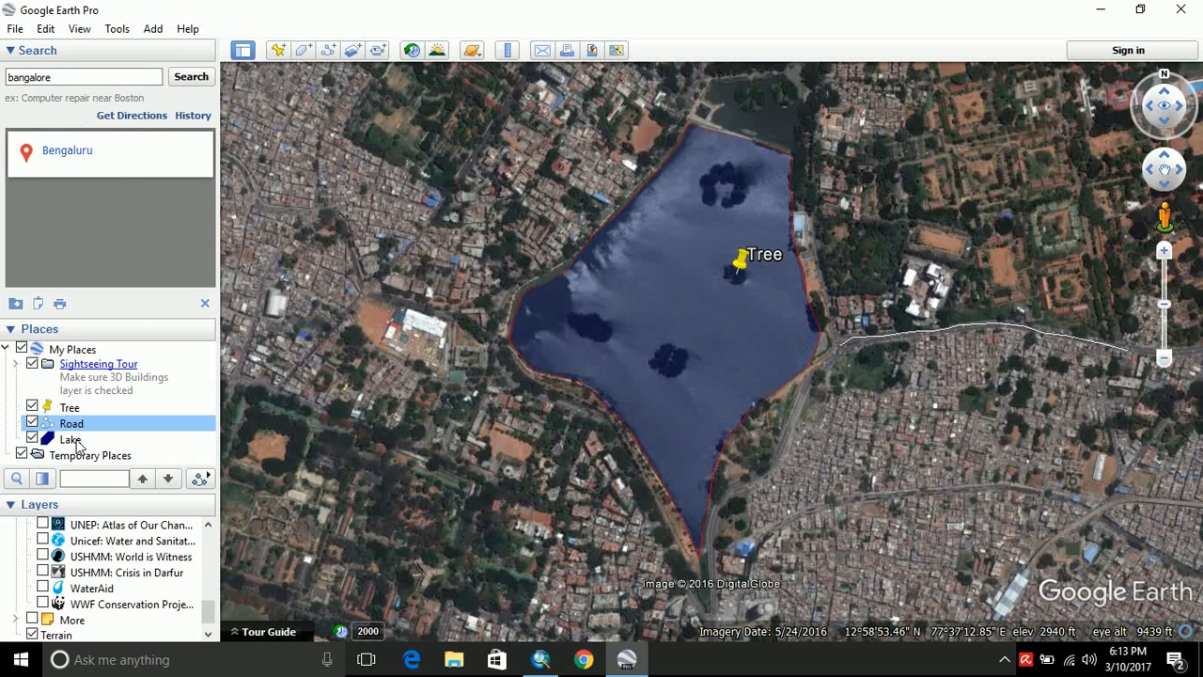
- Save the Lake polygon as Lake.kml in D:\Test alongside Tree and Road
right_click(71, 440)
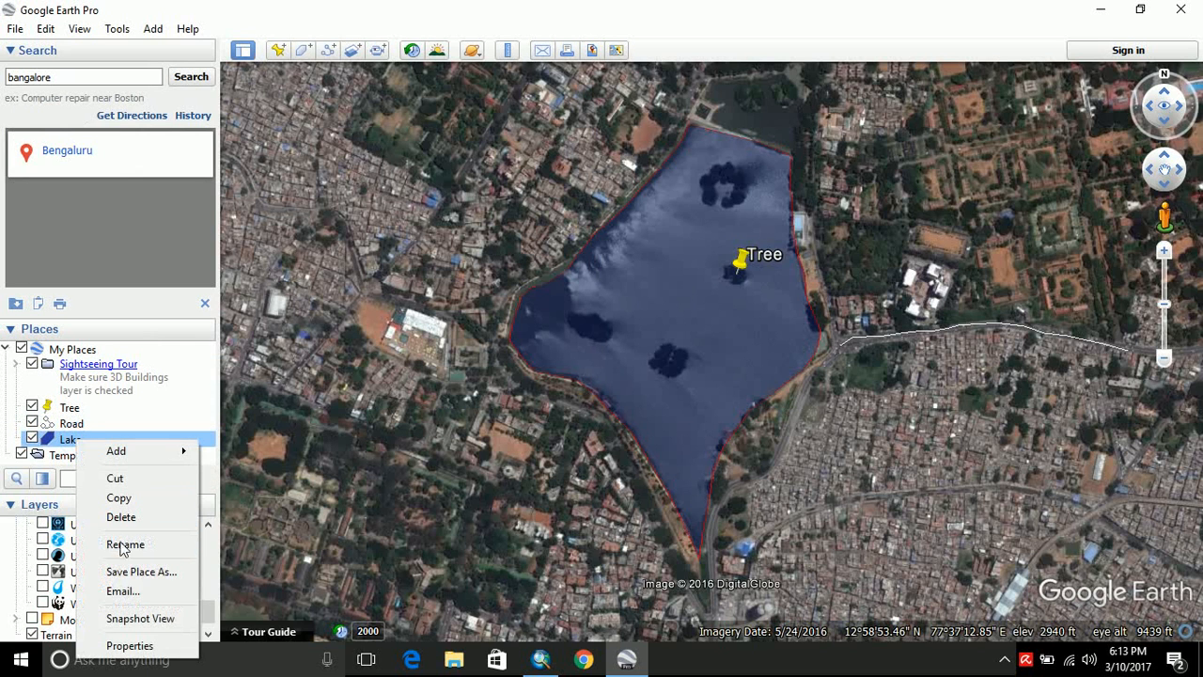
click(141, 571)
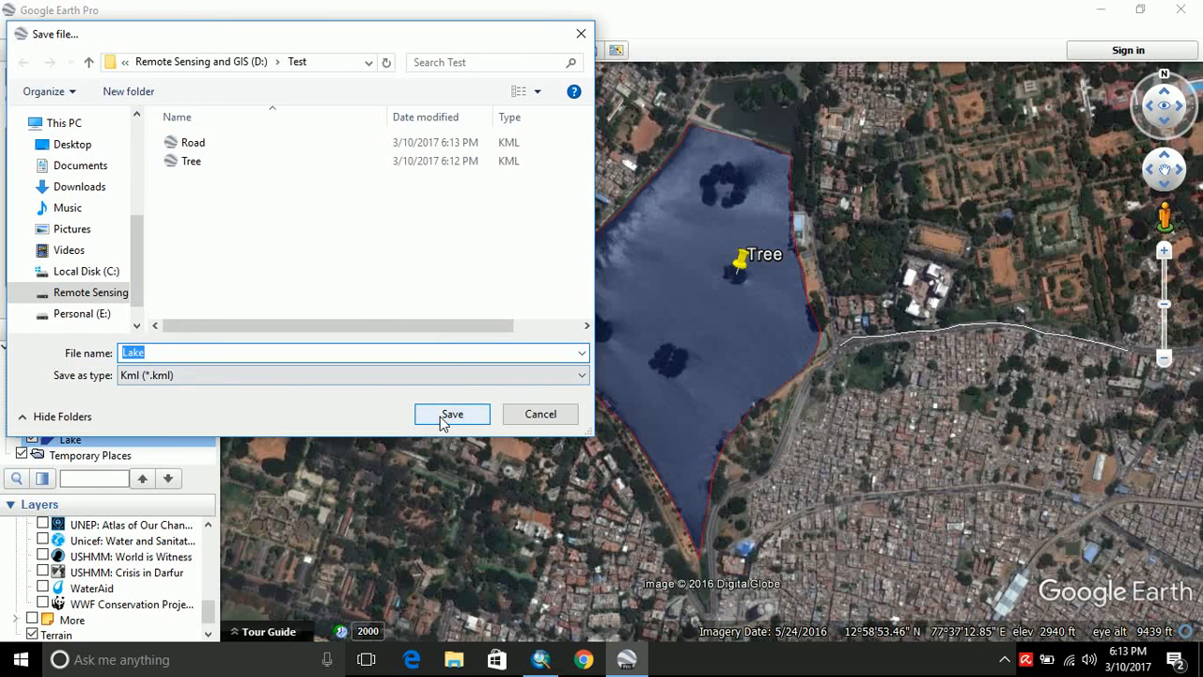
click(452, 413)
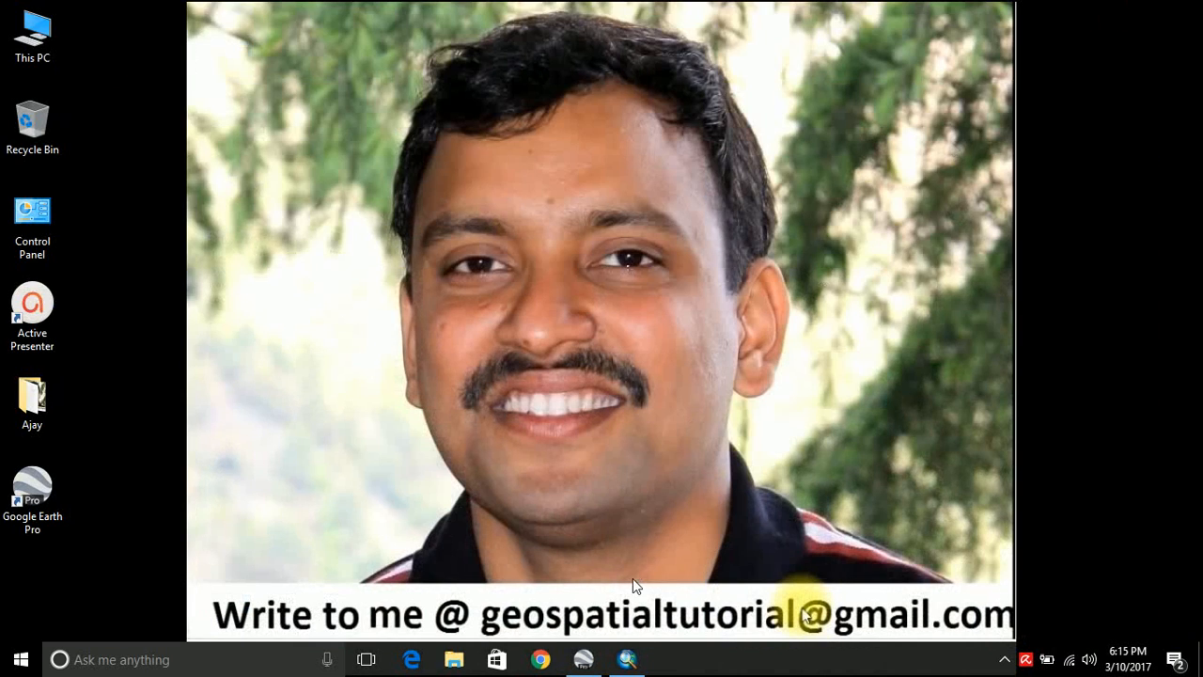
- Launch ArcMap from the taskbar with a new empty untitled map
click(628, 658)
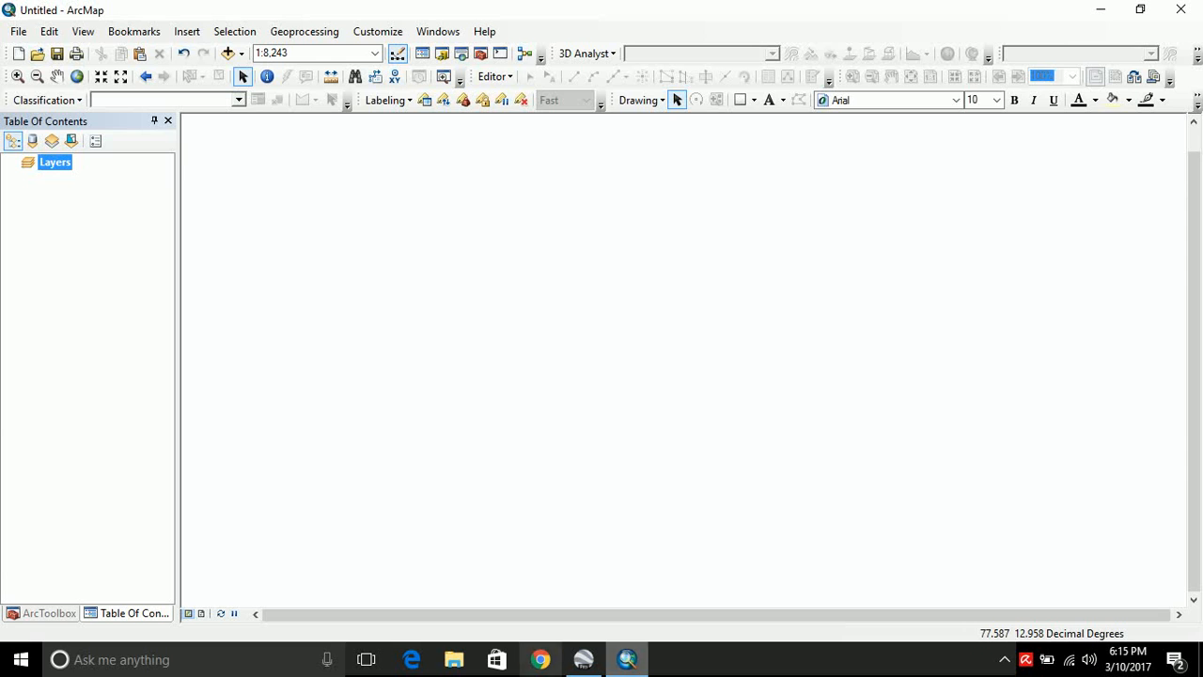
mouse_move(37, 622)
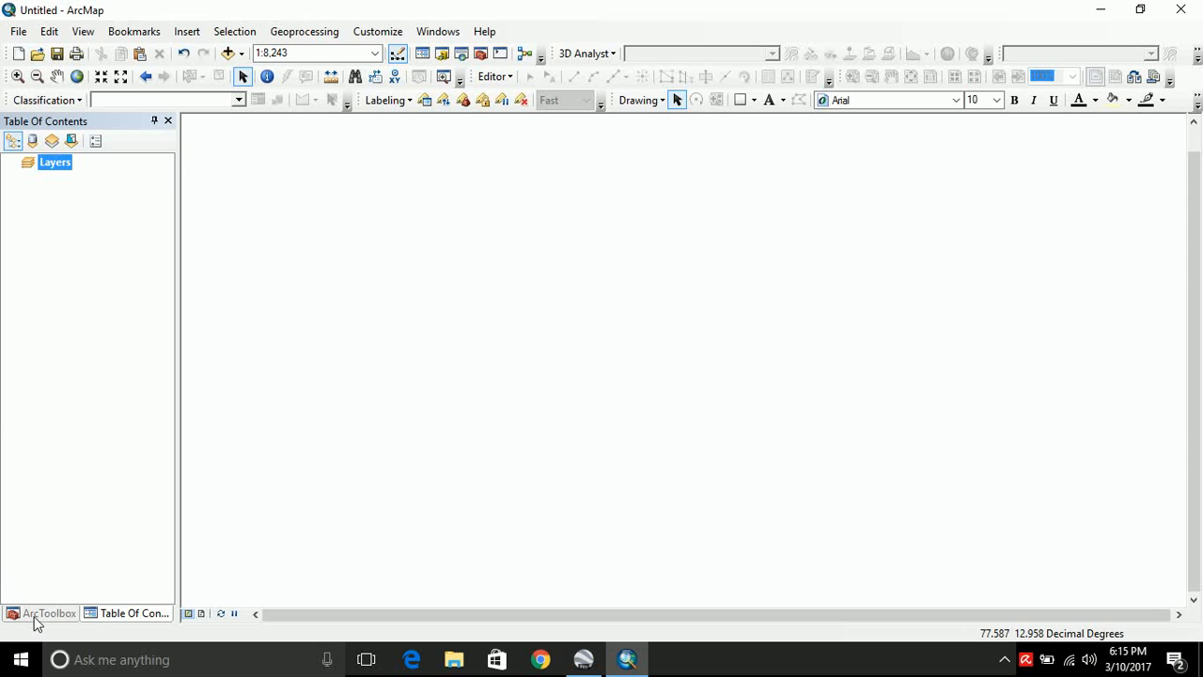
- In ArcToolbox, launch KML To Layer from Conversion Tools > From KML
click(48, 613)
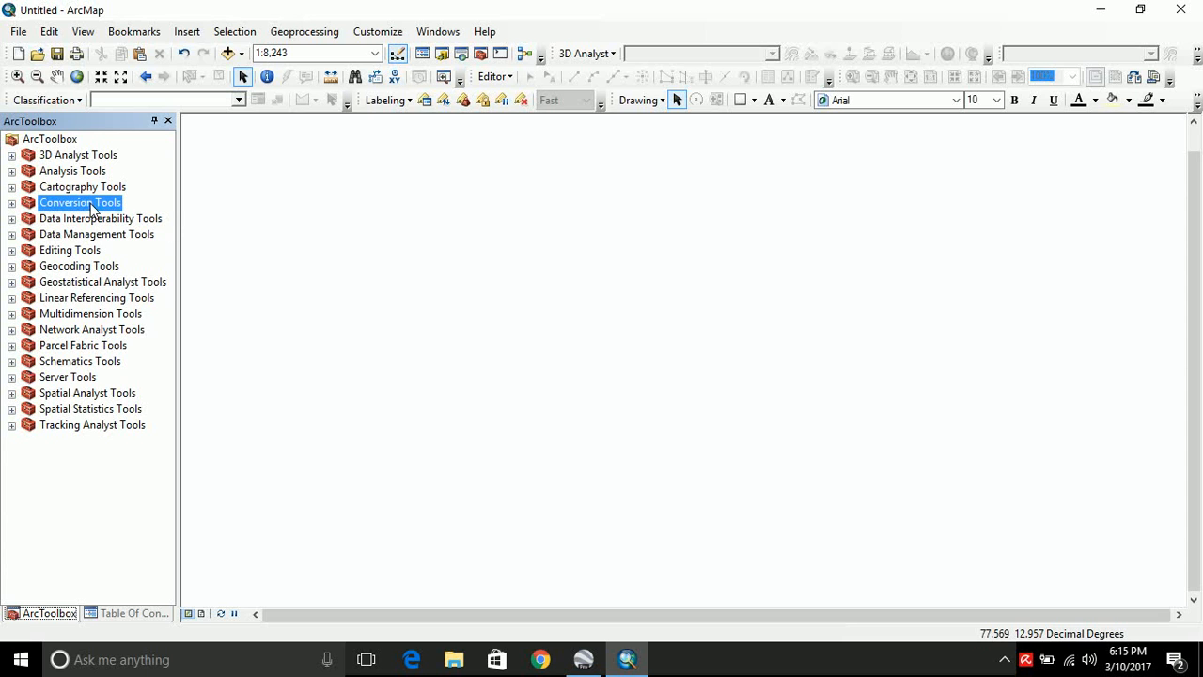
click(12, 203)
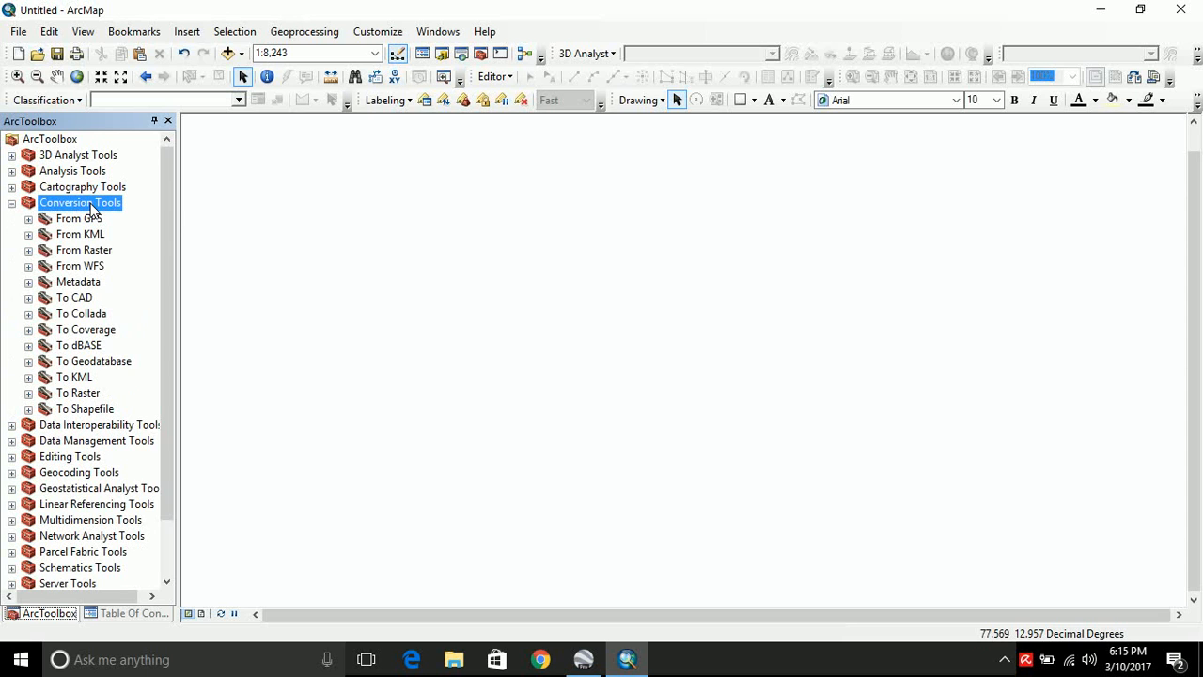
click(28, 233)
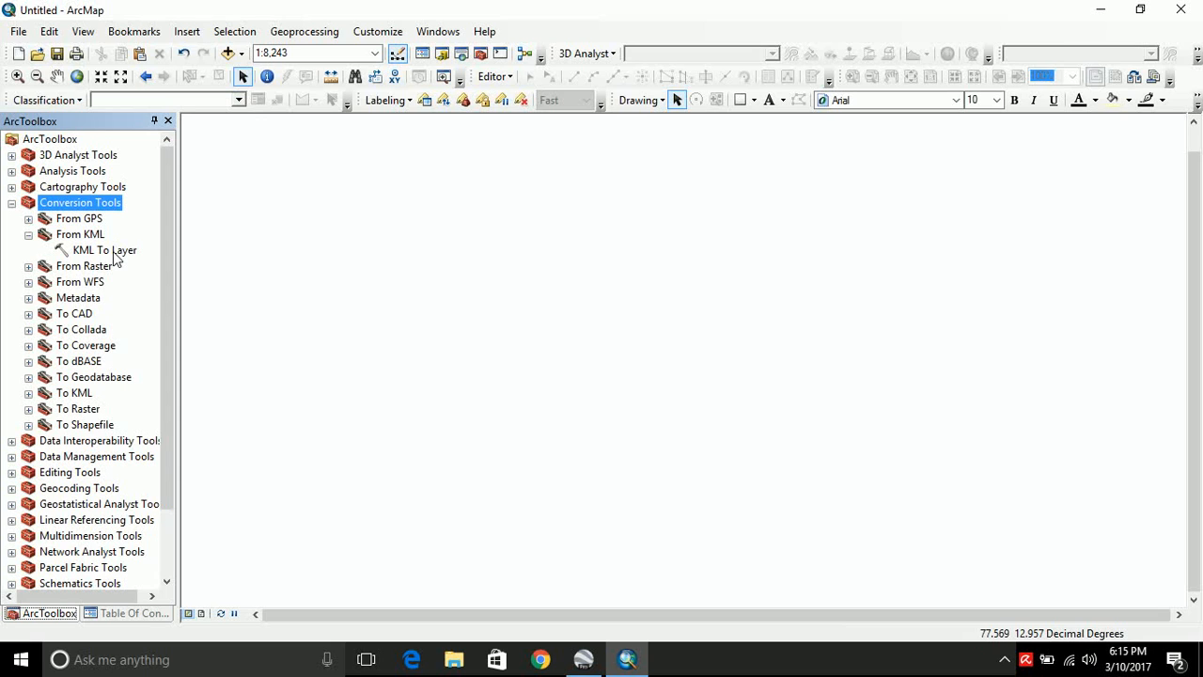
click(104, 250)
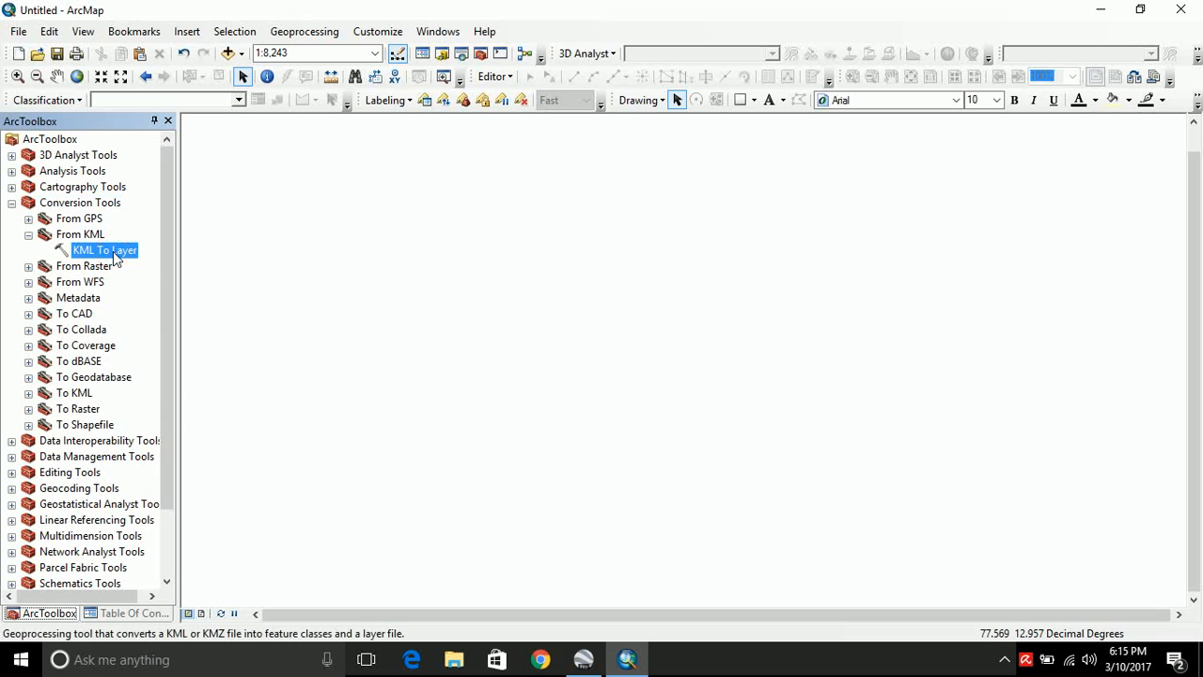
double_click(104, 250)
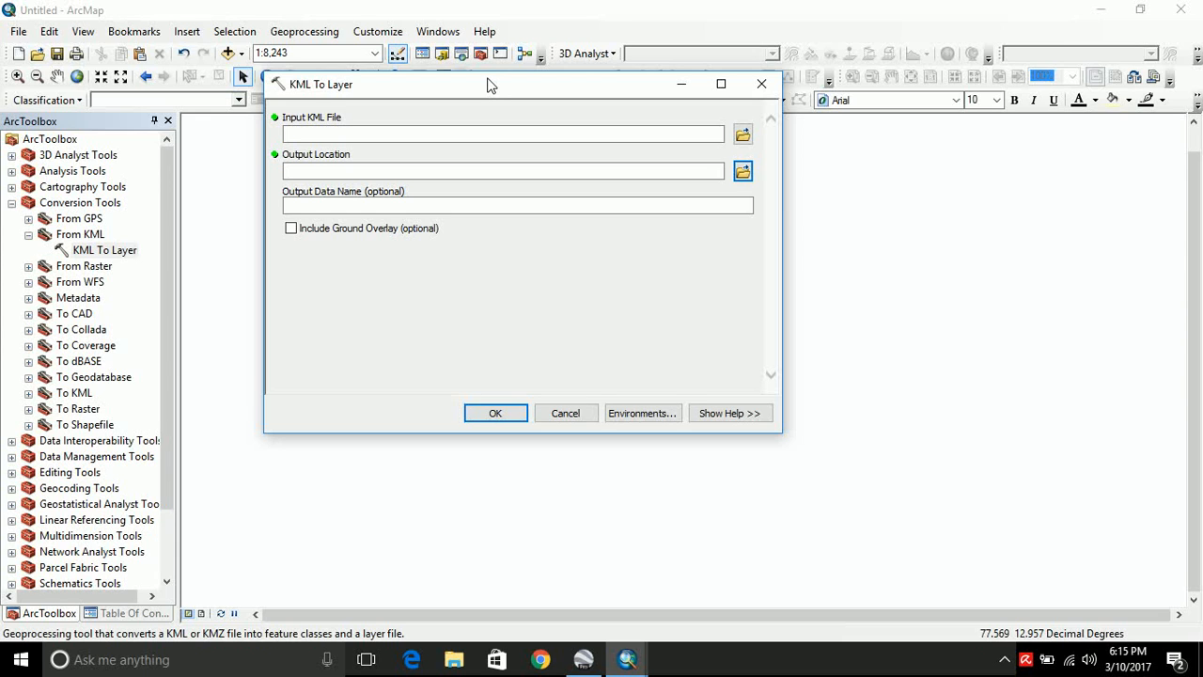
mouse_move(485, 90)
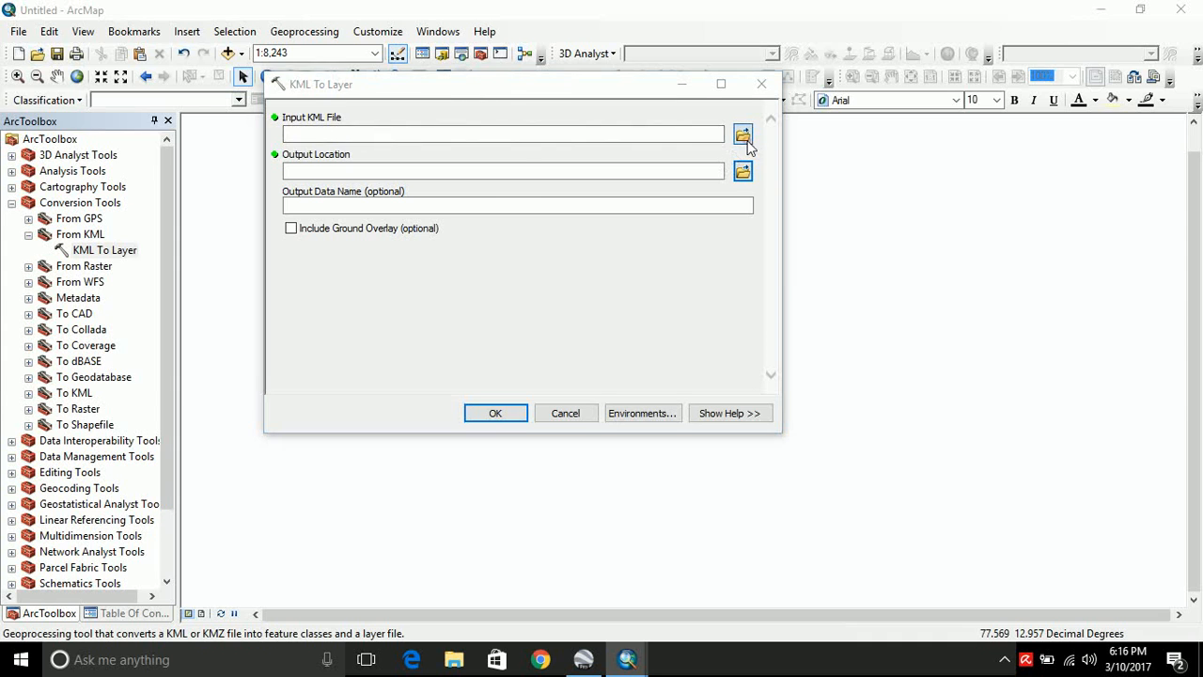
- Run KML To Layer on D:\Test\Tree.kml with the default output named Tree
click(743, 136)
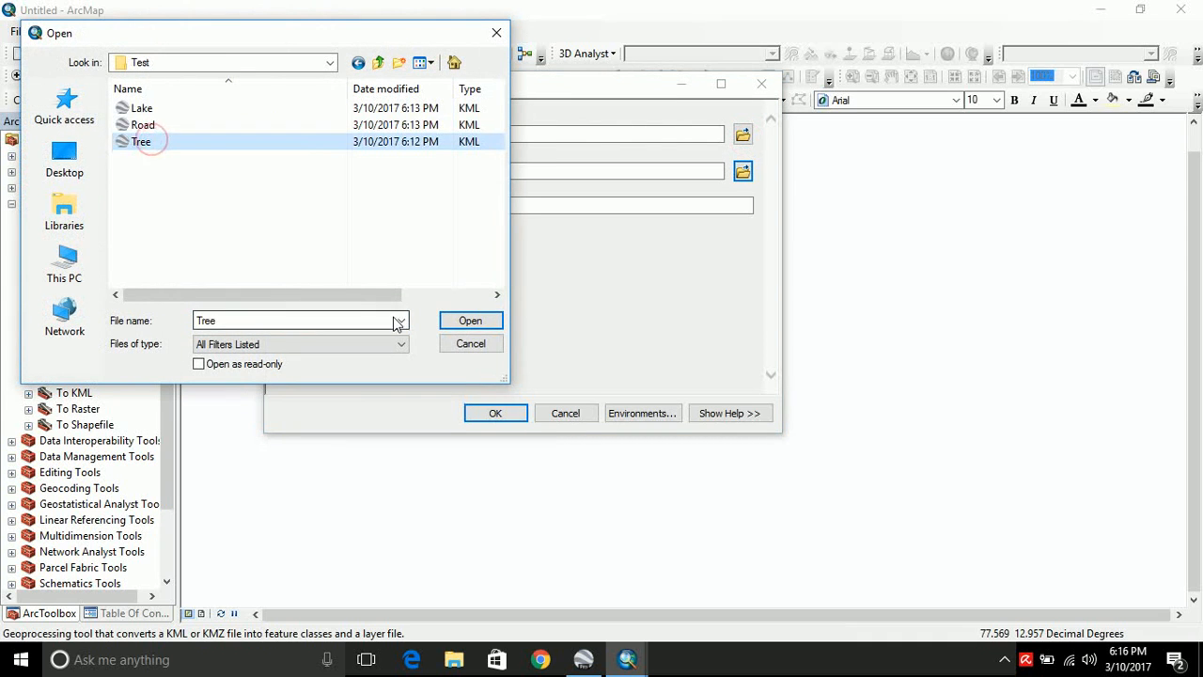
click(470, 320)
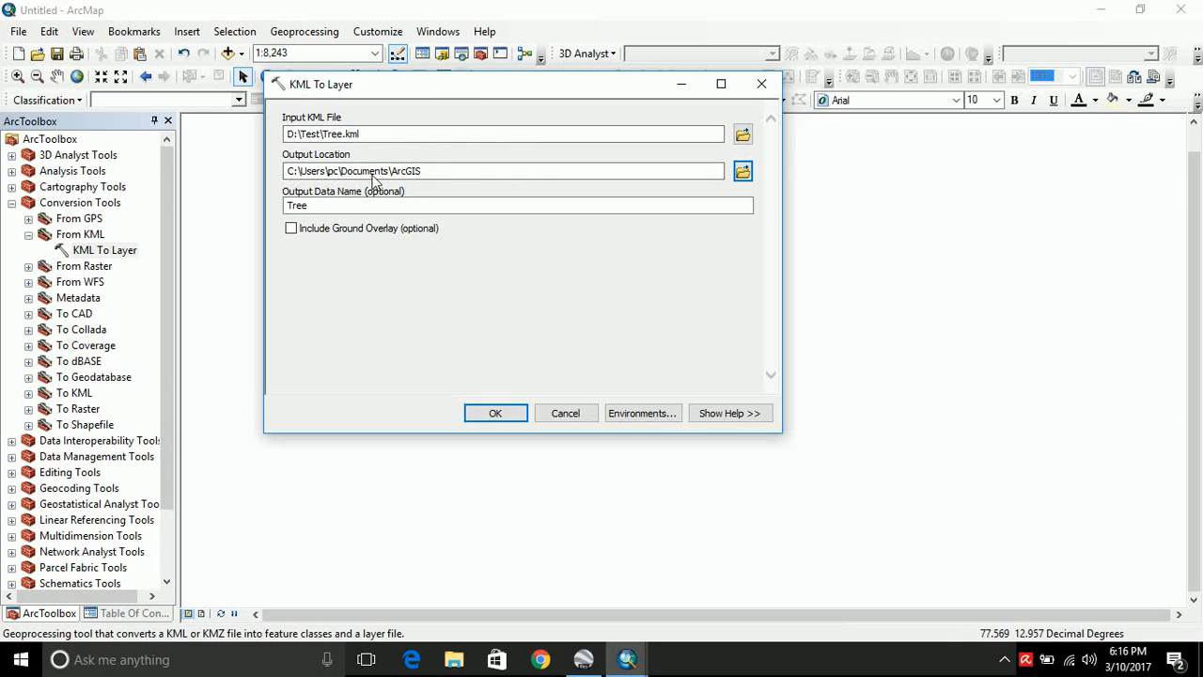
mouse_move(485, 402)
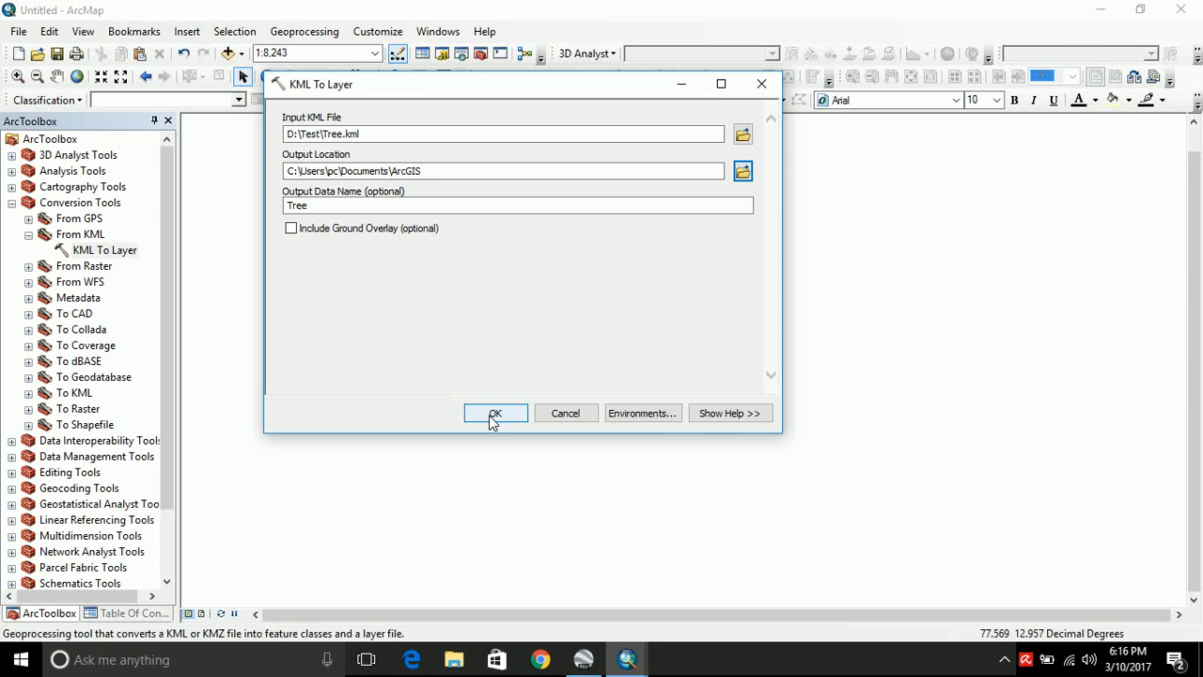
click(495, 413)
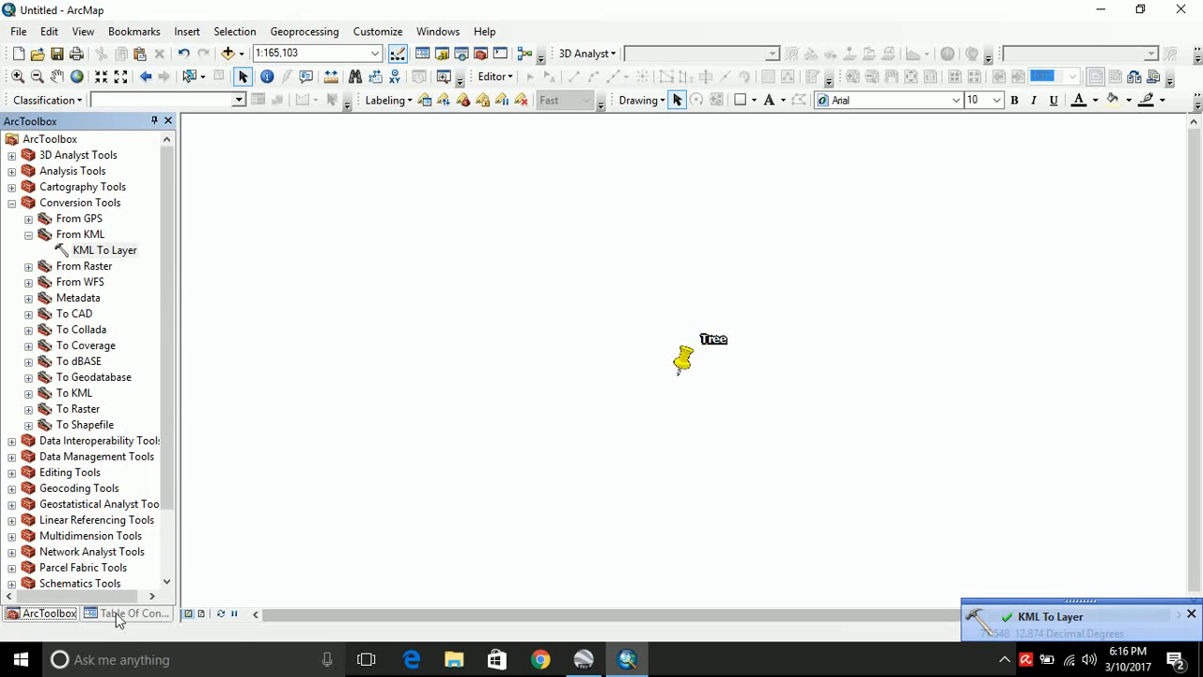
- Check the Tree layer in the layer list, then return to the From KML toolset
click(132, 613)
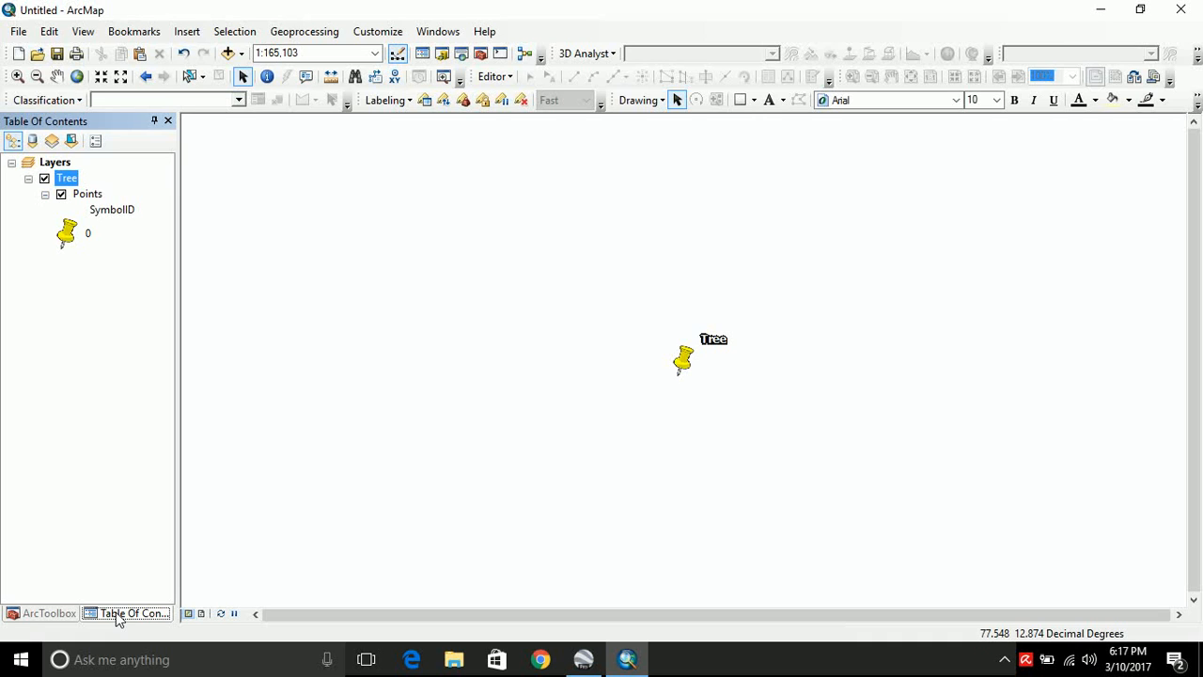
click(49, 613)
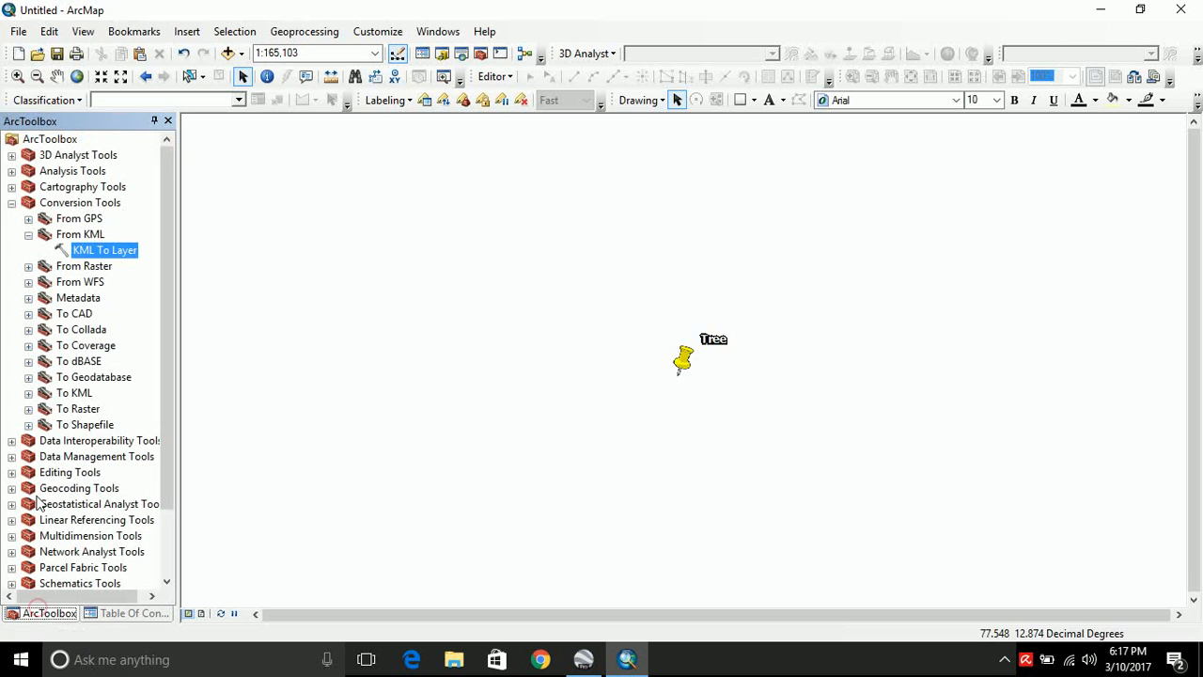
- Run KML To Layer on Road.kml with the default output and acknowledge the completion notice
double_click(105, 248)
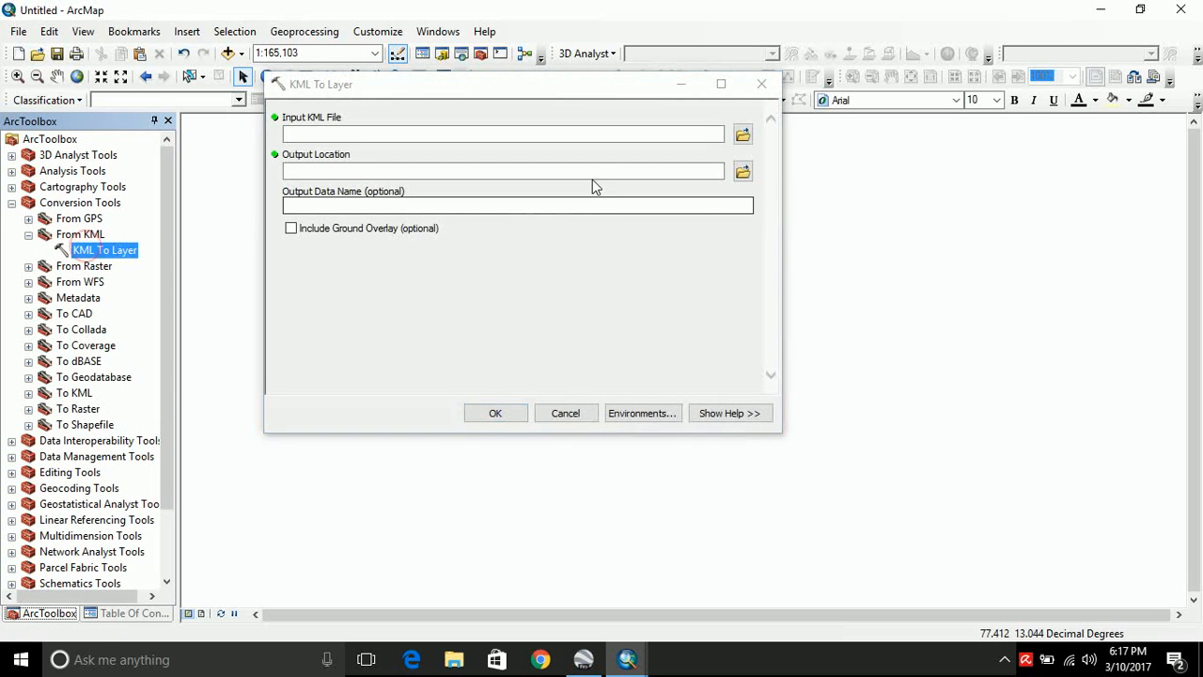
click(741, 134)
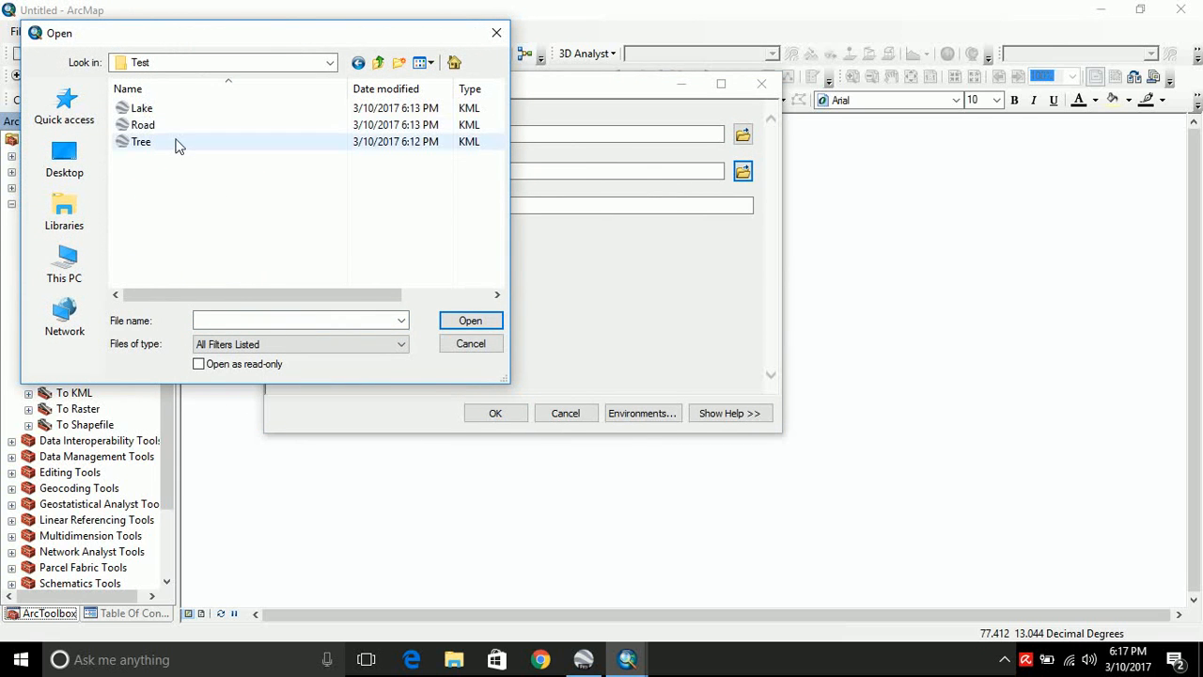
click(470, 319)
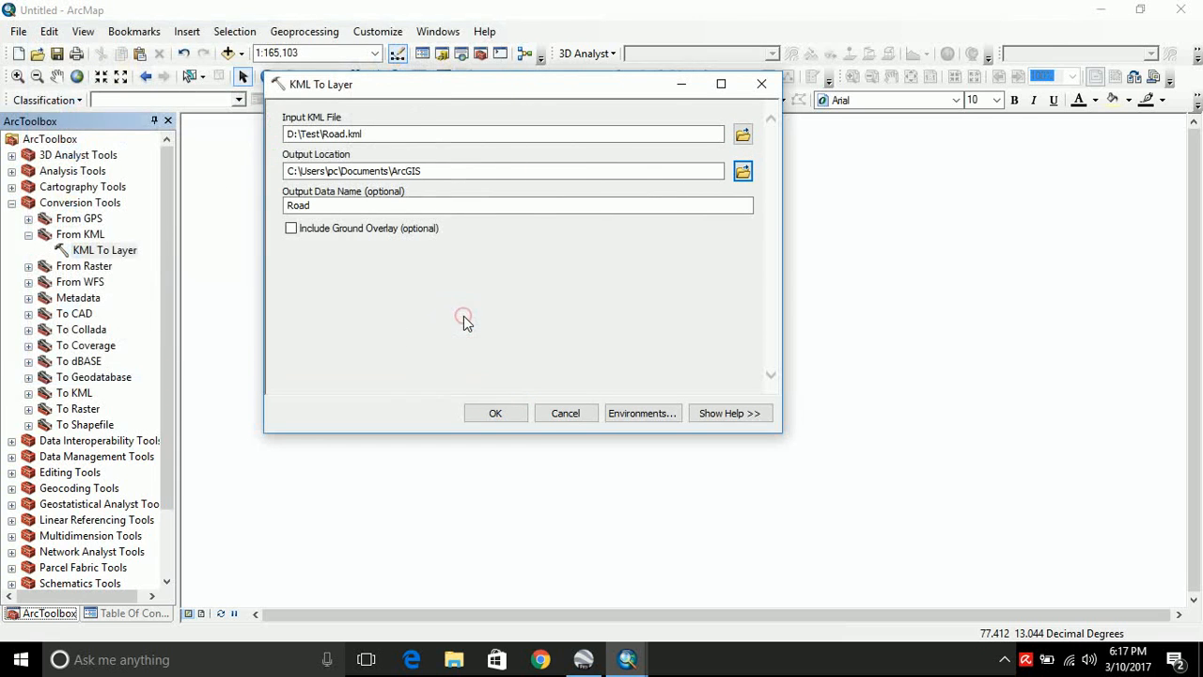
click(496, 414)
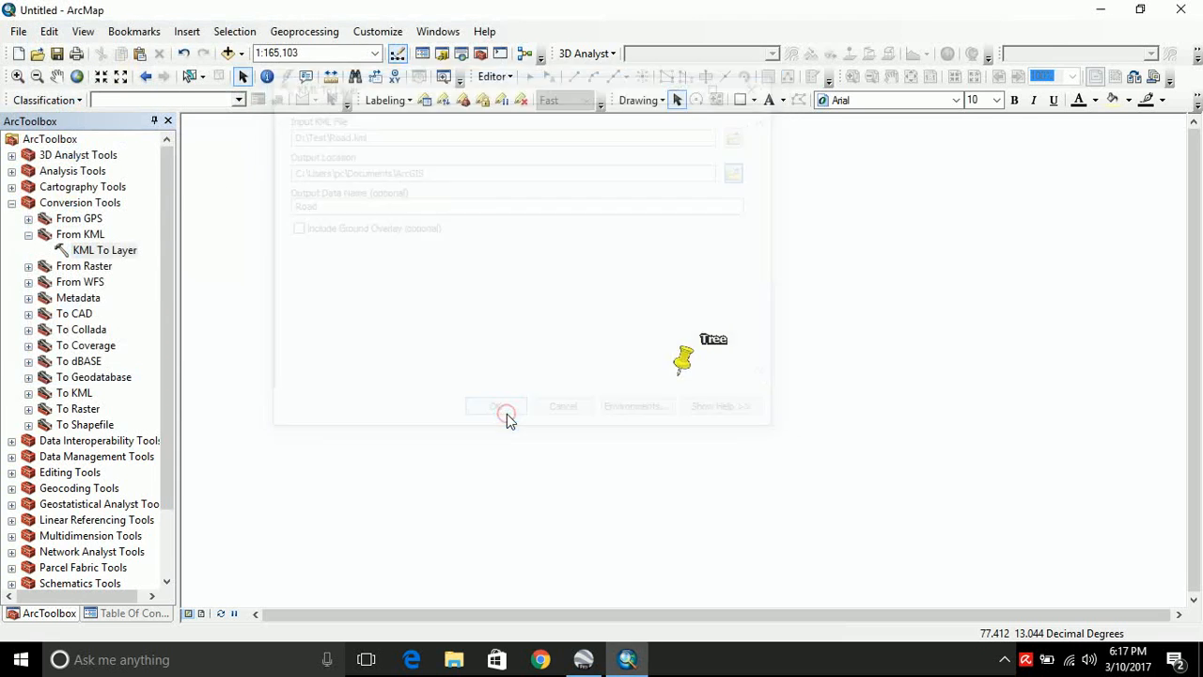
click(496, 406)
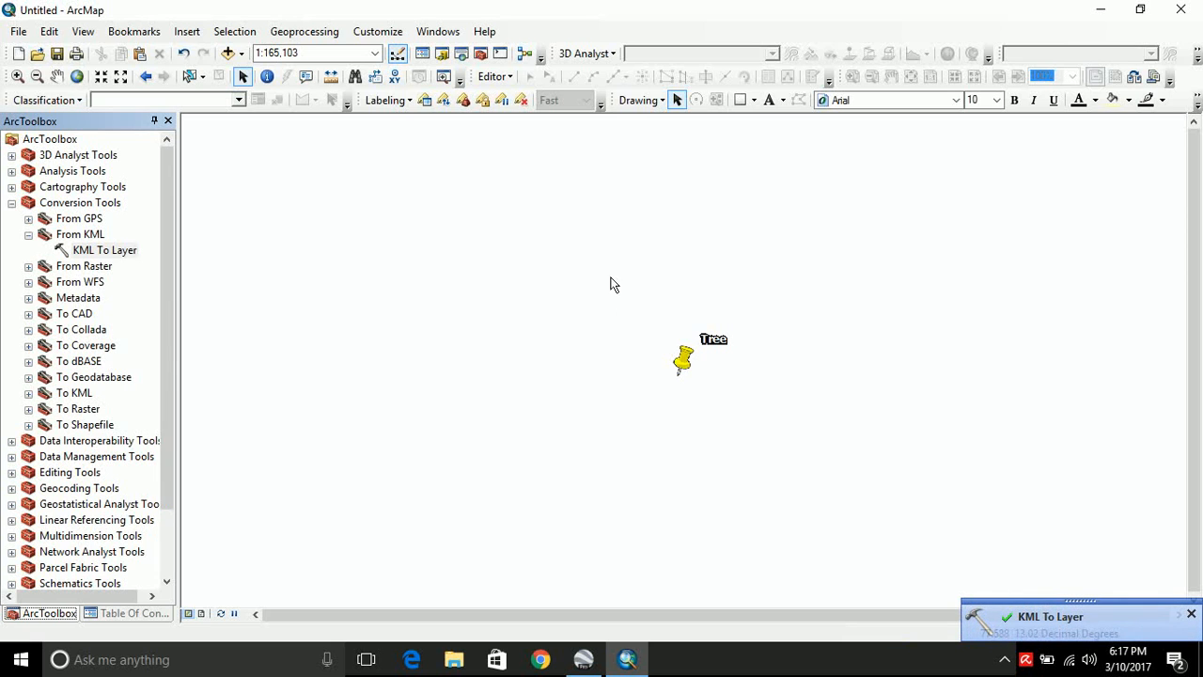
mouse_move(273, 170)
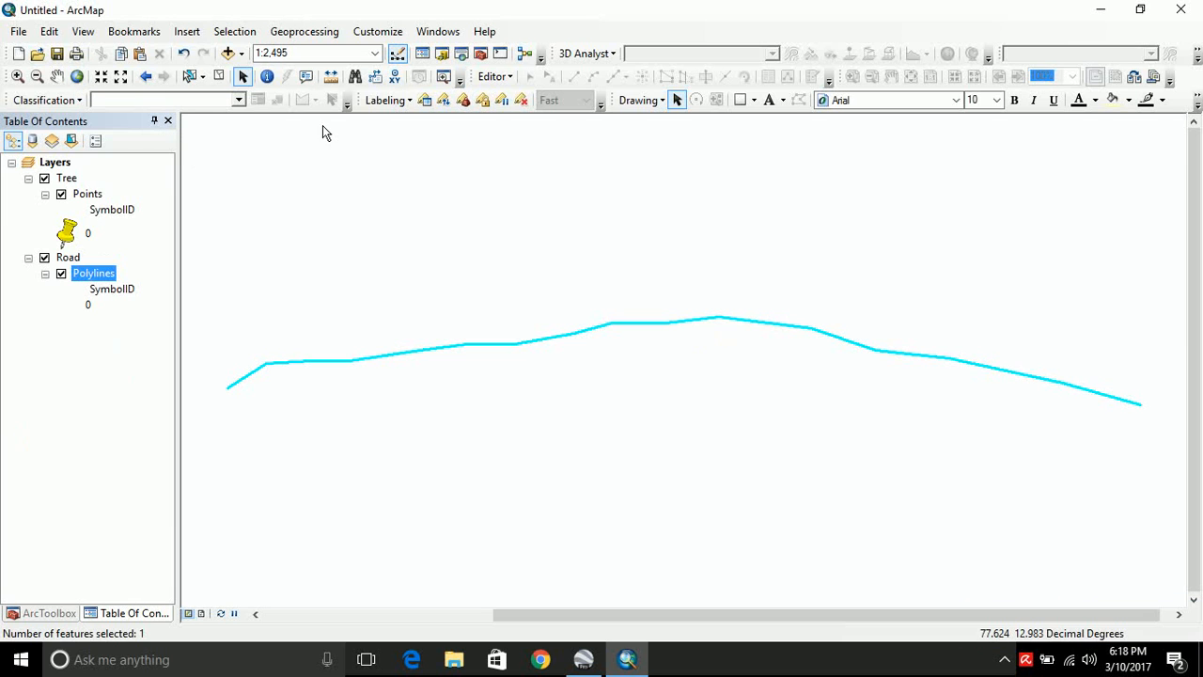
- Run KML To Layer on Lake.kml so a Lake layer with Polygons joins Tree and Road in the layer list
click(49, 613)
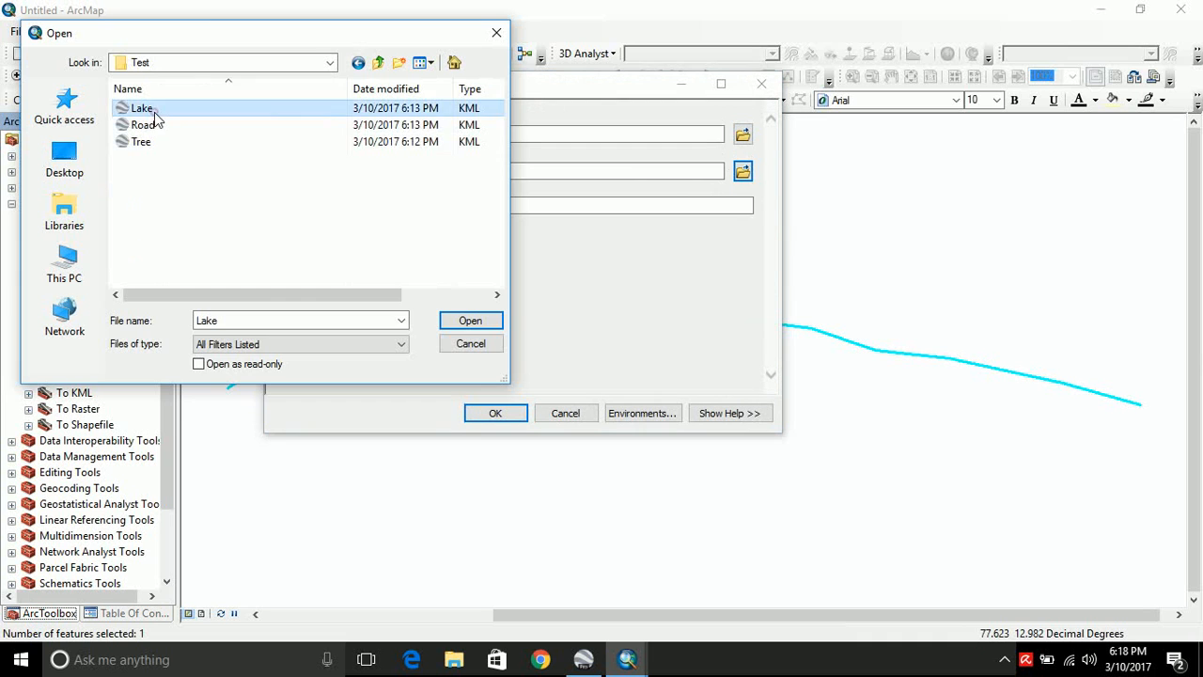
click(470, 320)
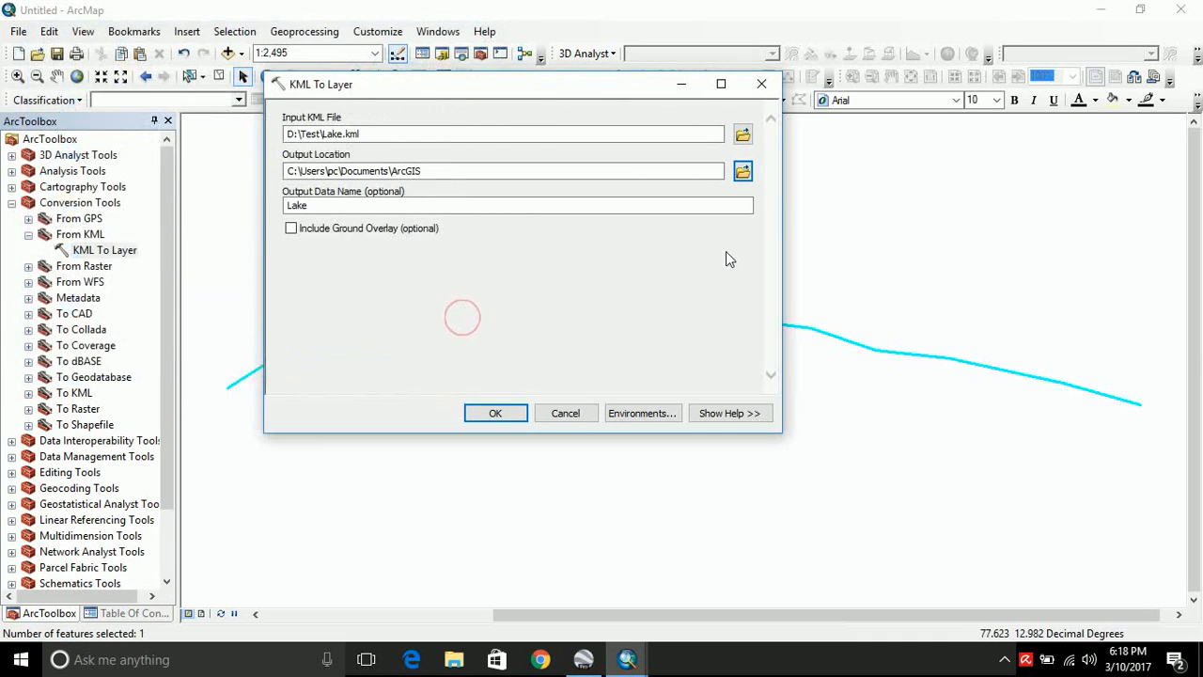
click(497, 414)
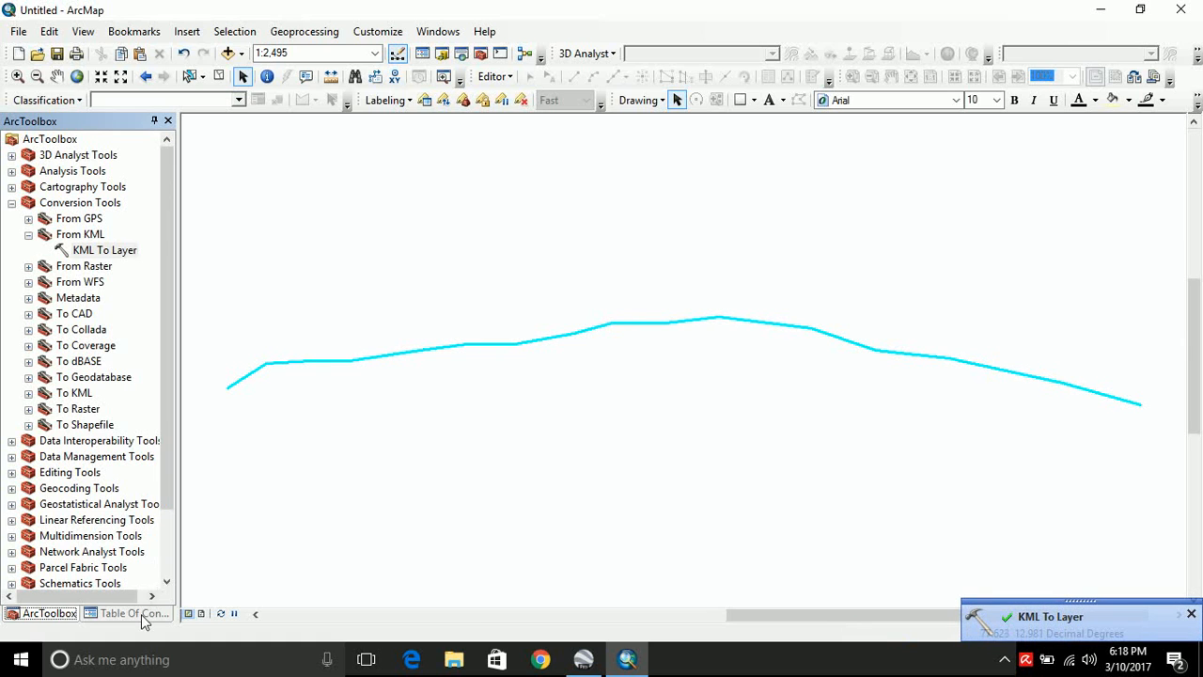
click(130, 613)
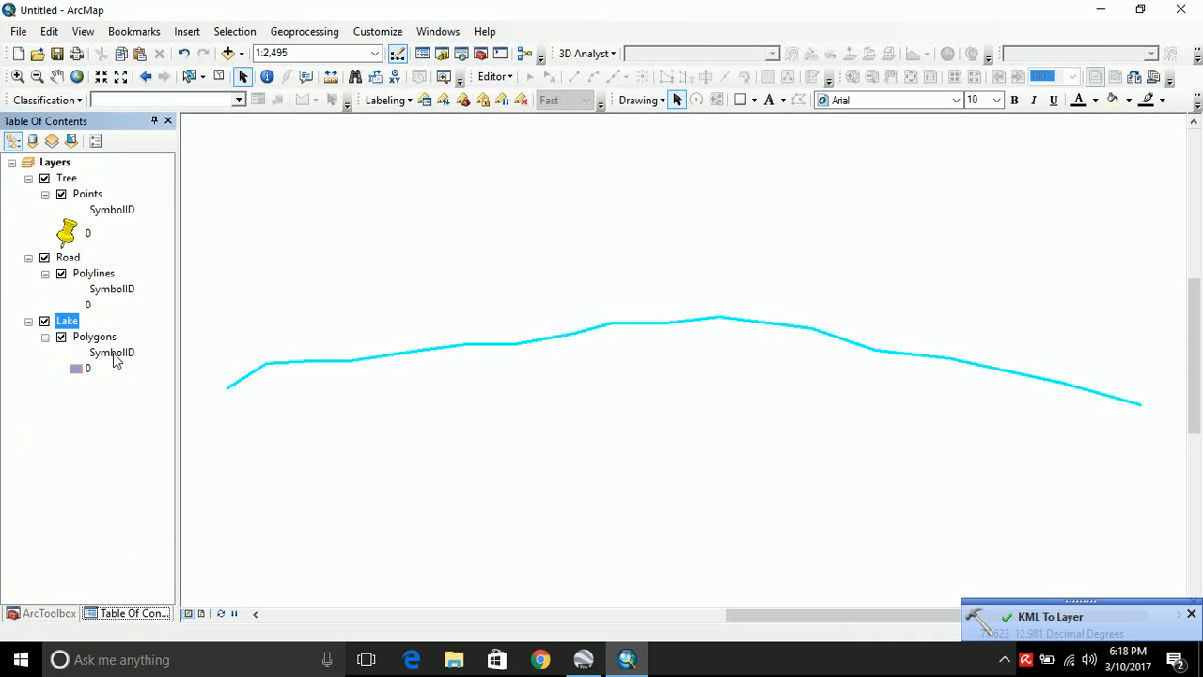
- Select the Lake Polygons layer and zoom to full extent to show lake, tree and road together
click(94, 336)
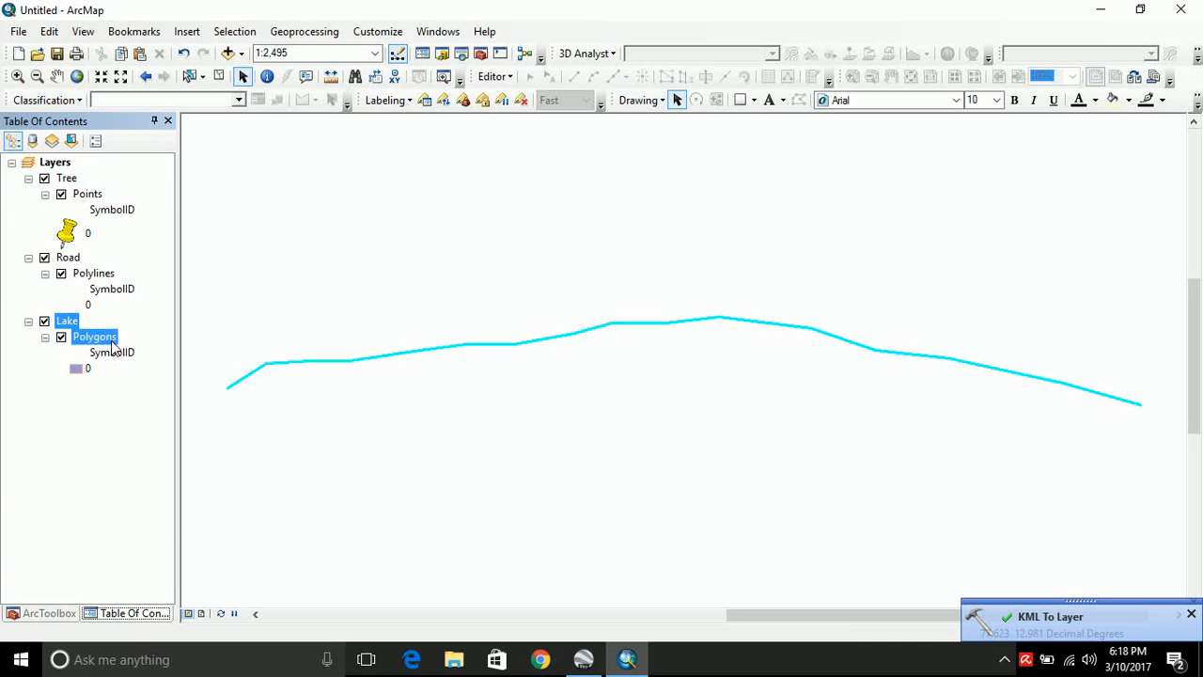
click(79, 75)
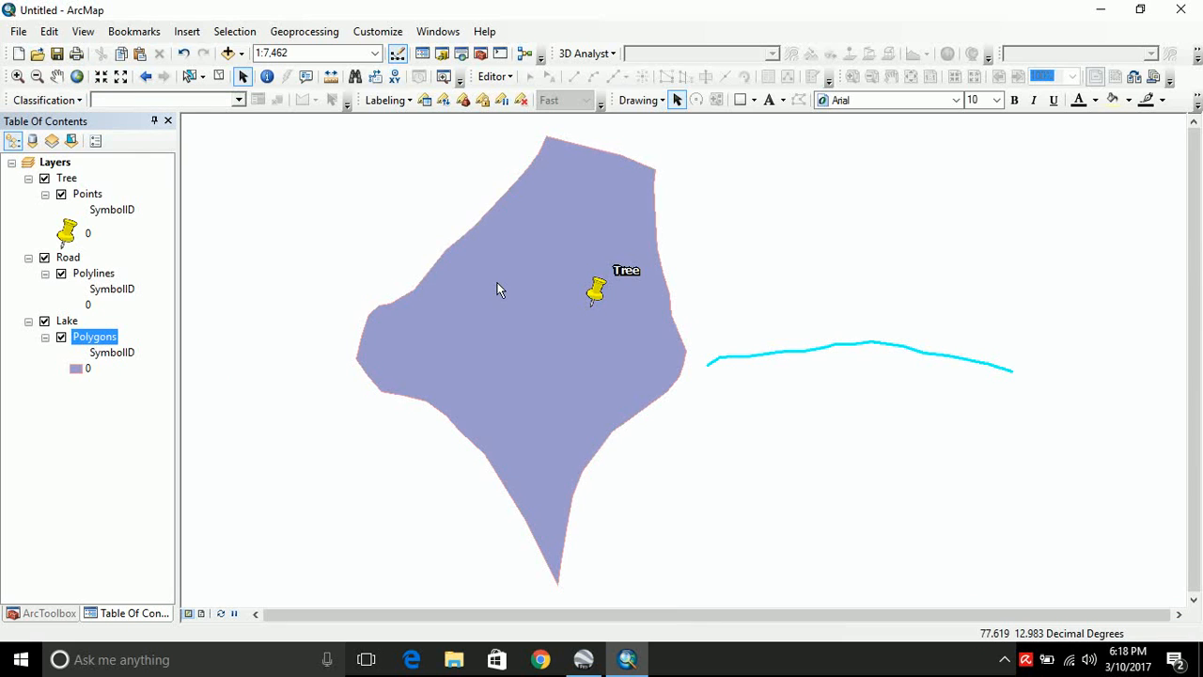
mouse_move(628, 417)
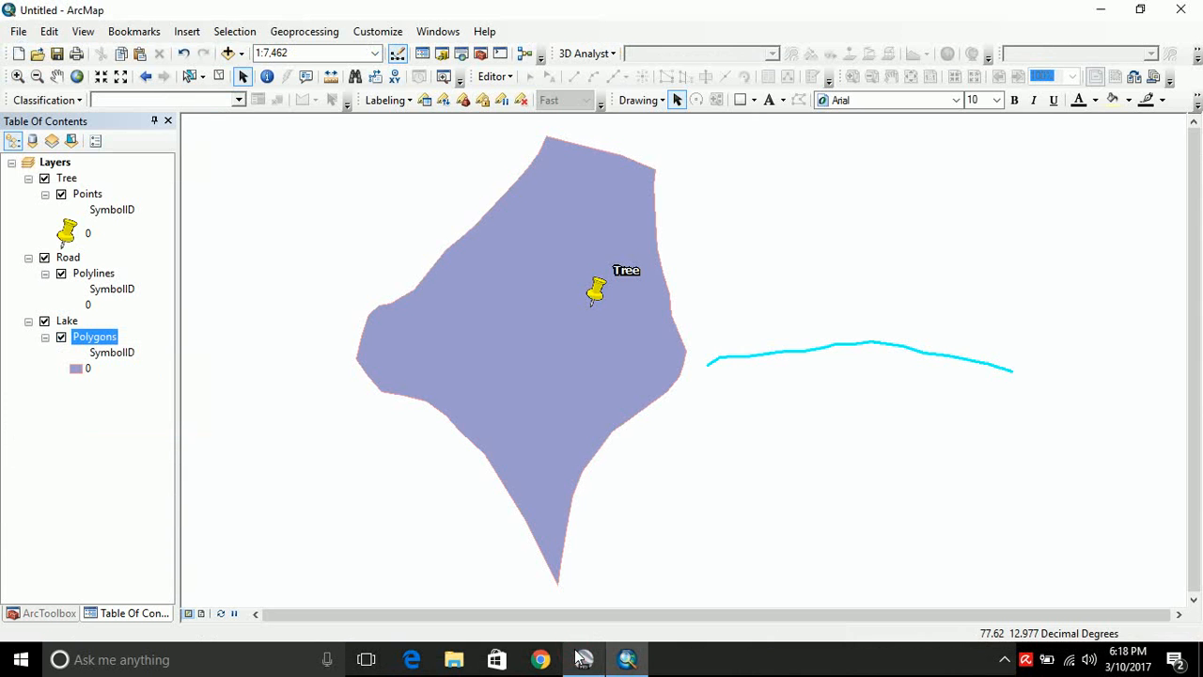
mouse_move(574, 399)
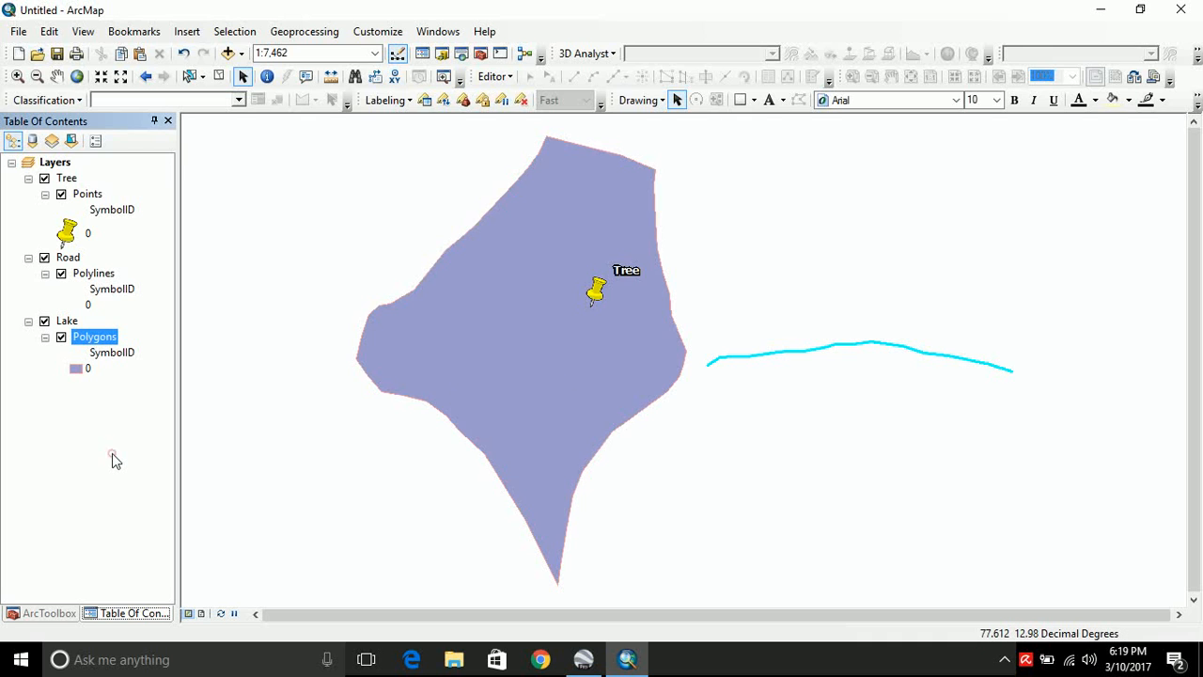
mouse_move(90, 197)
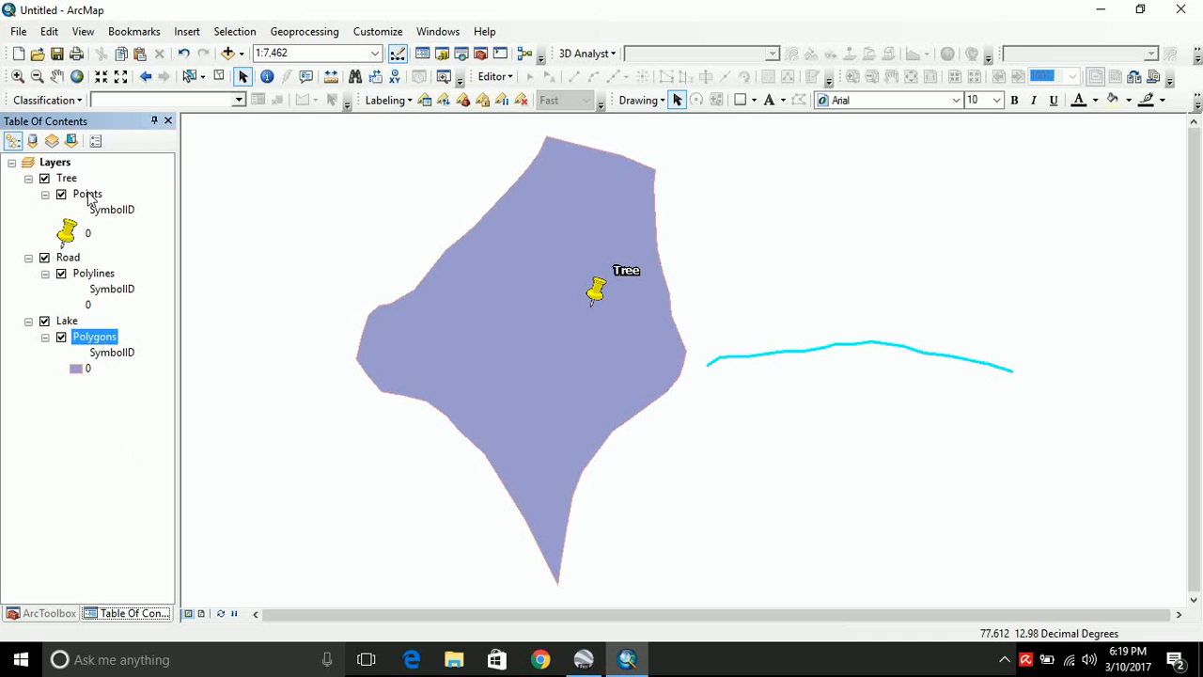
- Export all Tree points via Data > Export Data and add the result as Export_Output_2
right_click(86, 194)
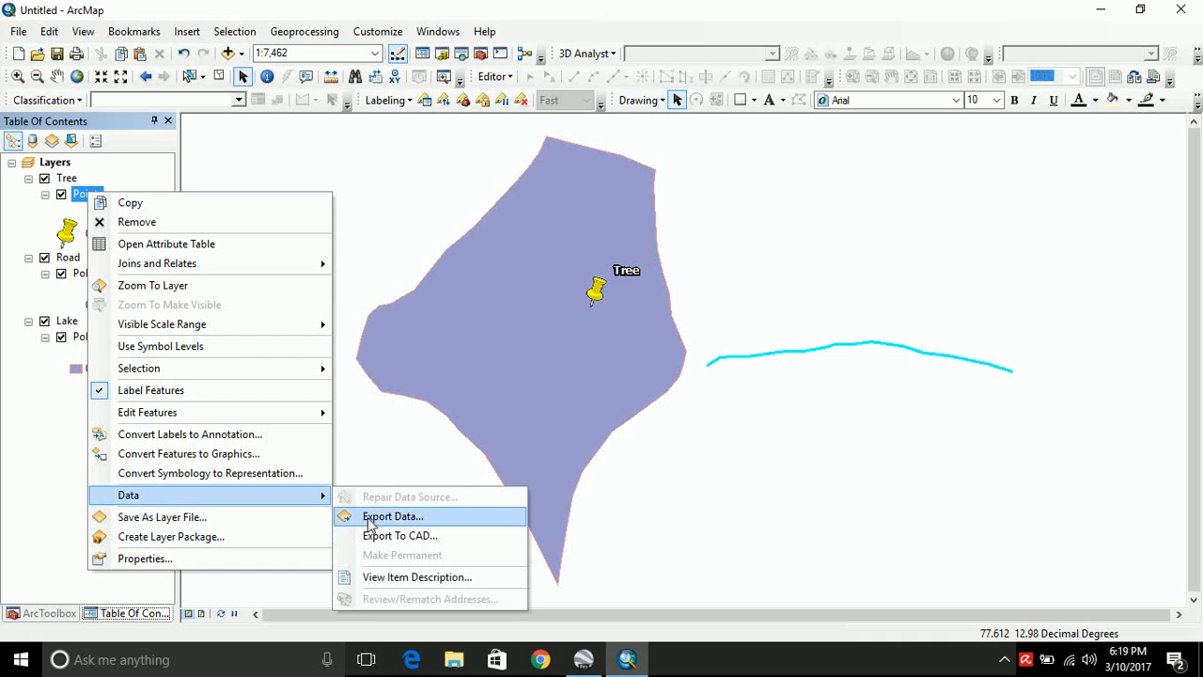
click(393, 515)
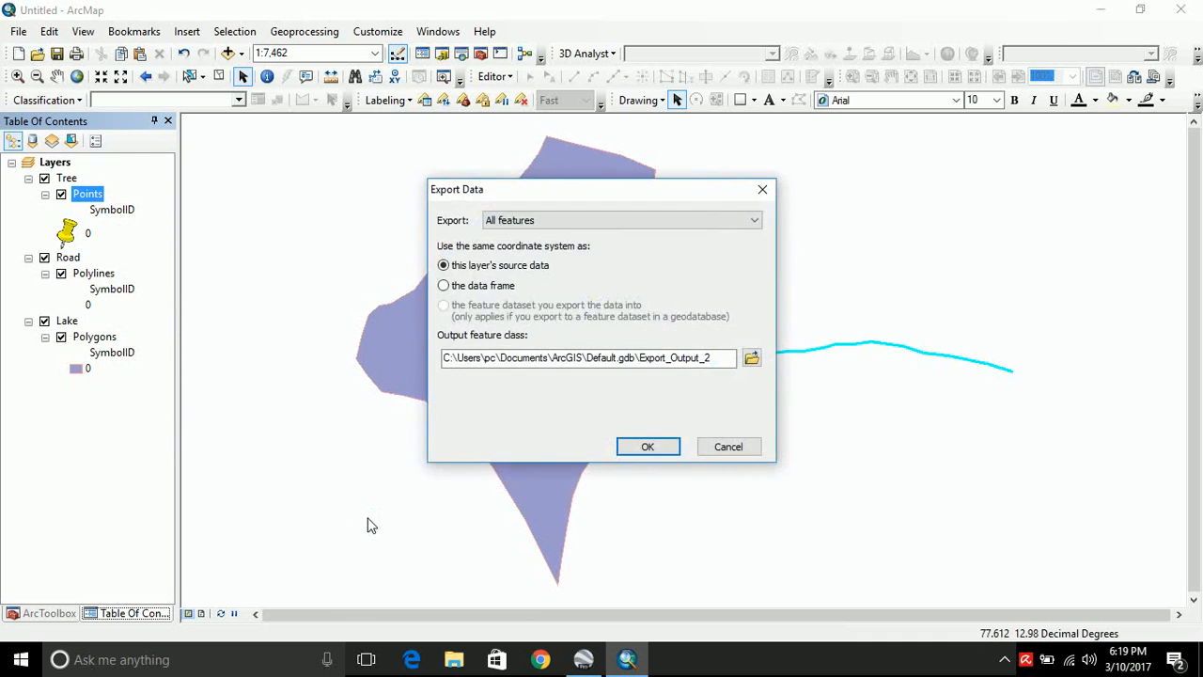
mouse_move(395, 511)
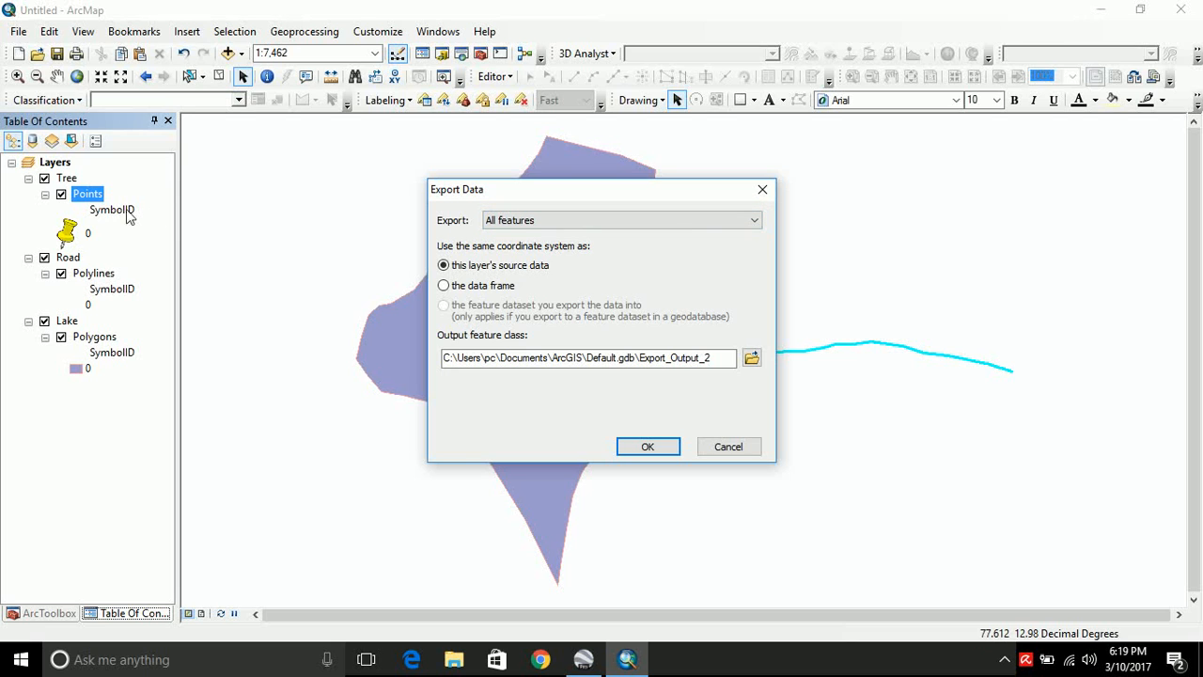
mouse_move(139, 232)
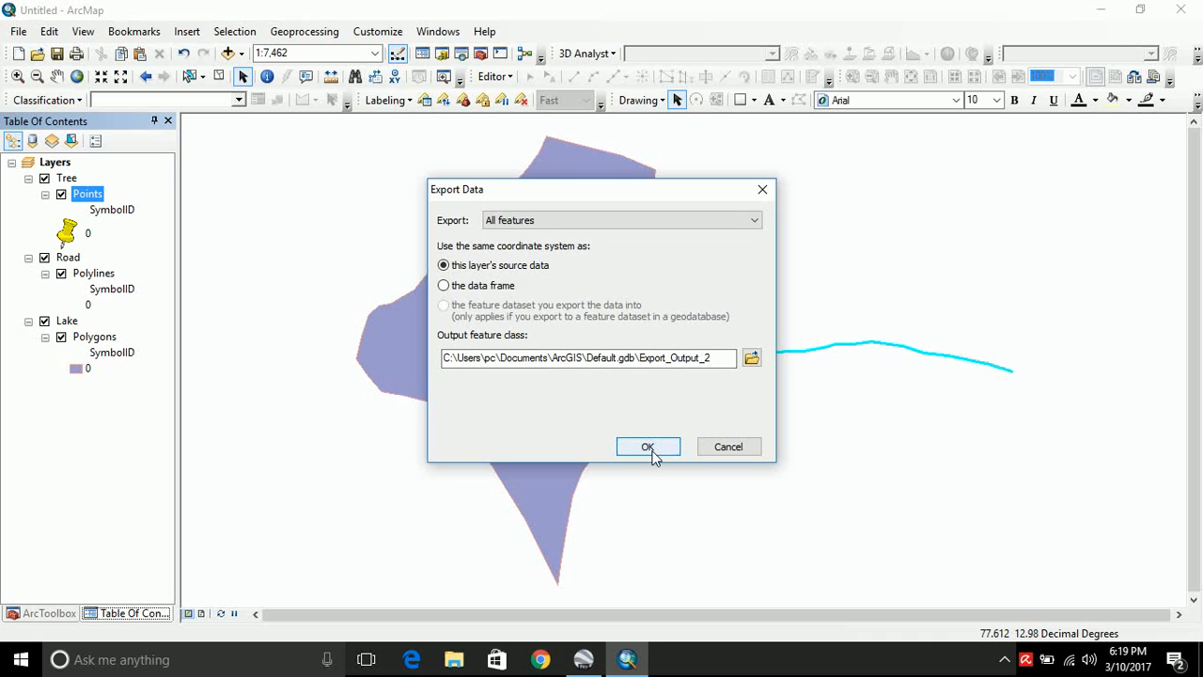
click(647, 448)
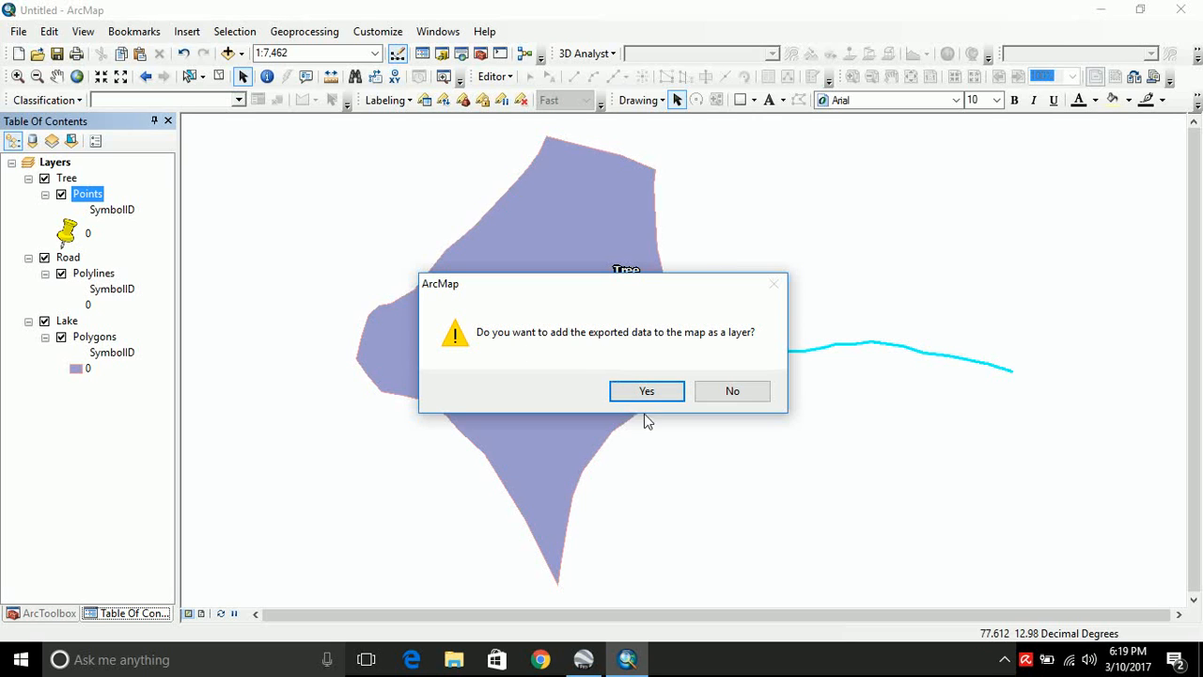
click(647, 391)
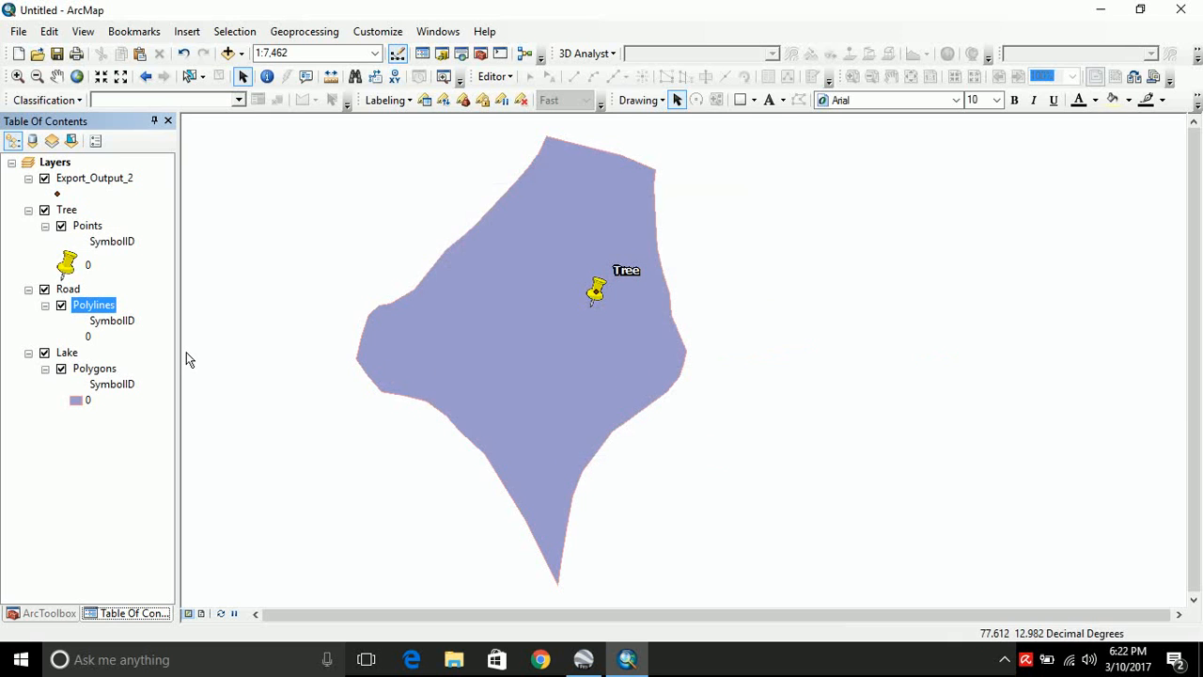
mouse_move(85, 320)
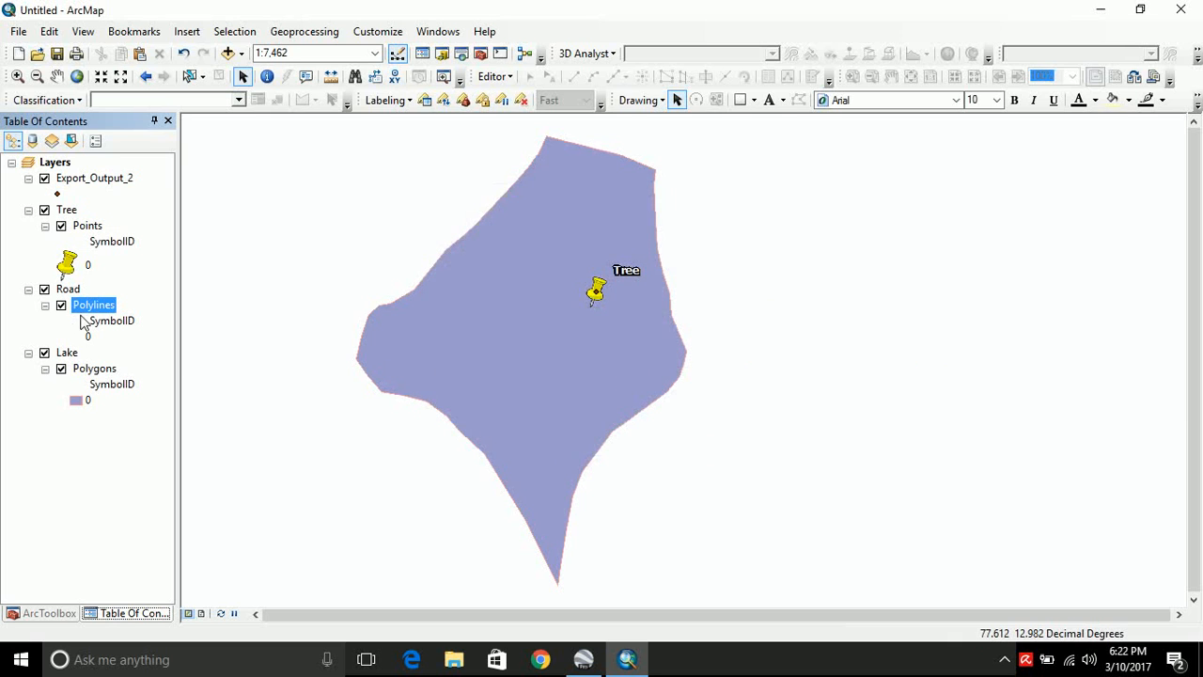
- Export all Road polylines via Data > Export Data and add the result as Export_Output_4
right_click(67, 289)
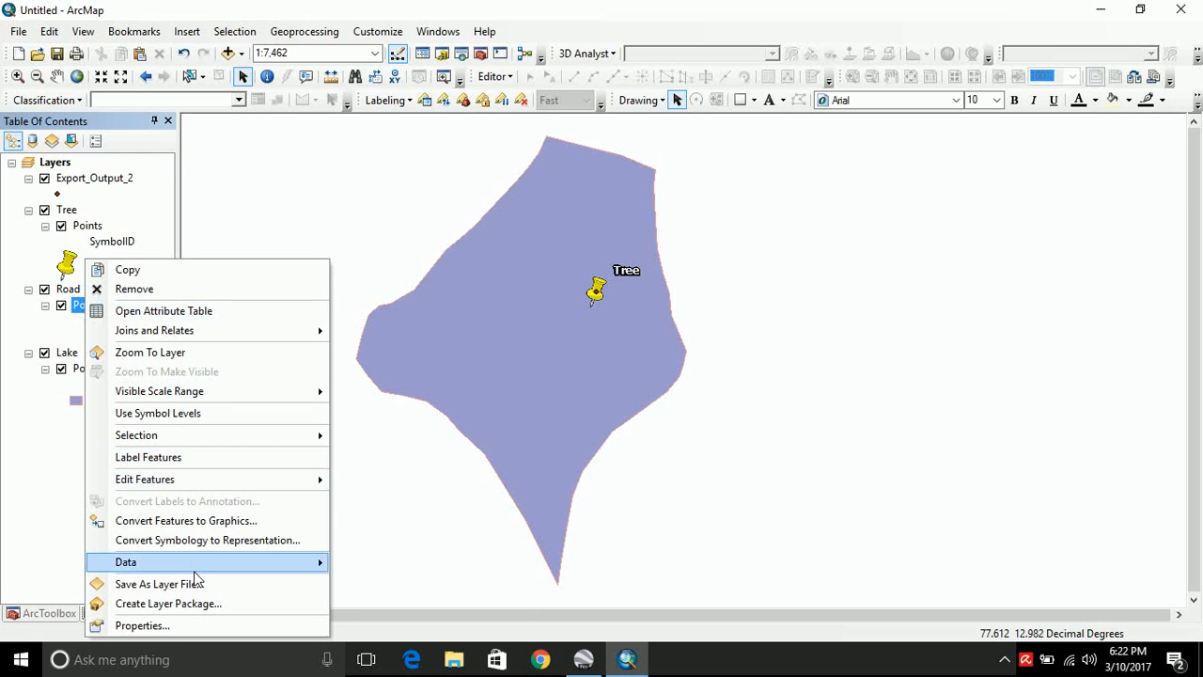
mouse_move(124, 560)
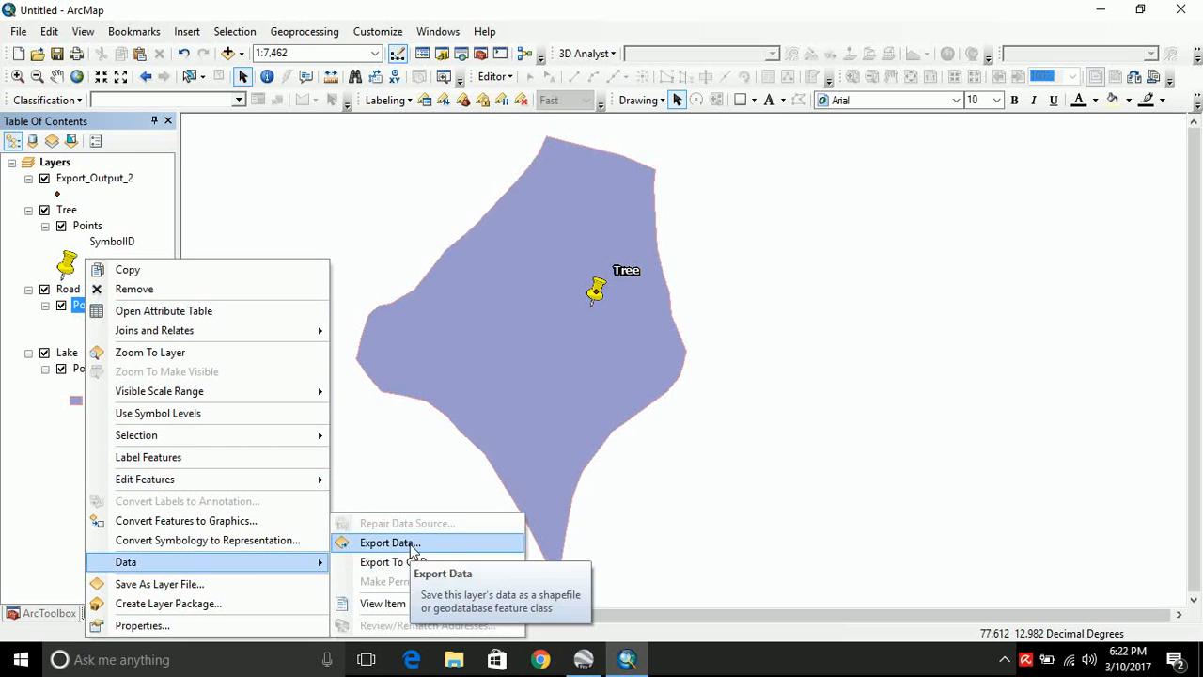
click(410, 545)
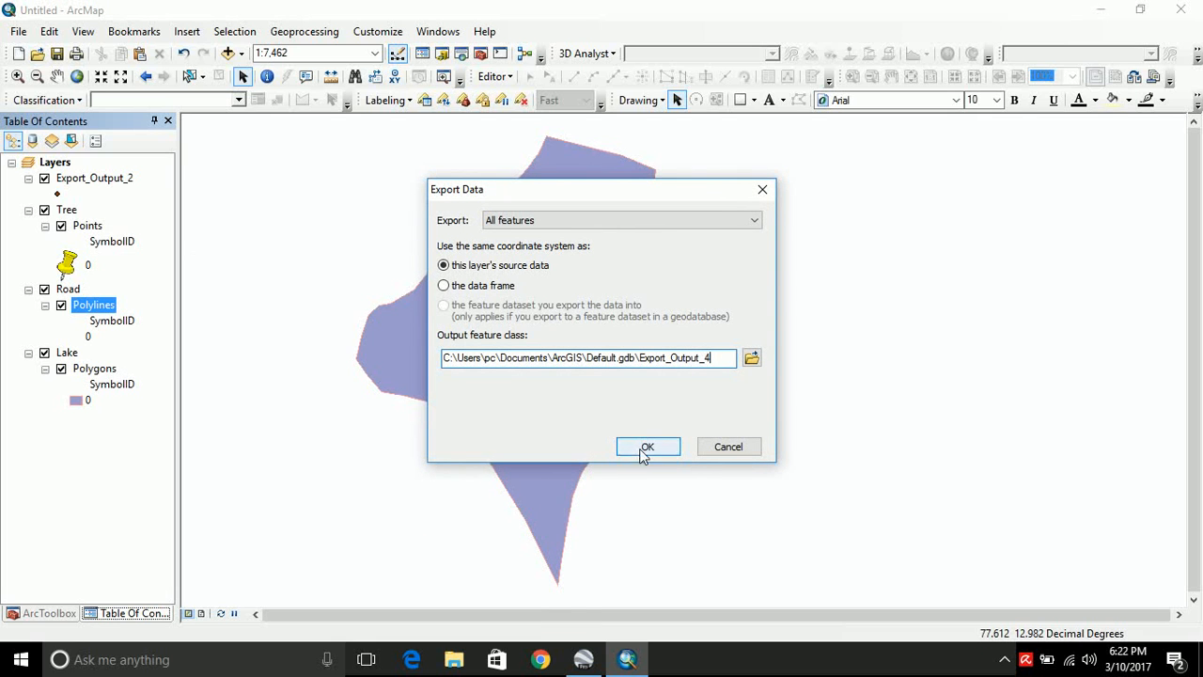
click(647, 447)
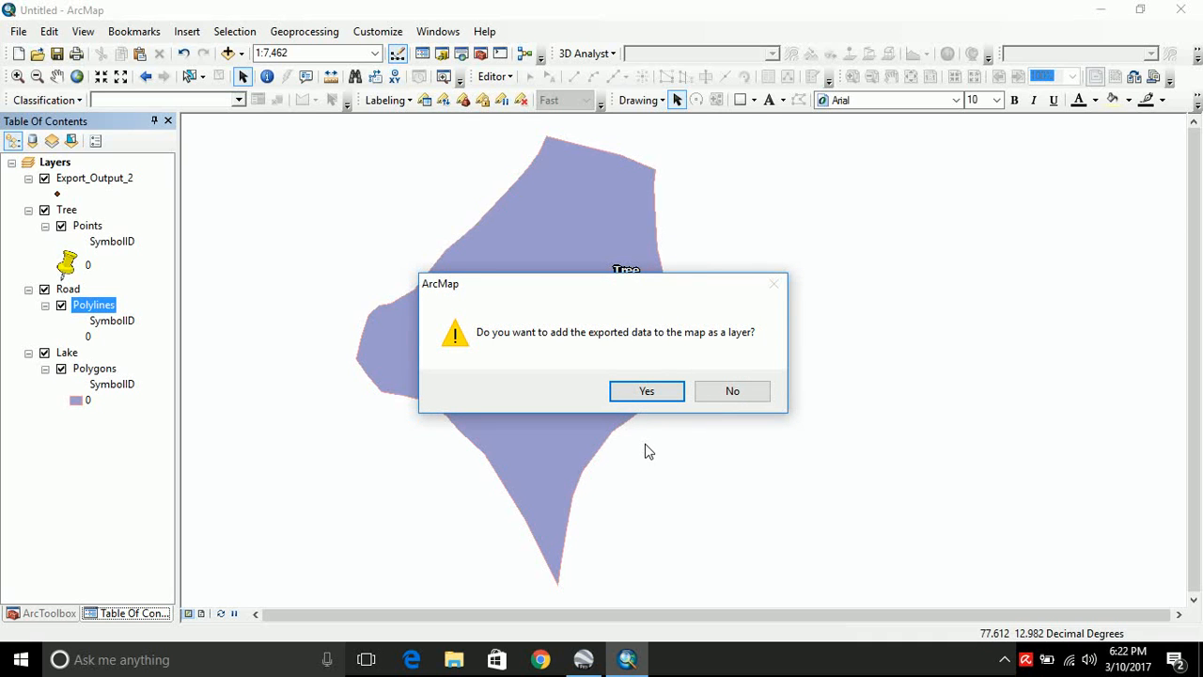
click(647, 389)
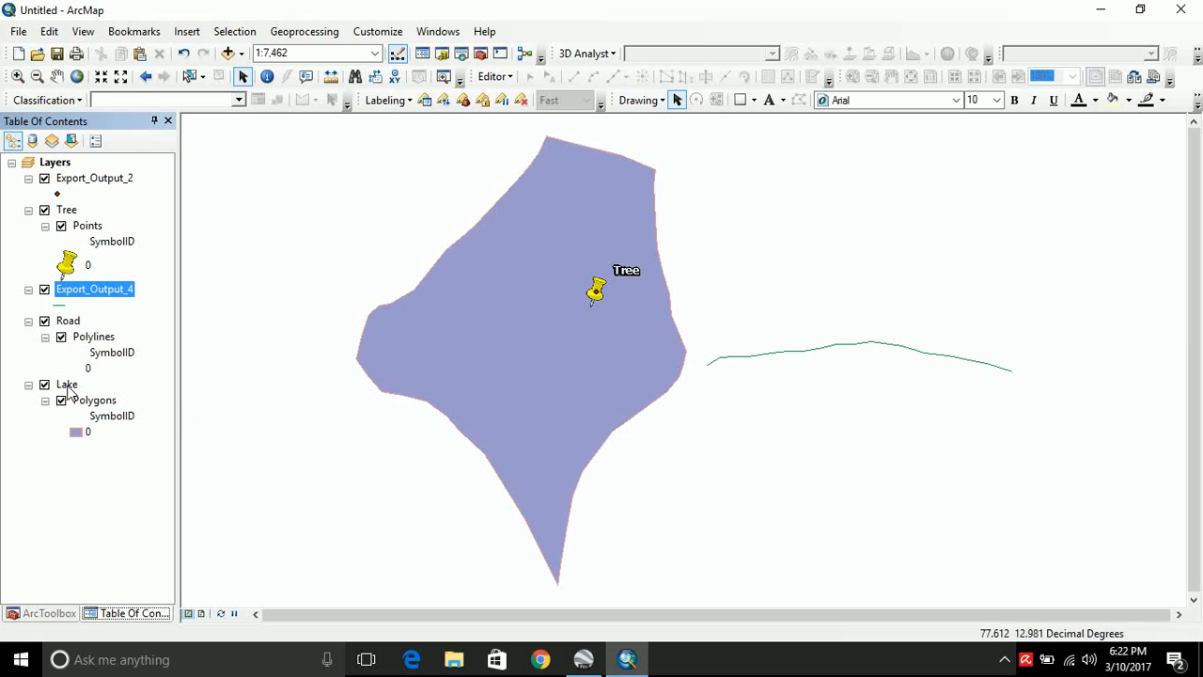
- Export all Lake polygons via Data > Export Data and add the result as Export_Output_3
click(94, 399)
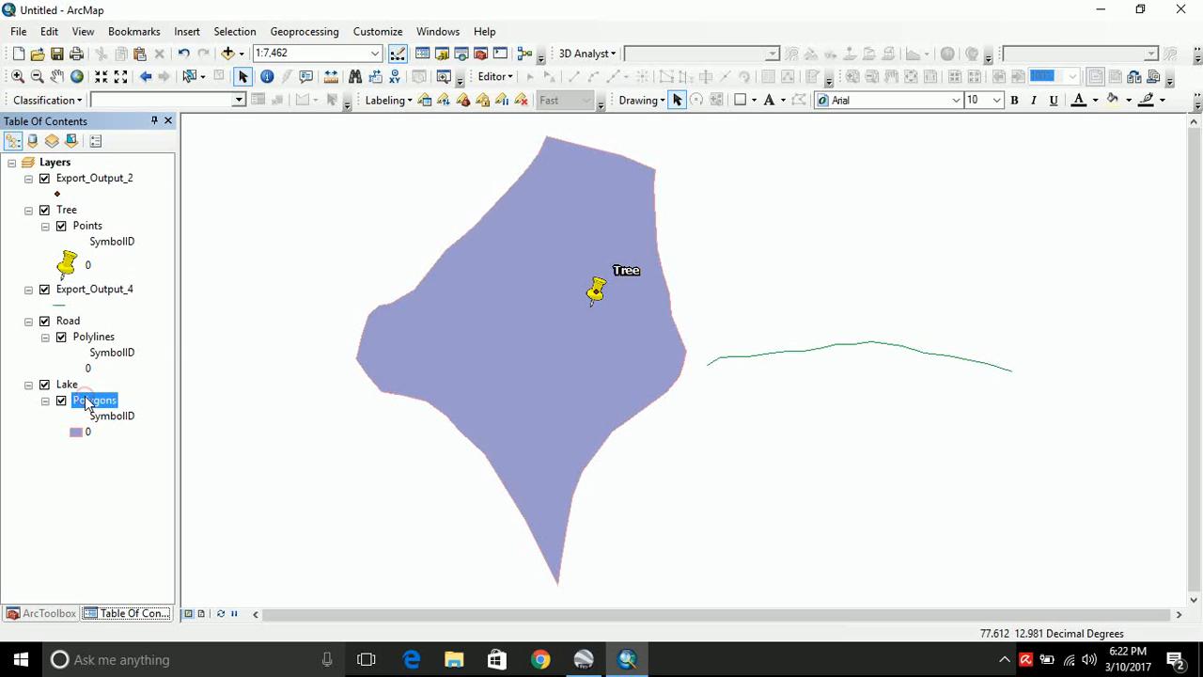
right_click(94, 399)
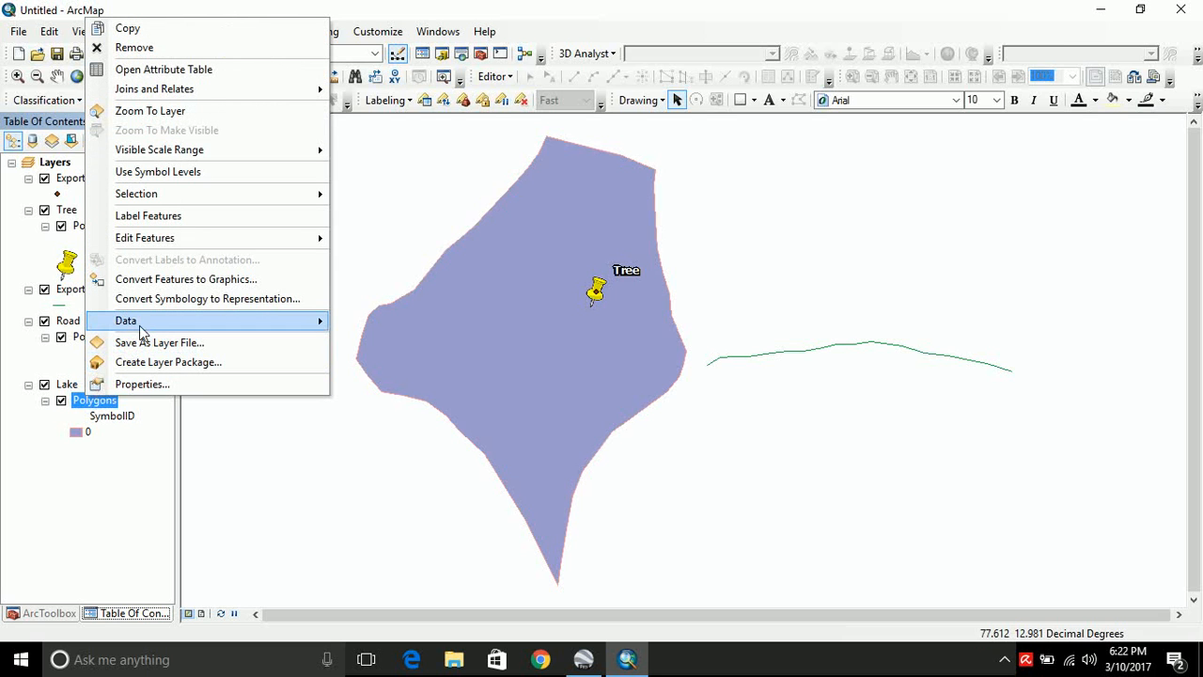
click(124, 320)
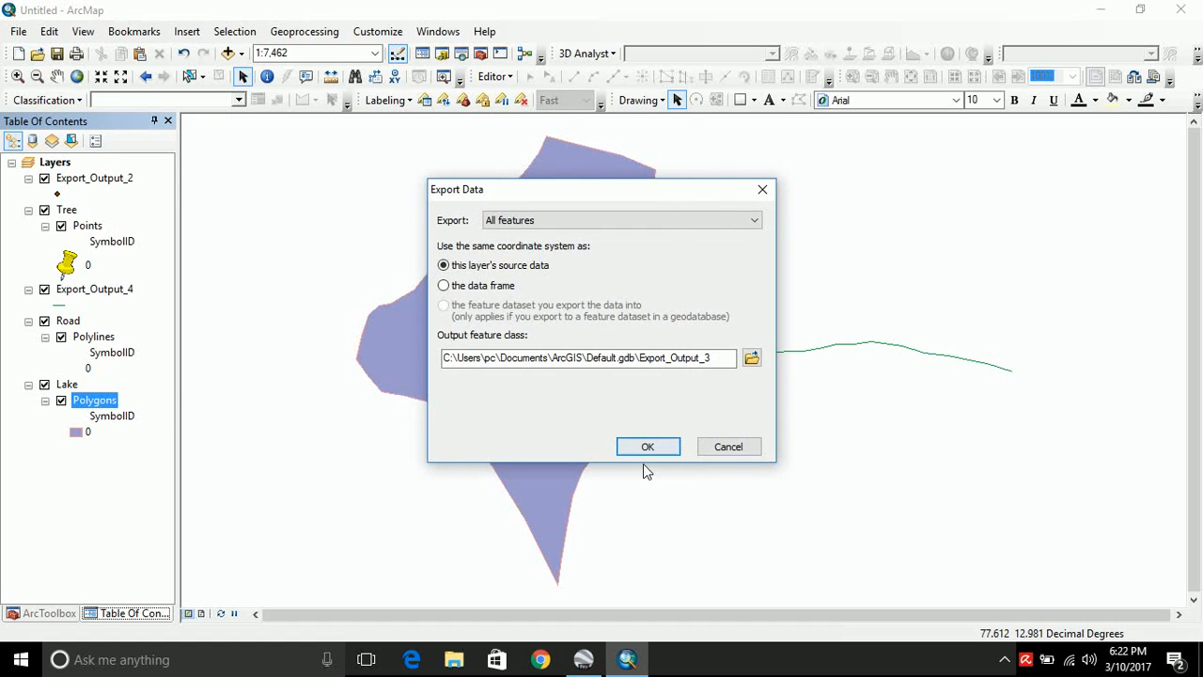
click(647, 448)
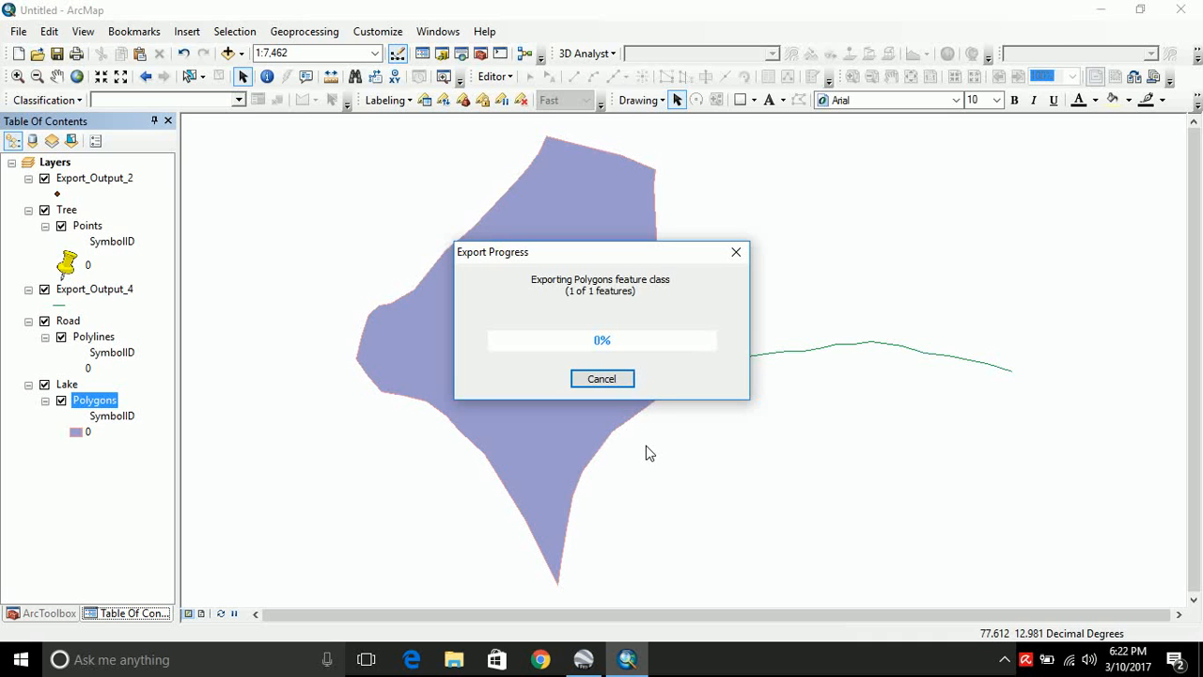
click(601, 378)
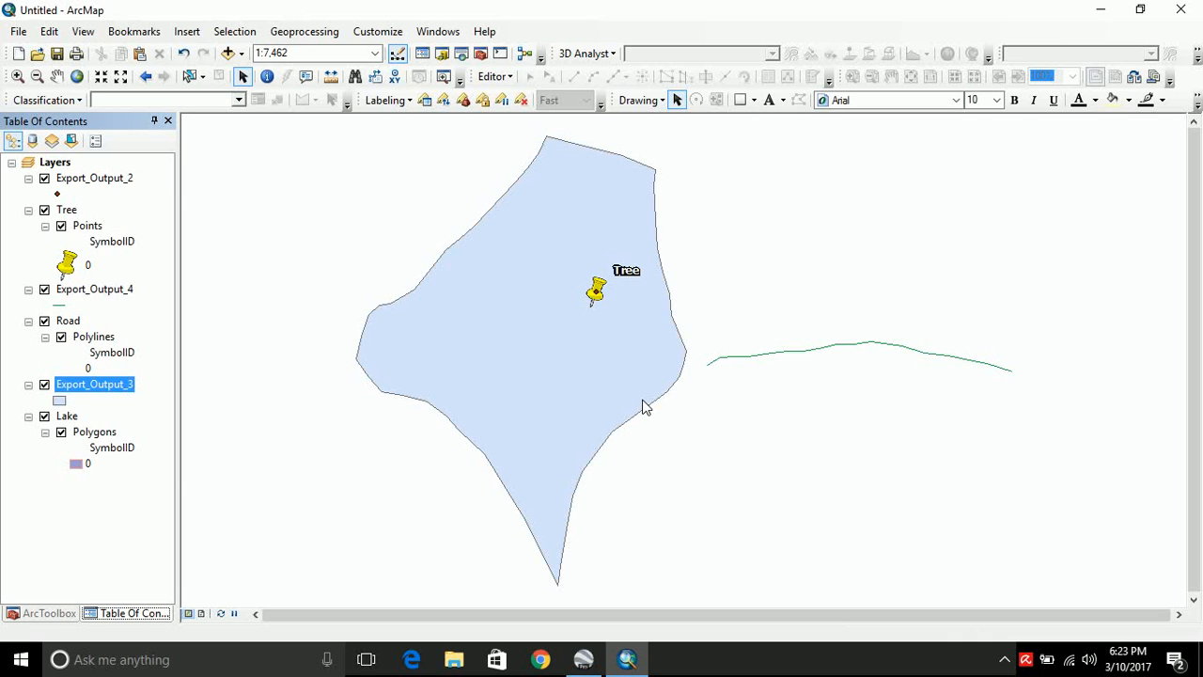
mouse_move(291, 417)
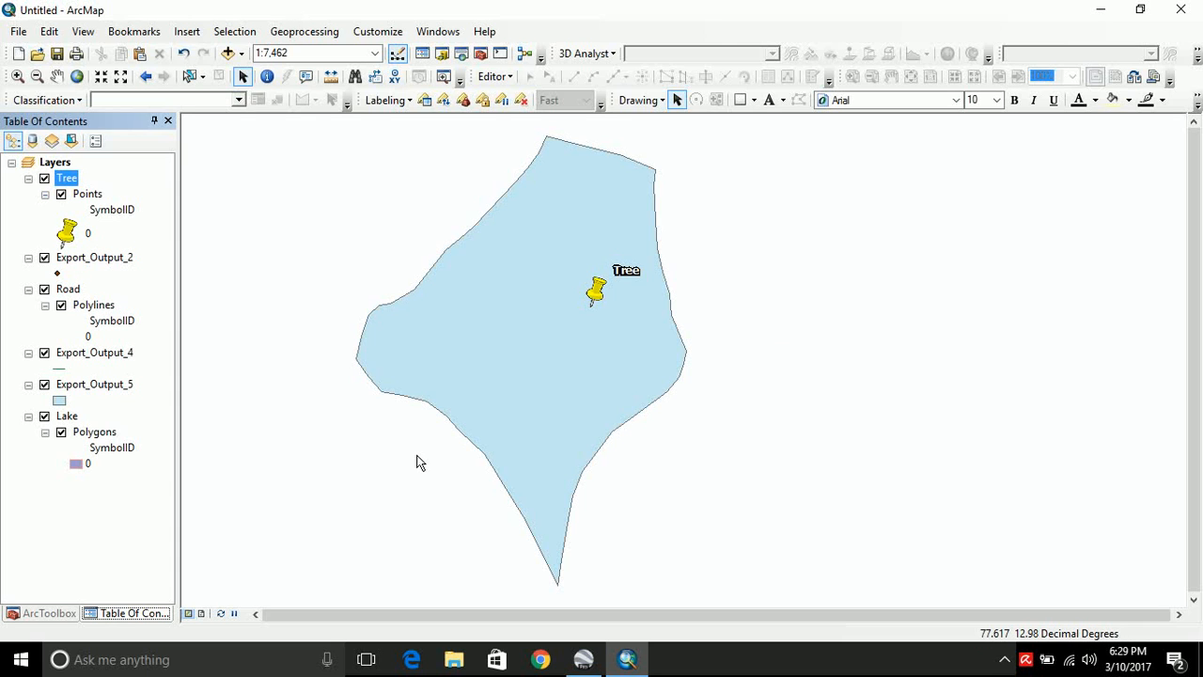
mouse_move(269, 432)
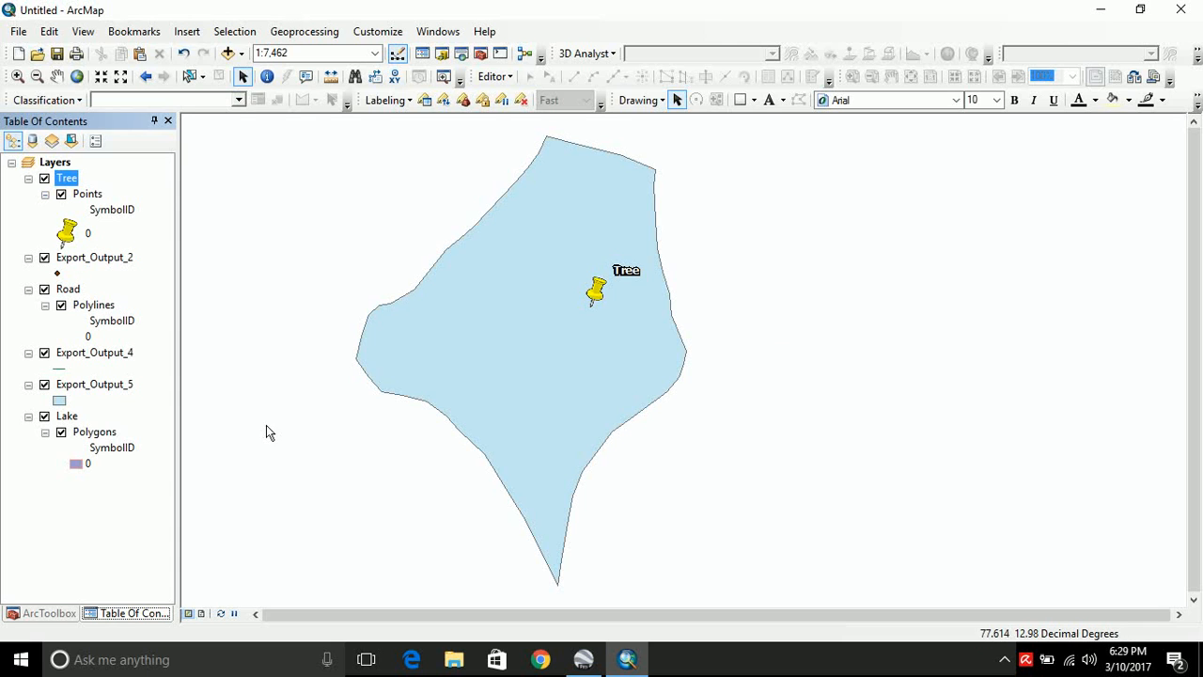
- Remove the original Road and Lake KML layers from the Table of Contents
right_click(94, 430)
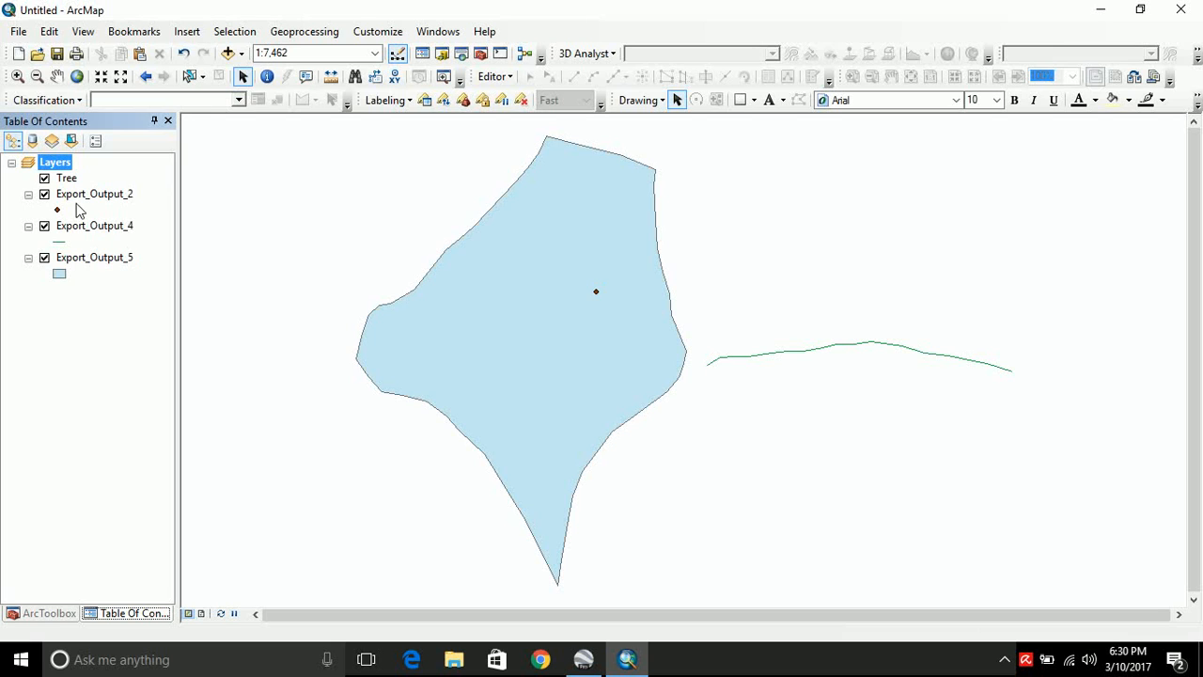
mouse_move(81, 205)
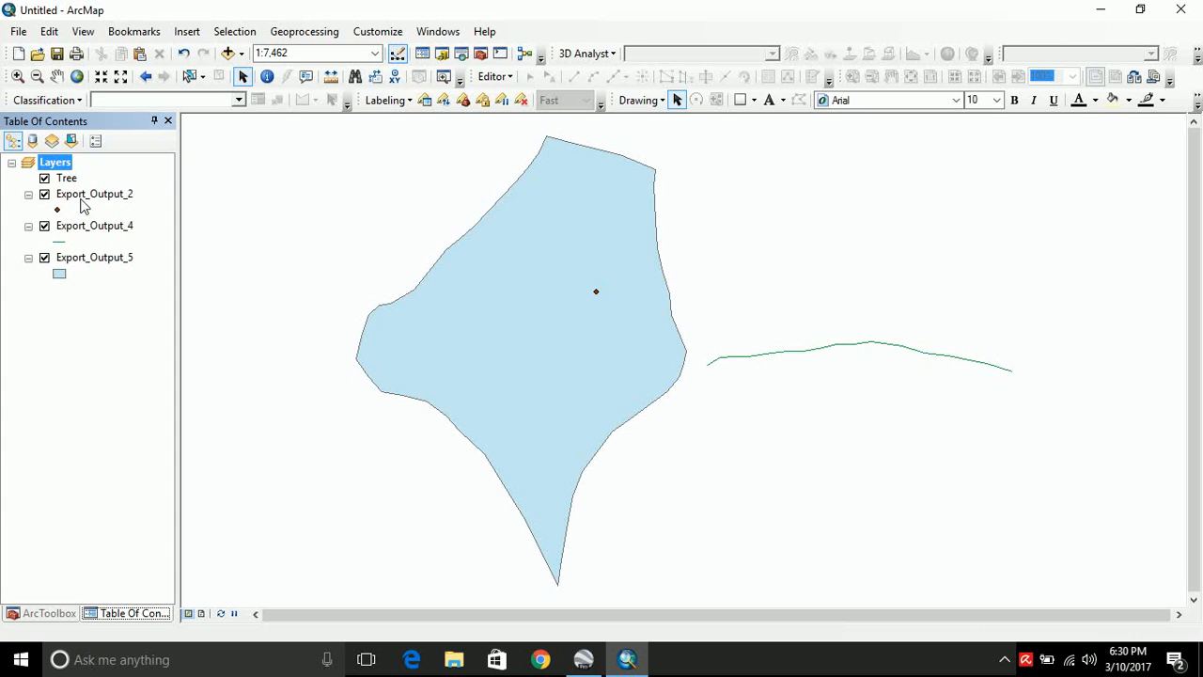
- Symbolize the Export_Output_2 point with the green Circle 2 symbol in its Symbology properties
double_click(94, 193)
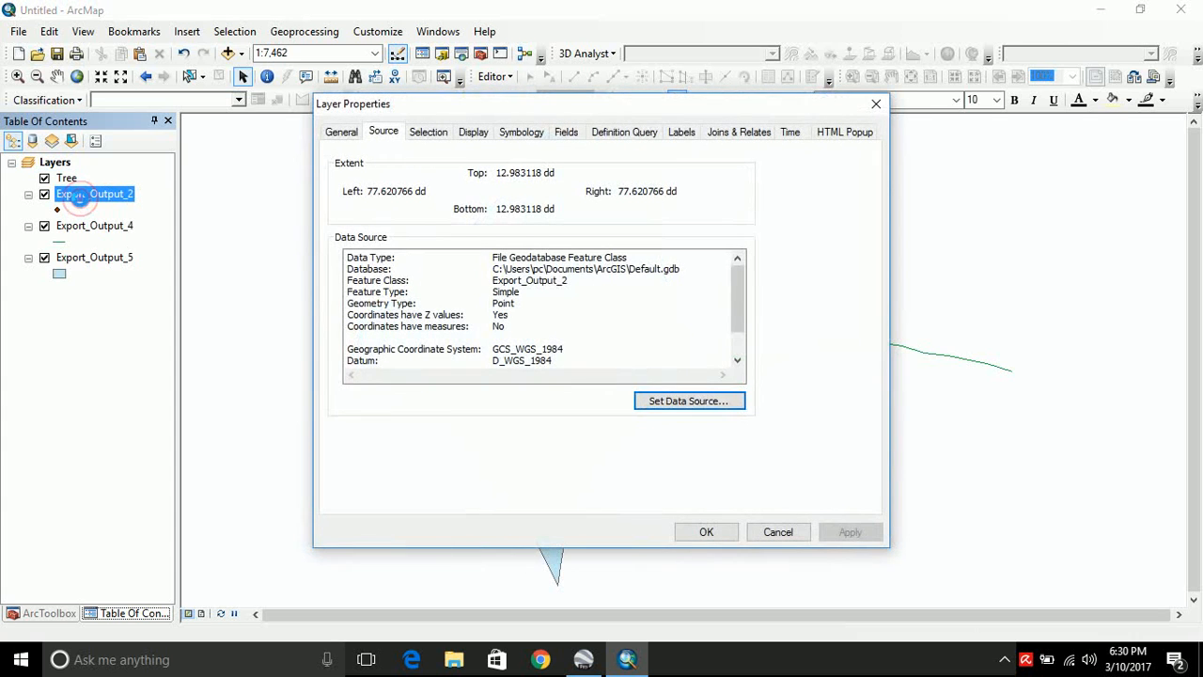
click(521, 131)
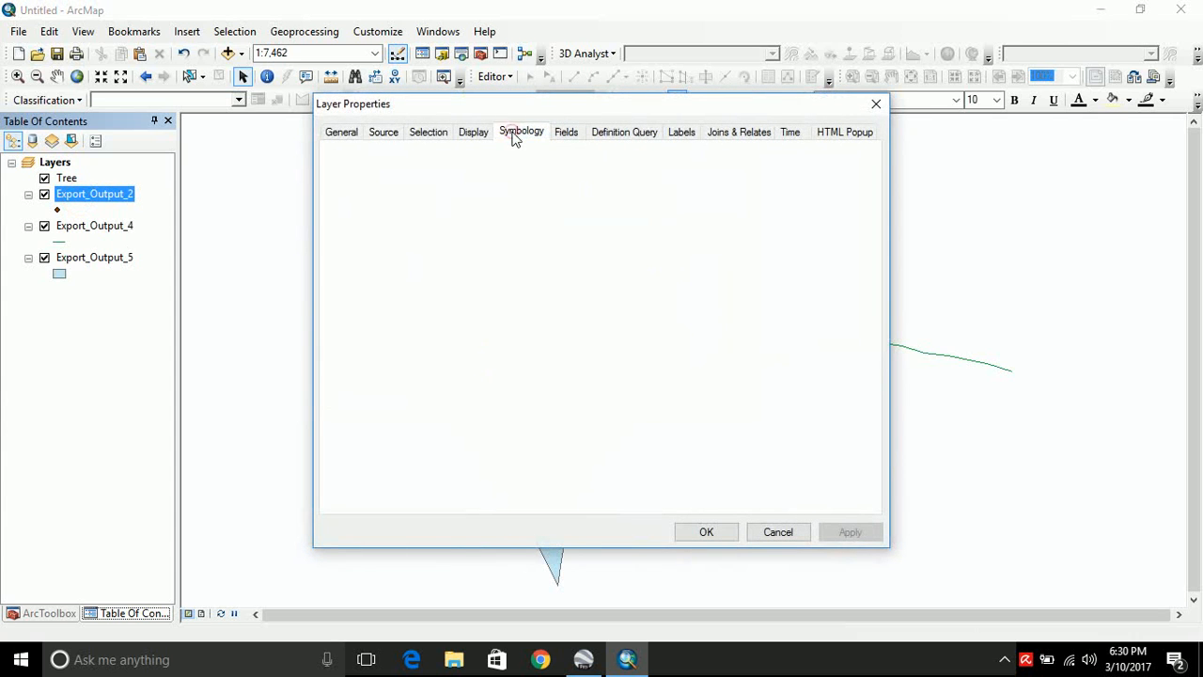
click(523, 132)
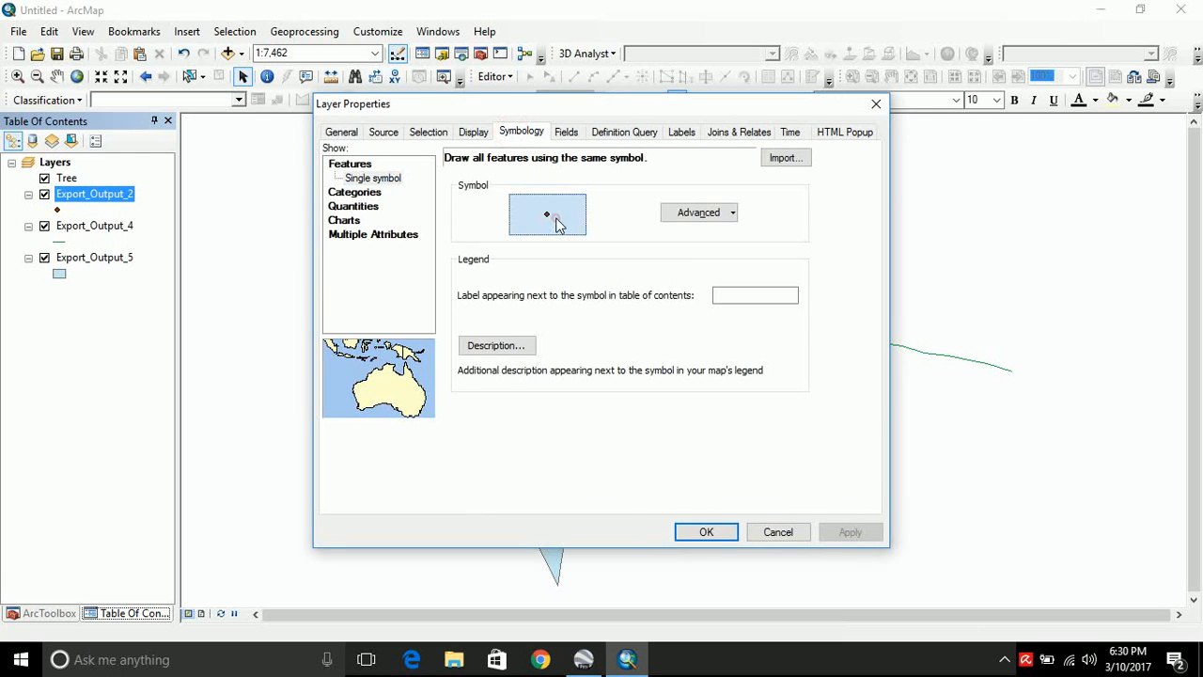
click(547, 214)
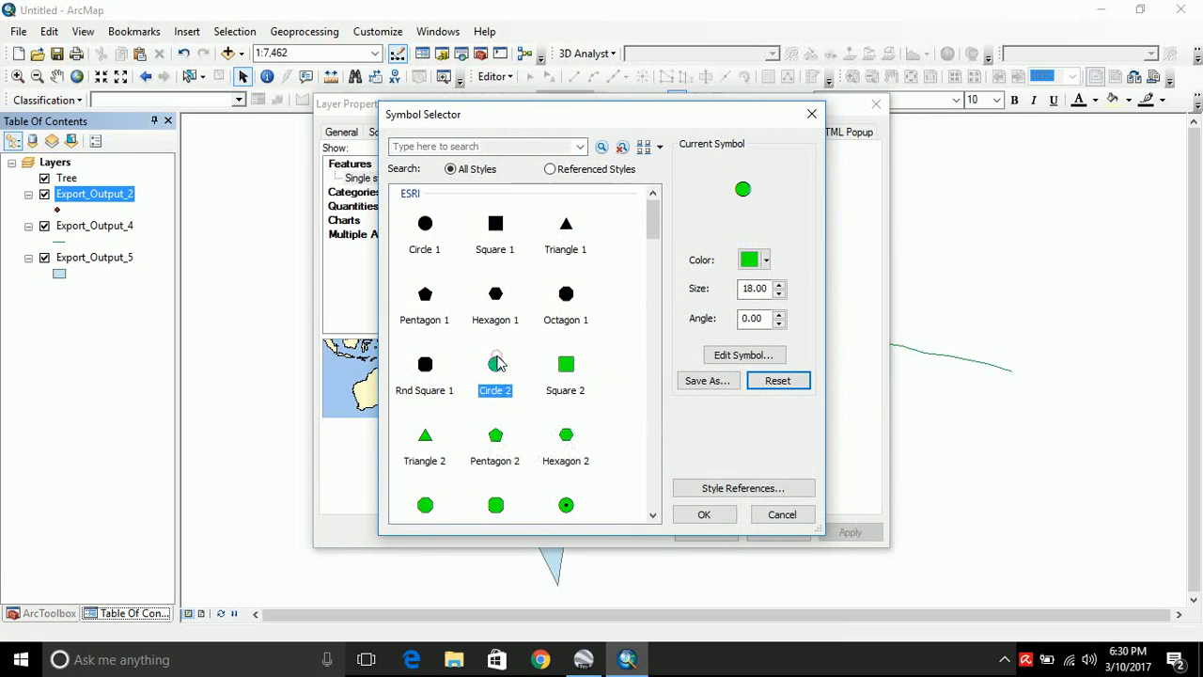
click(704, 515)
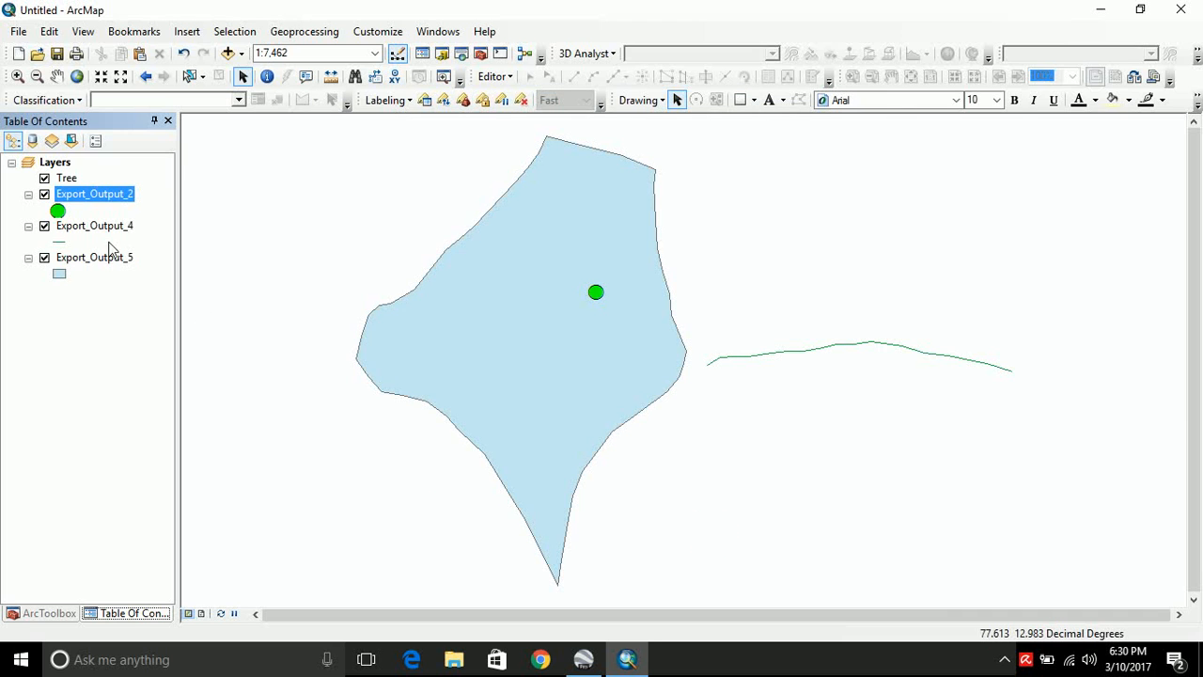
click(94, 226)
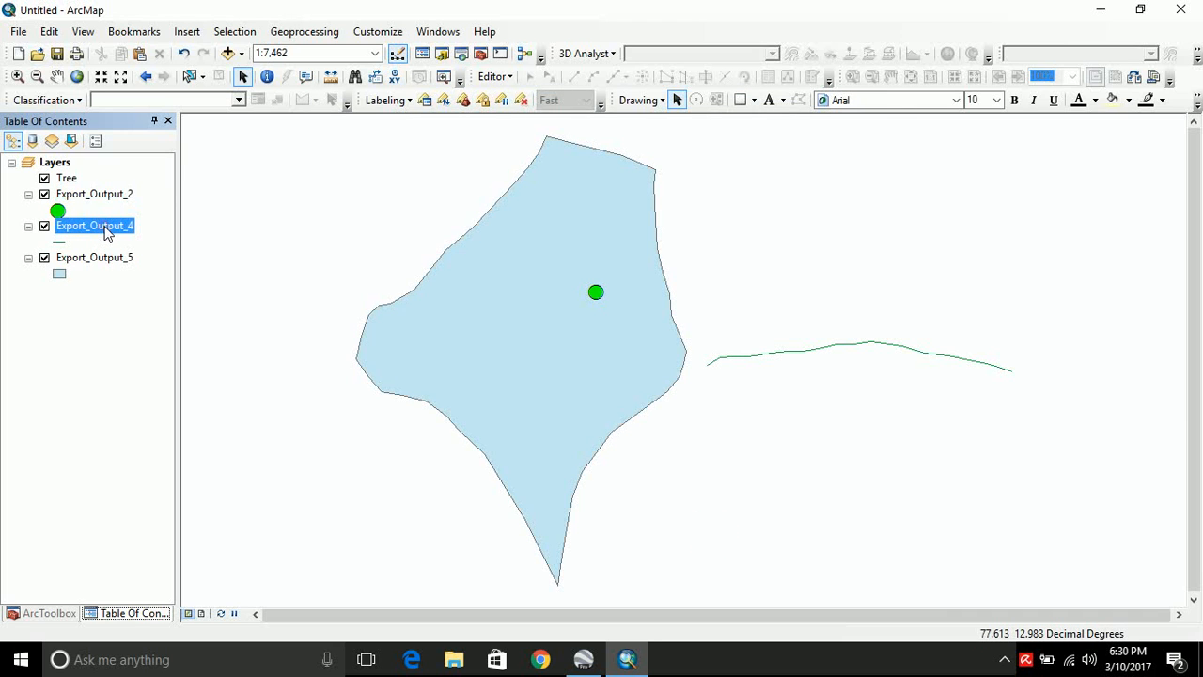
- Symbolize the Export_Output_4 road layer with the red Highway line symbol
double_click(94, 226)
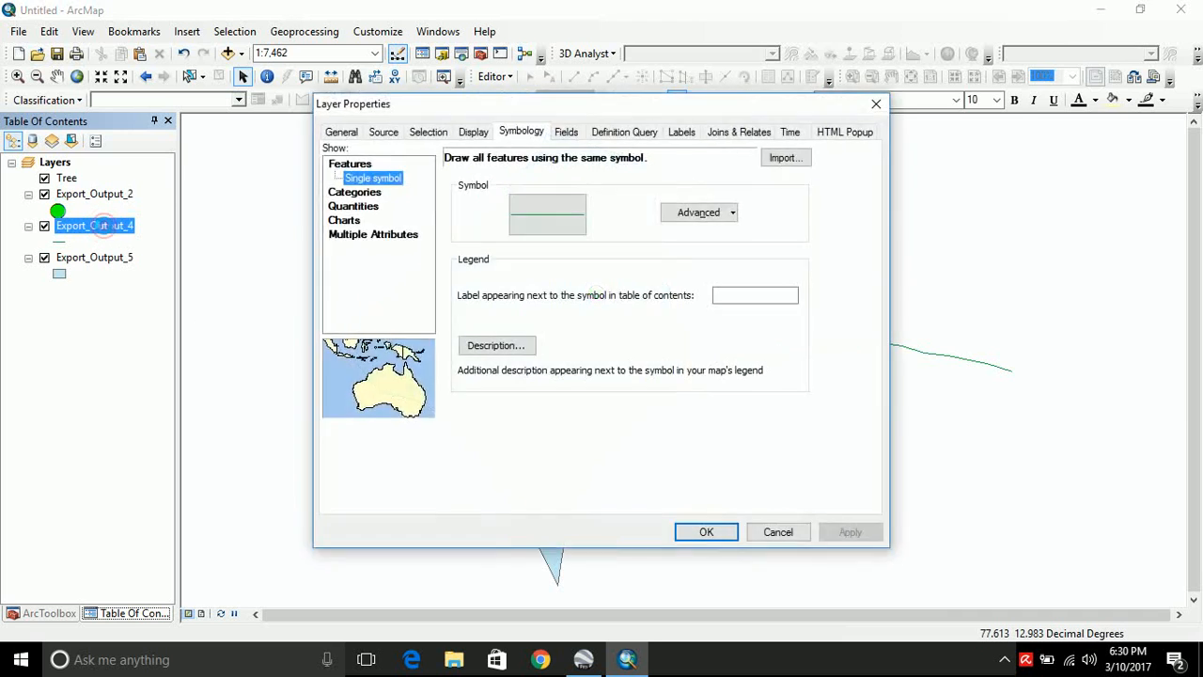
click(548, 213)
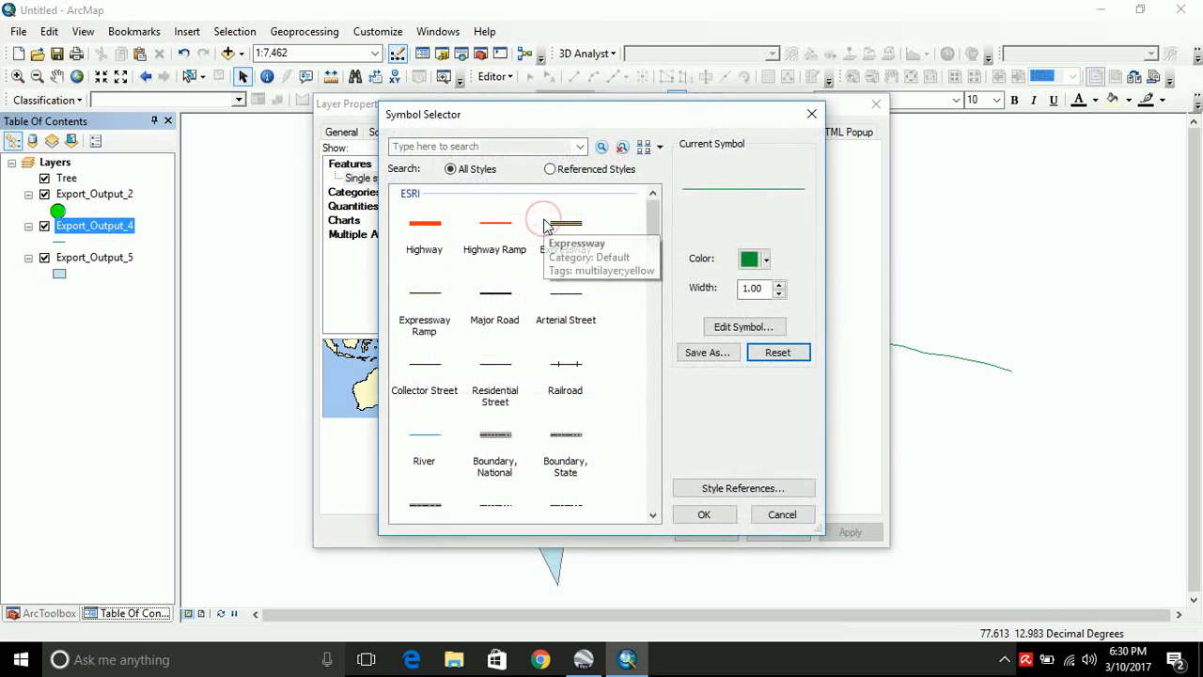
click(425, 223)
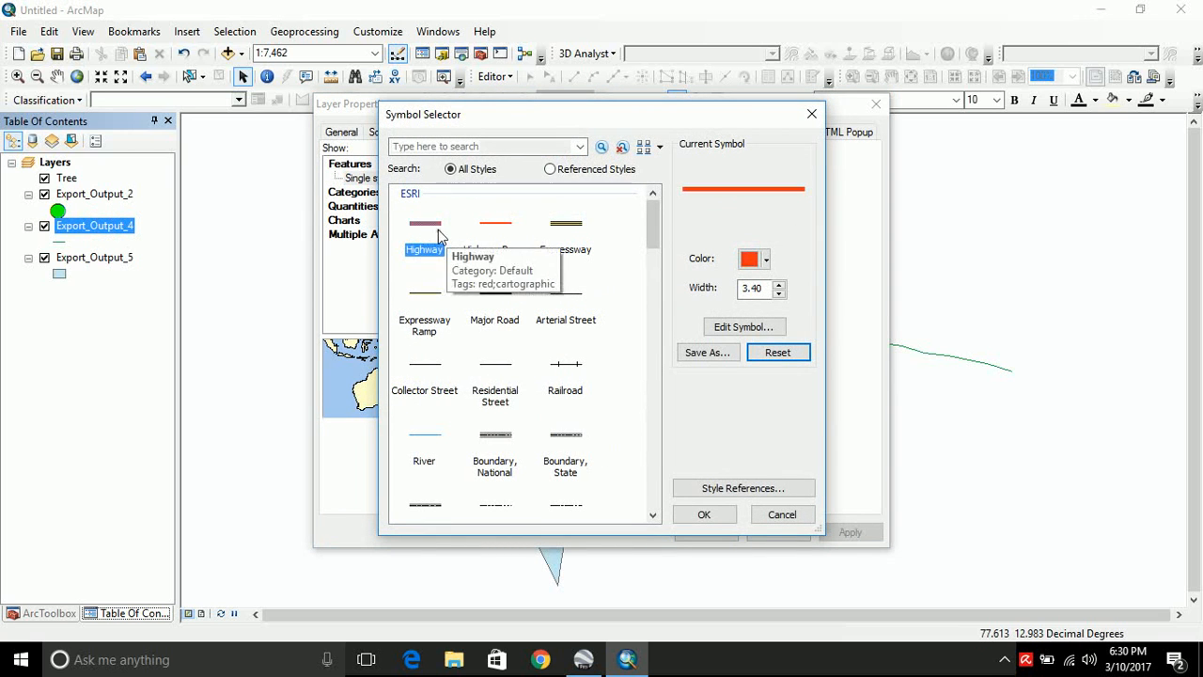
click(704, 515)
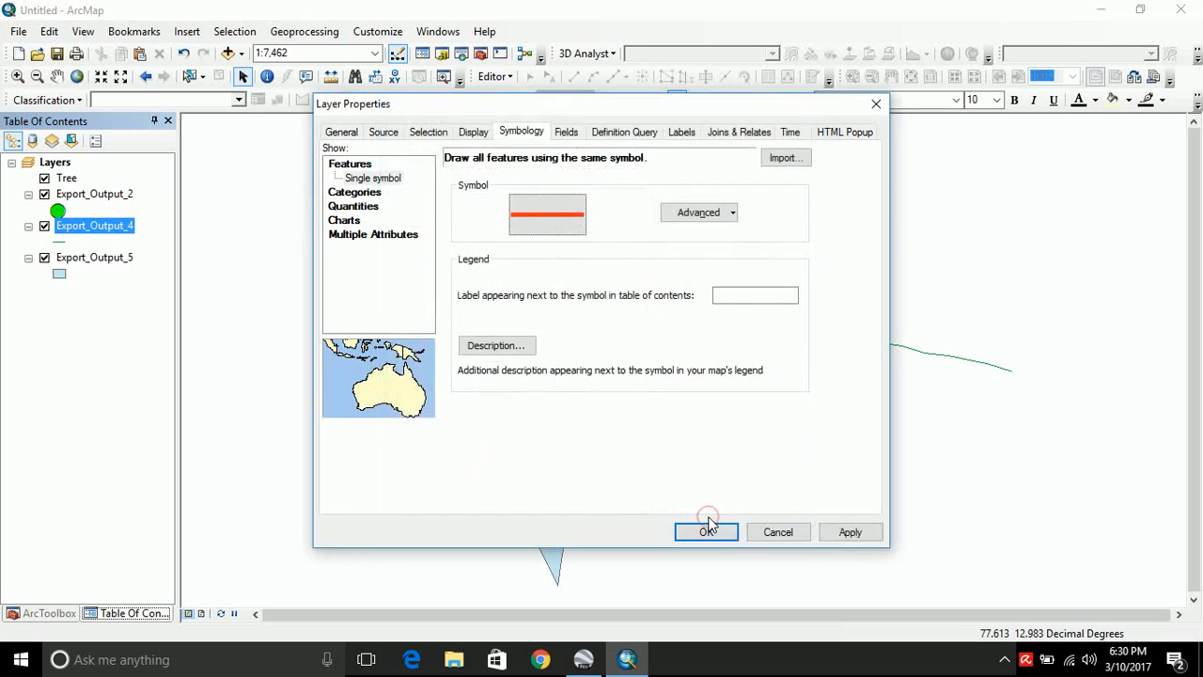
click(707, 530)
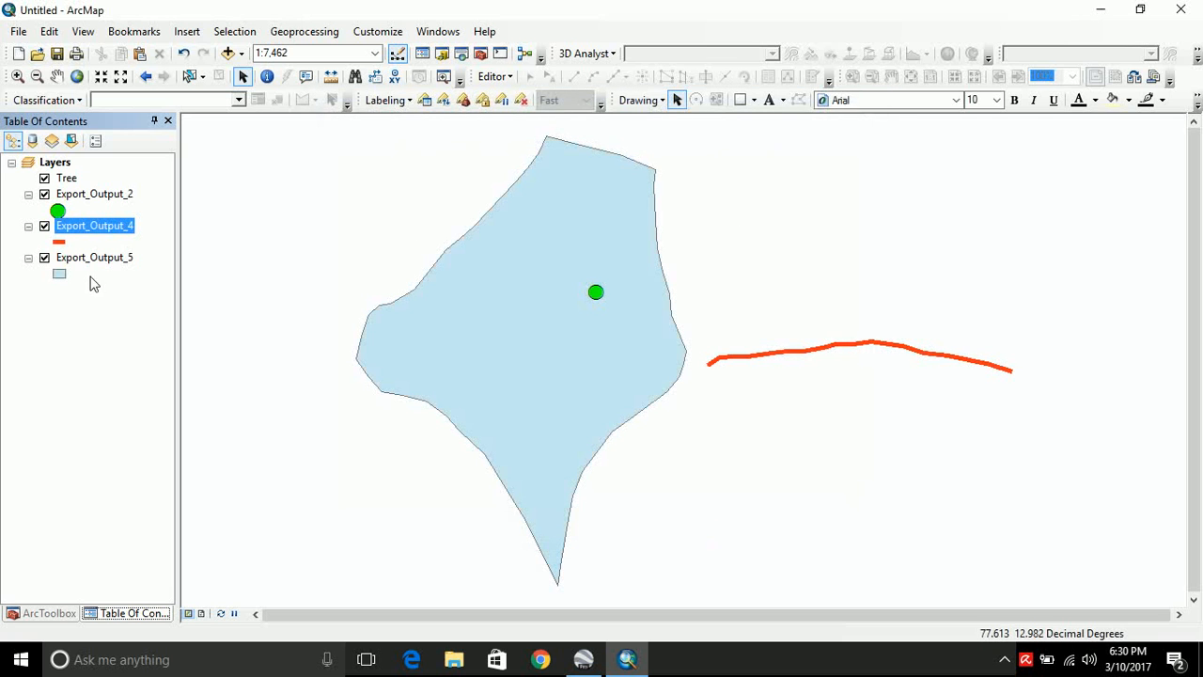
- Symbolize the Export_Output_5 lake polygon with a solid blue fill colour
double_click(94, 256)
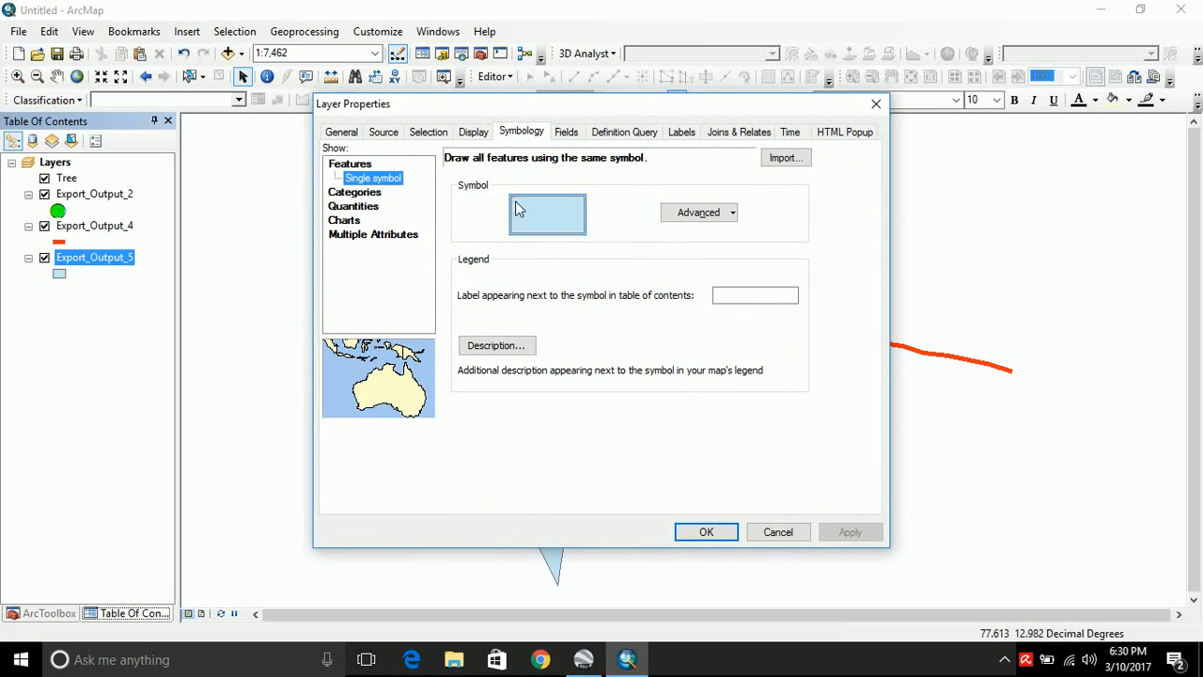
click(545, 214)
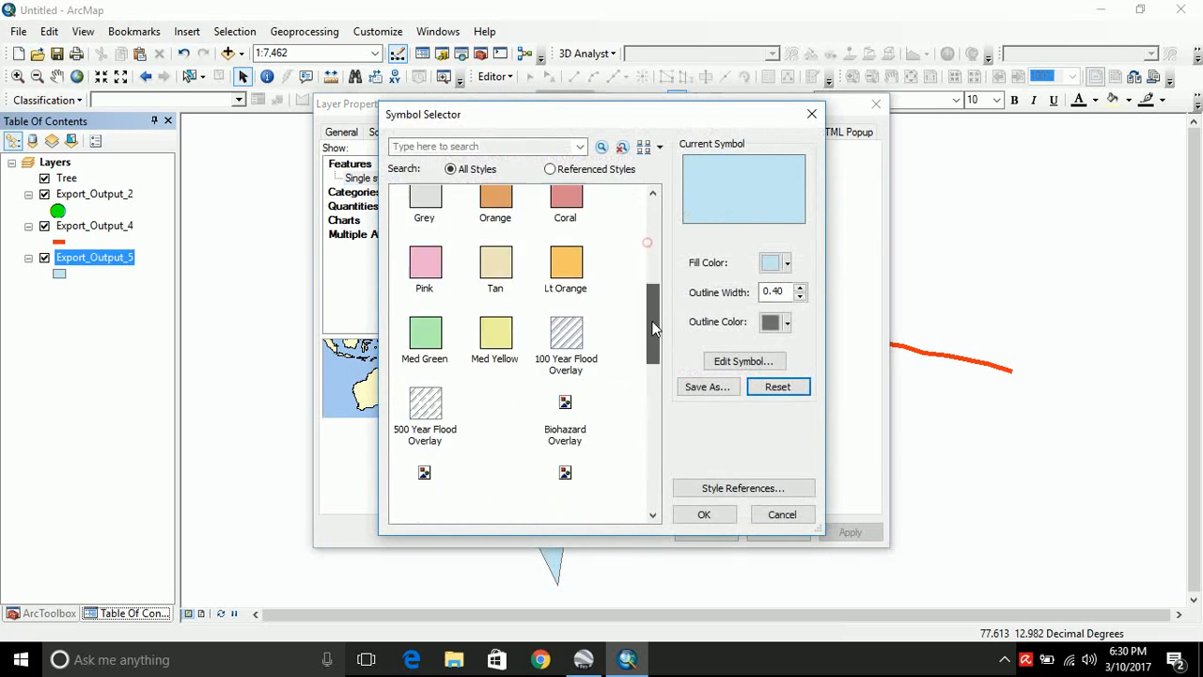
click(786, 263)
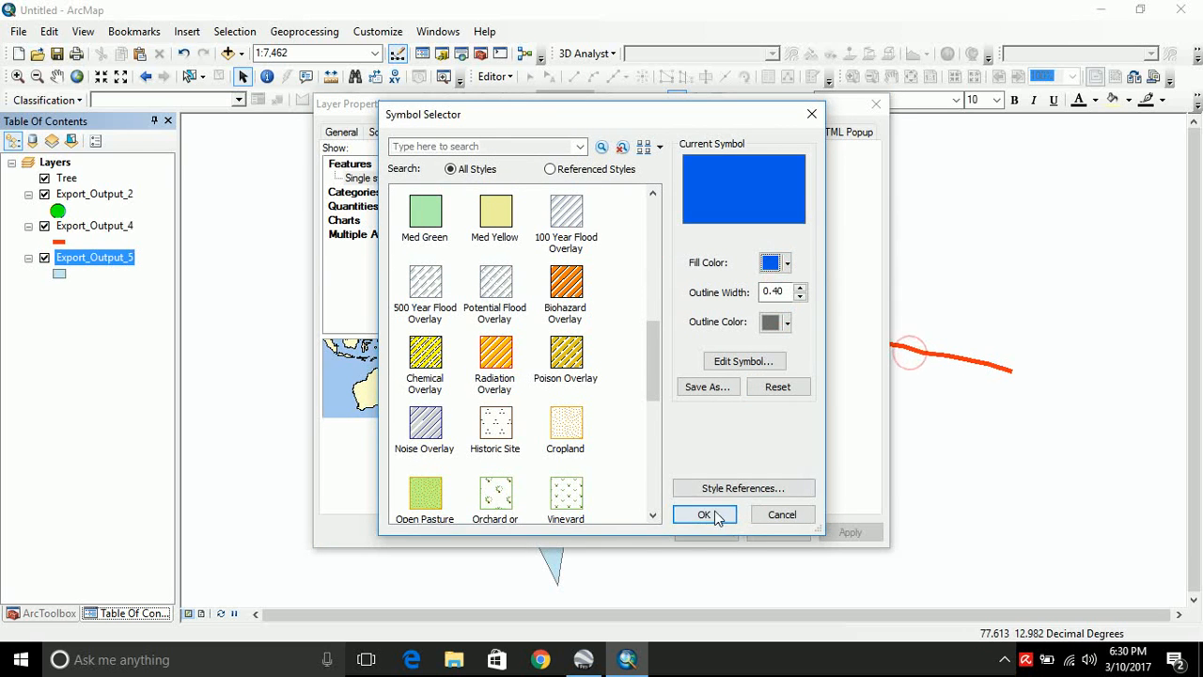
click(703, 515)
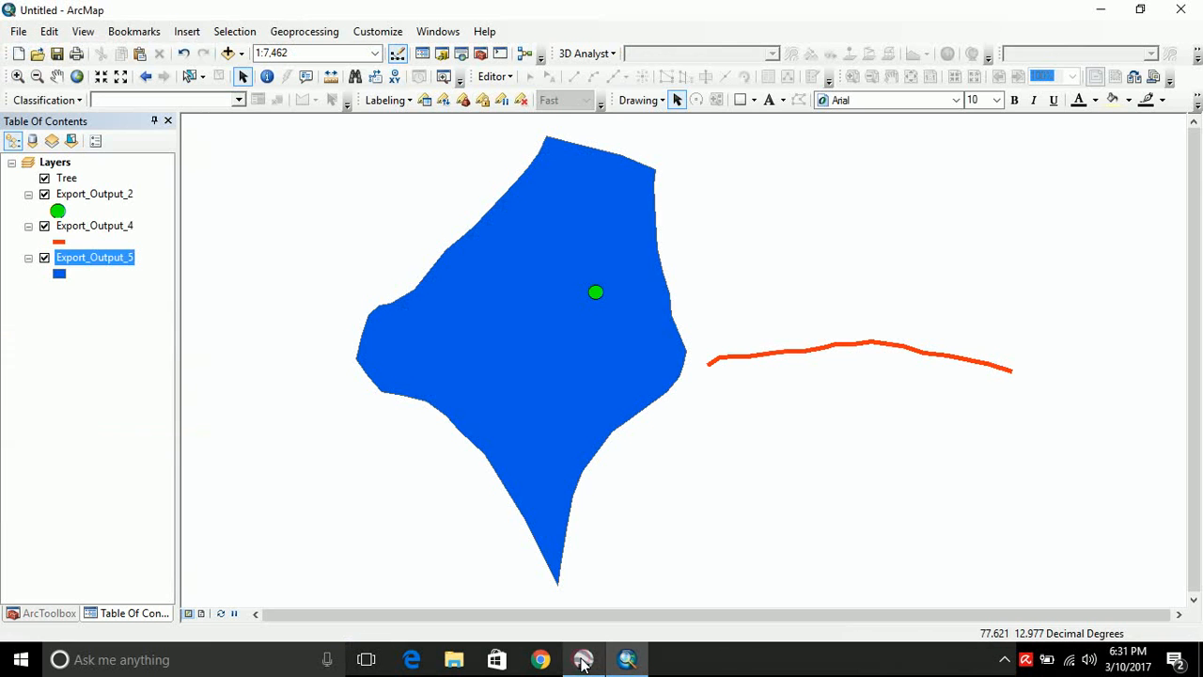
mouse_move(487, 487)
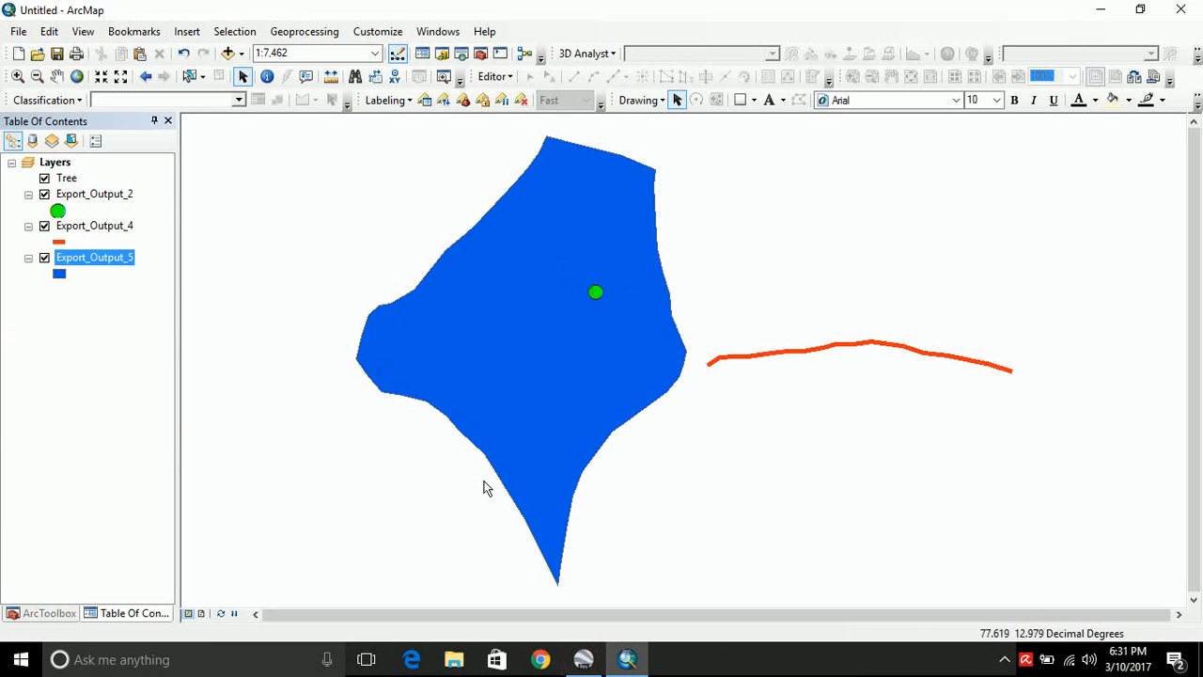
mouse_move(823, 500)
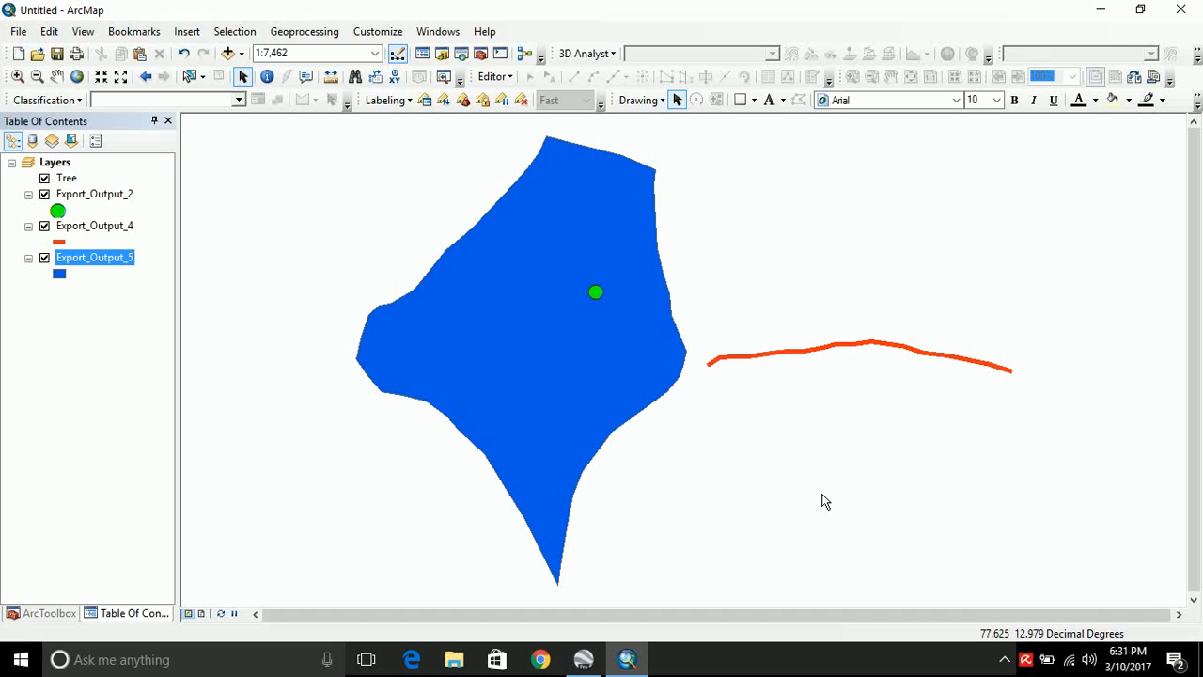